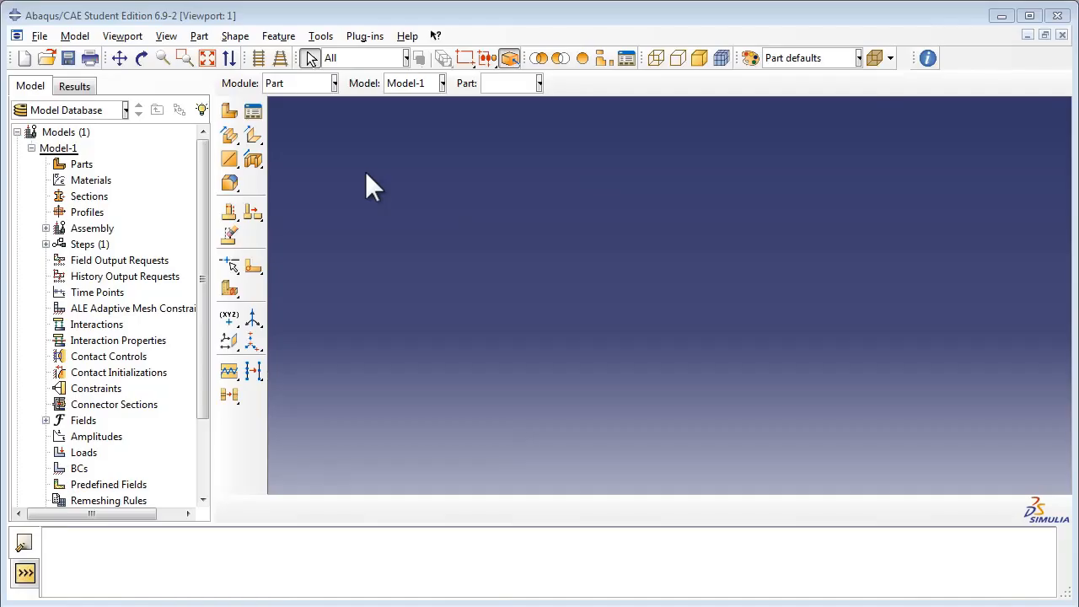
# Create a new model database containing an empty Model-1.
pyautogui.click(23, 57)
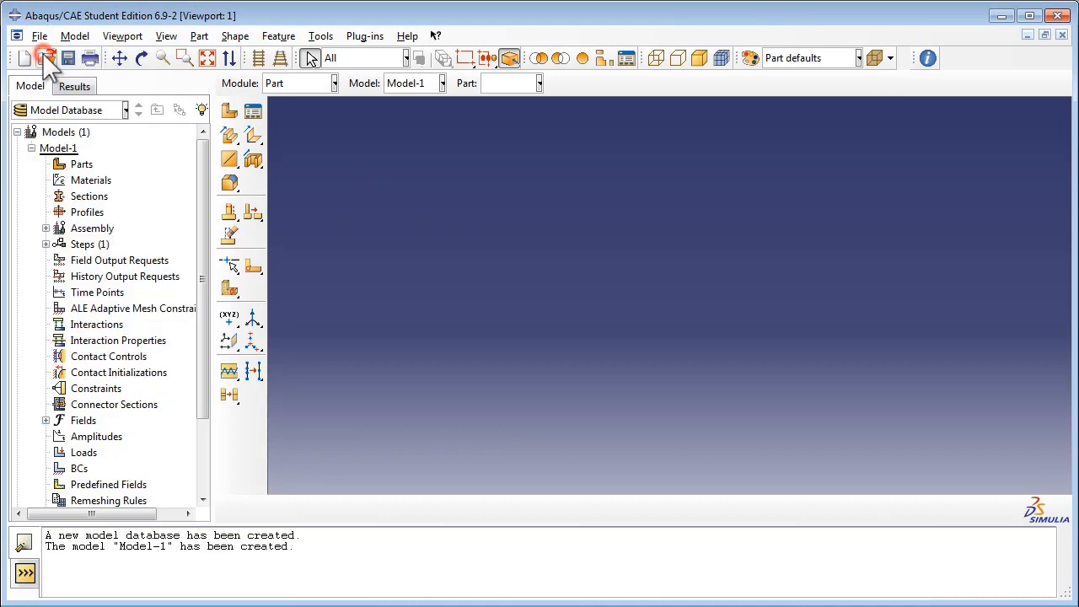
pyautogui.moveTo(67, 114)
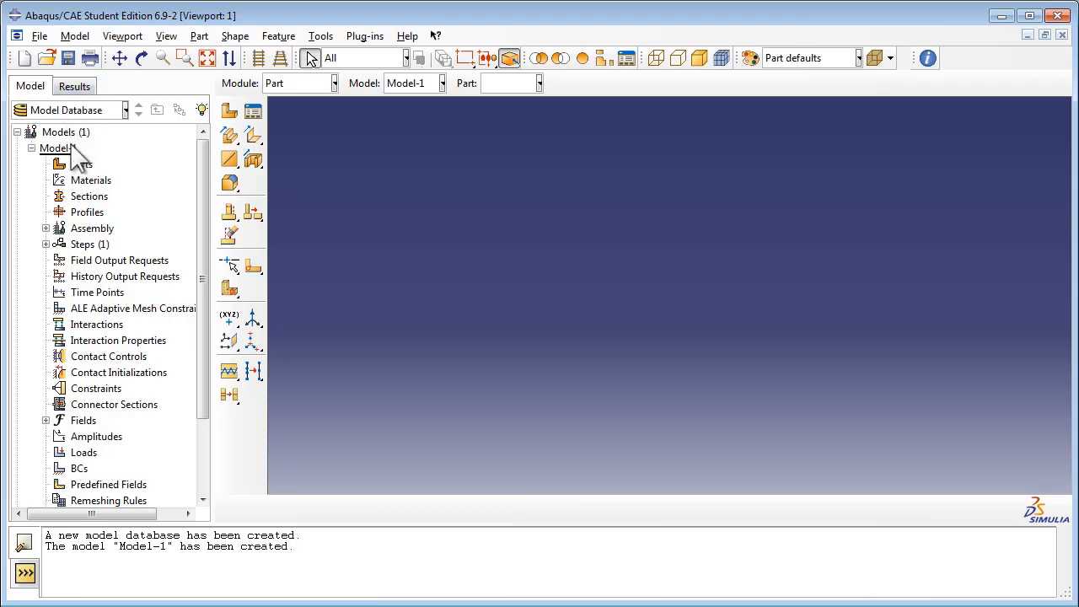
# Rename Model-1 to 'Truss Structure' via the model tree.
pyautogui.rightClick(54, 148)
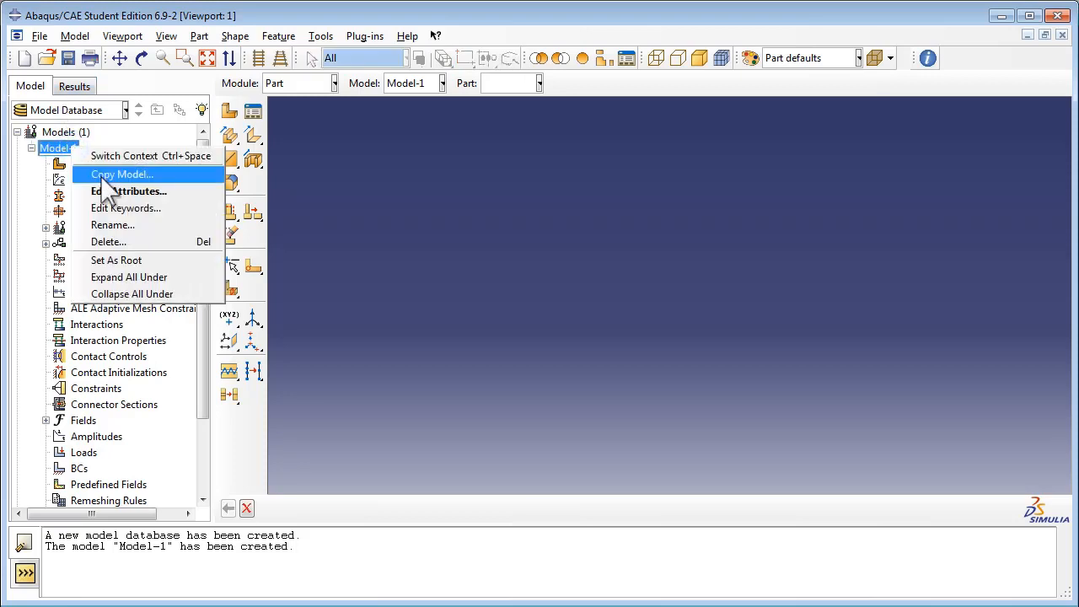
pyautogui.click(111, 224)
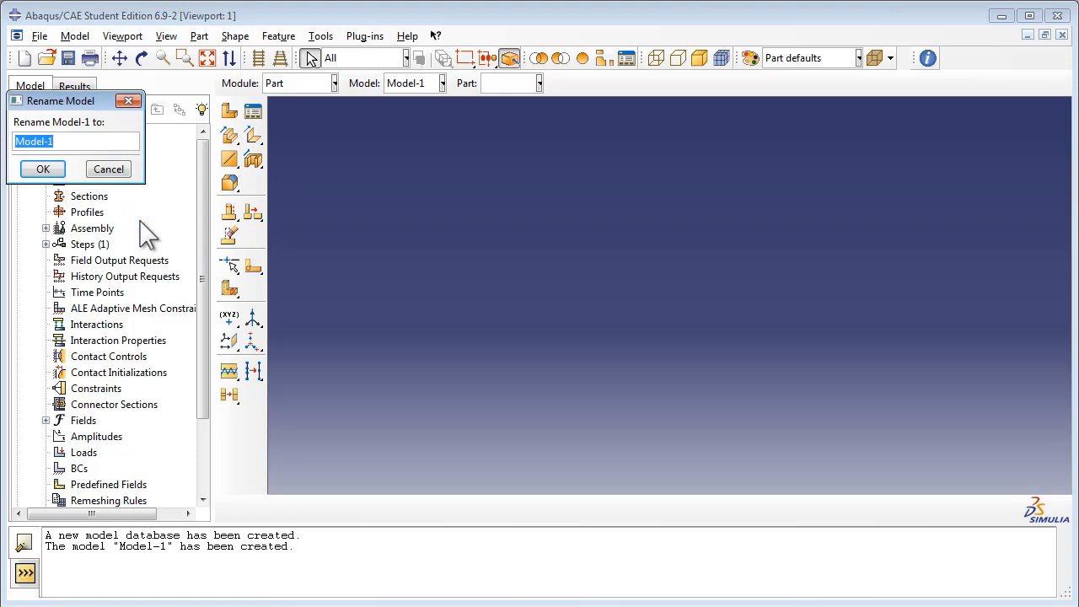
pyautogui.write('Truss St')
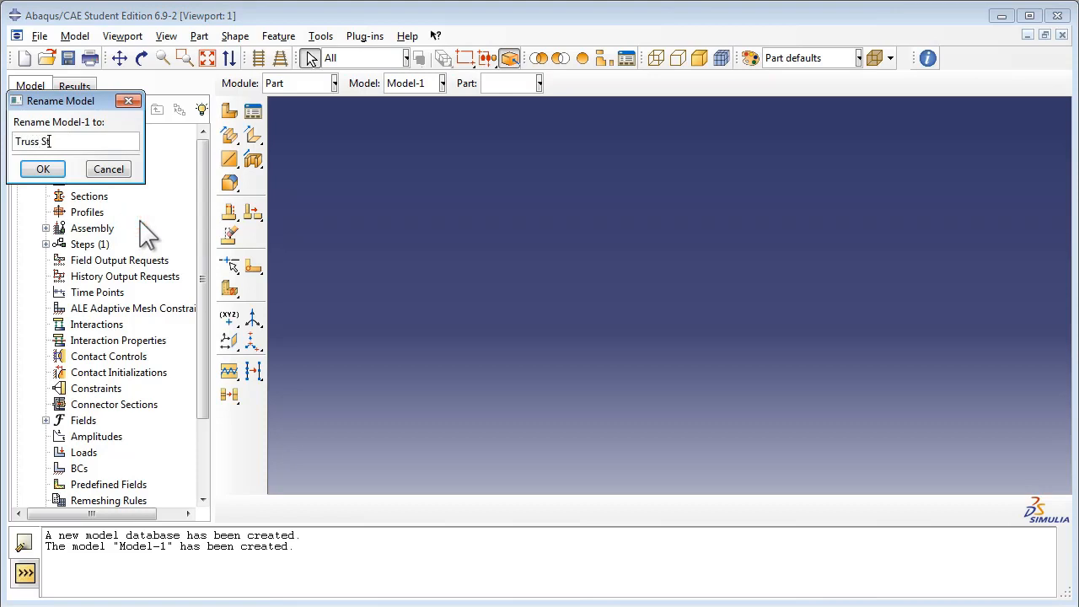
pyautogui.write('ructure')
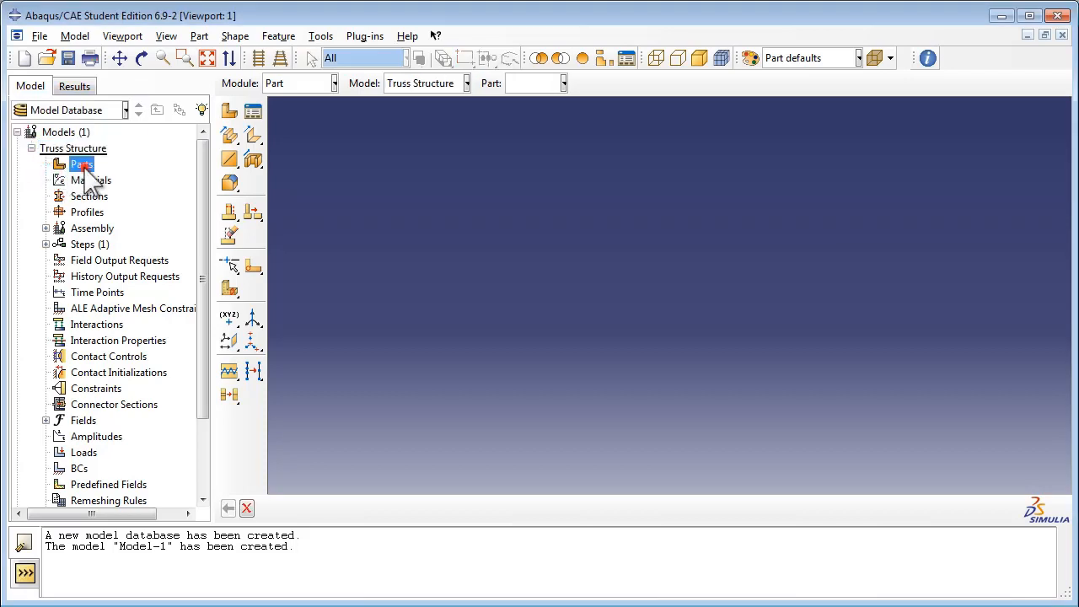
# Create a 2D planar deformable wire part named Truss and begin its sketch.
pyautogui.doubleClick(81, 164)
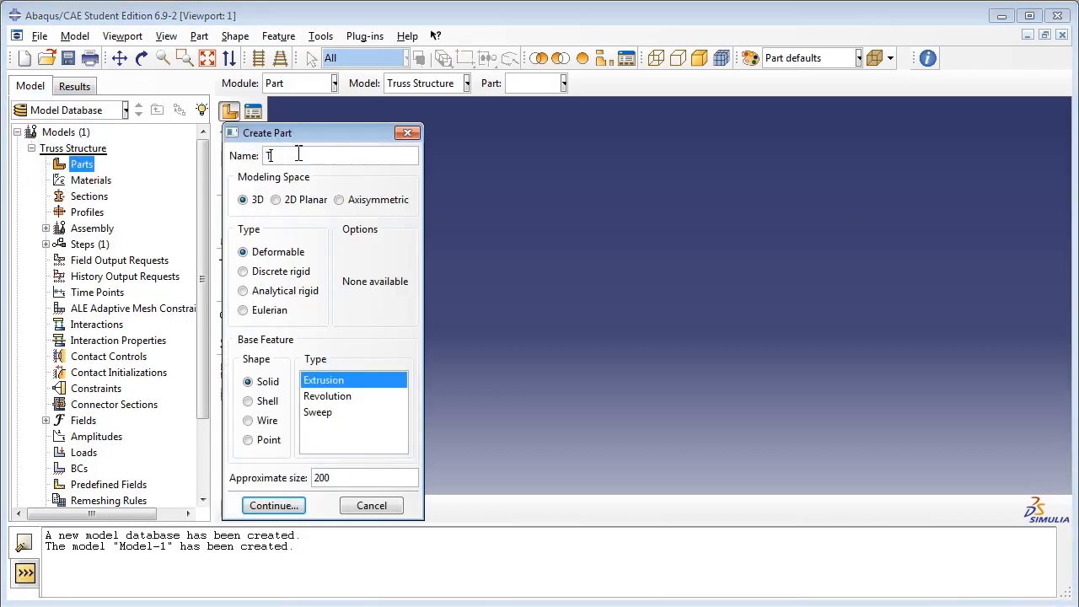
pyautogui.write('russ')
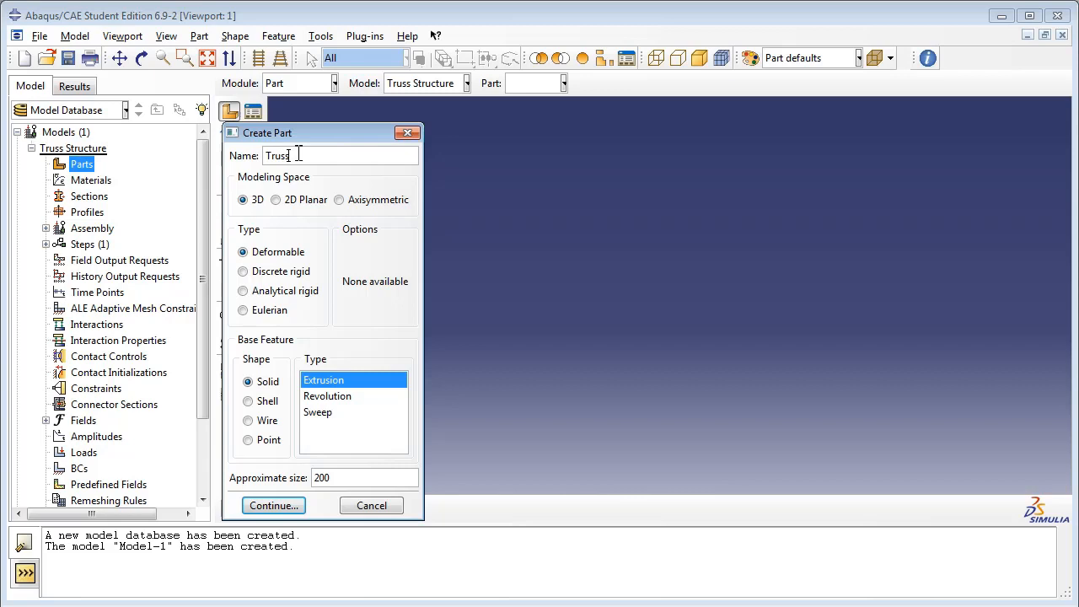
pyautogui.click(277, 199)
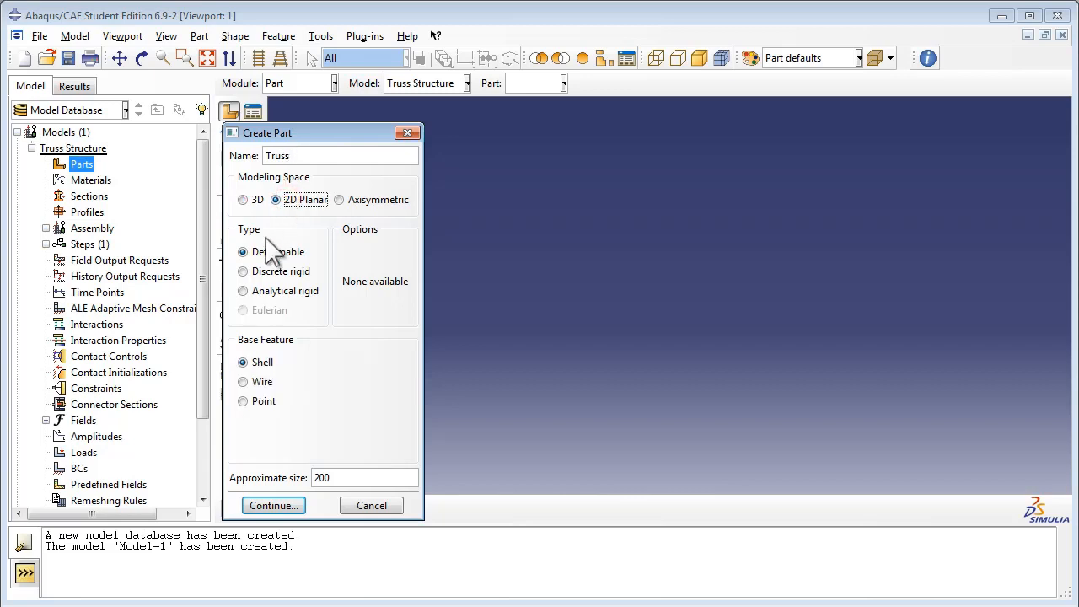
pyautogui.click(243, 381)
pyautogui.write('1')
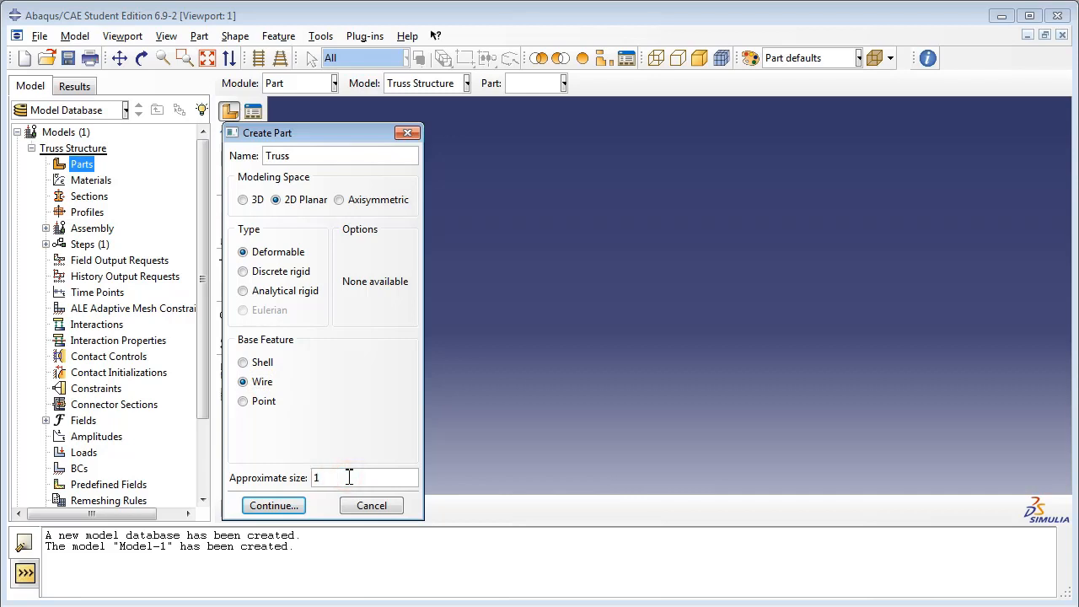
pyautogui.click(273, 505)
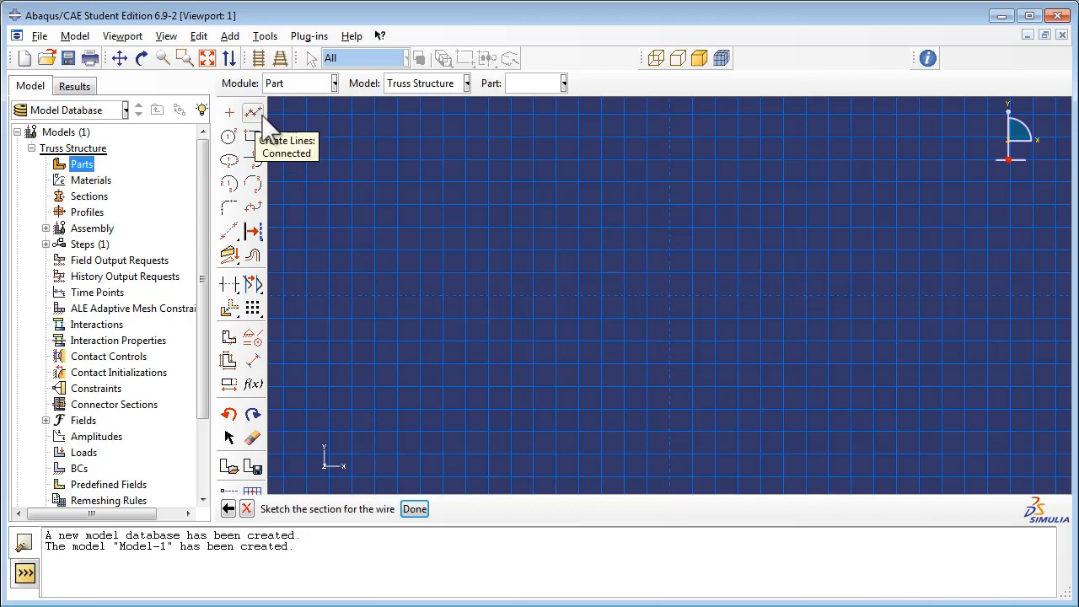
# Draw the truss chords, diagonals and a vertical member as connected line chains.
pyautogui.click(252, 111)
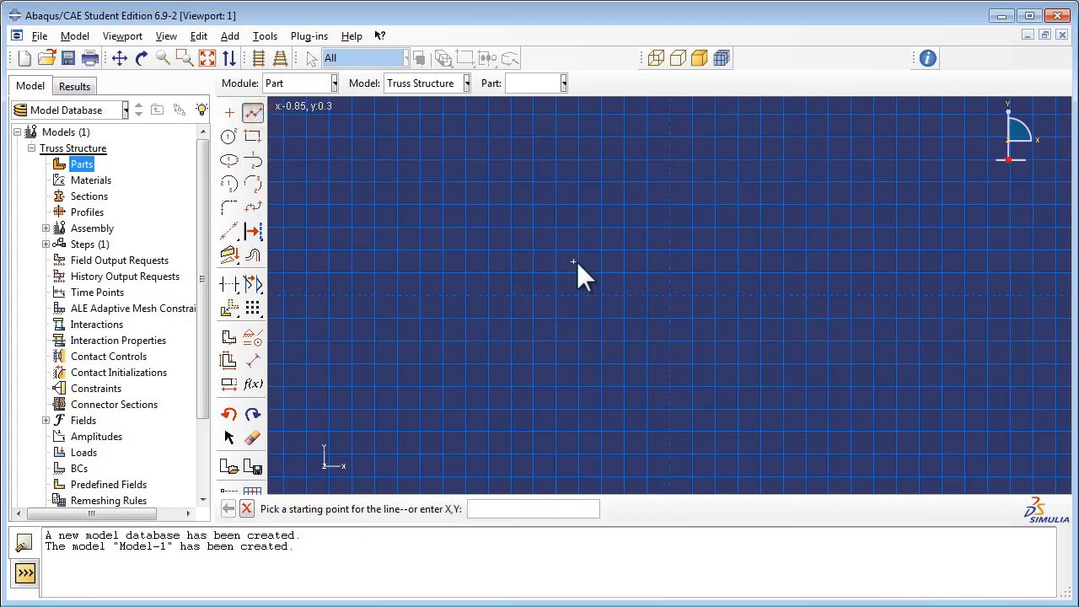
pyautogui.click(669, 296)
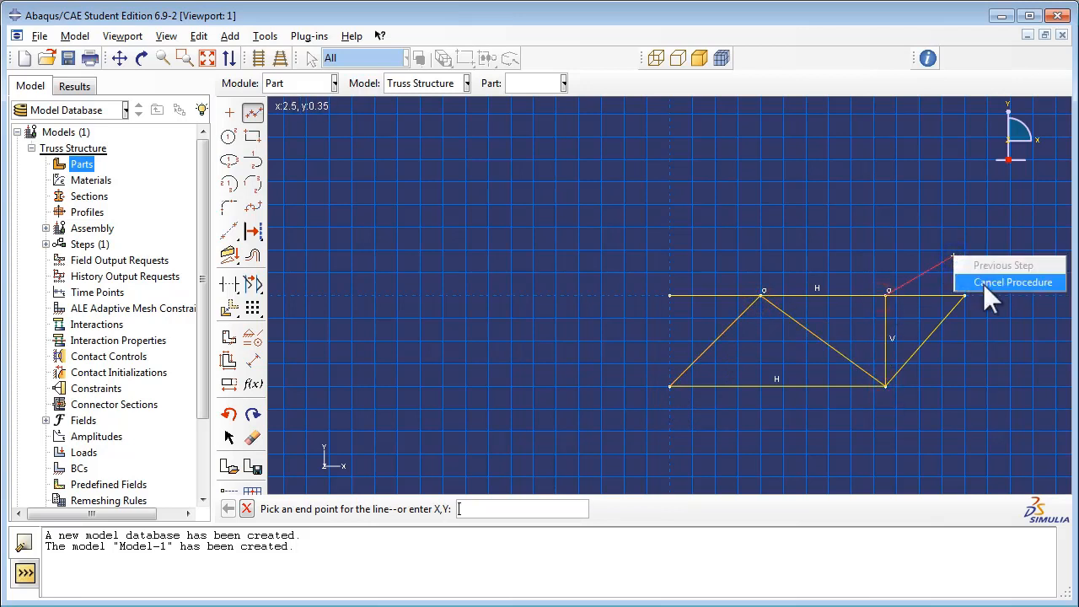
pyautogui.click(1013, 281)
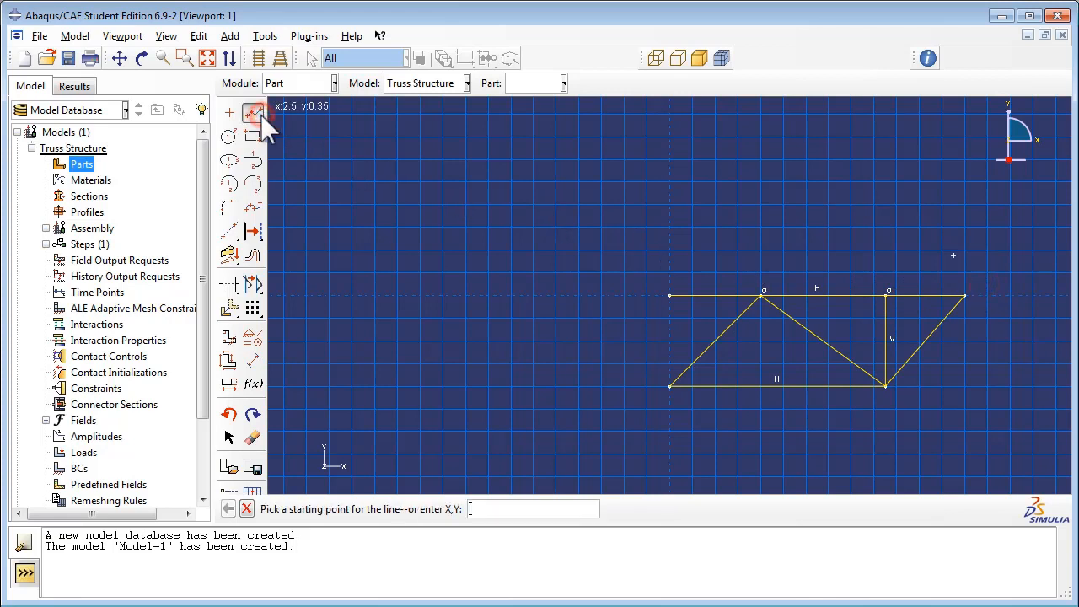
pyautogui.click(762, 297)
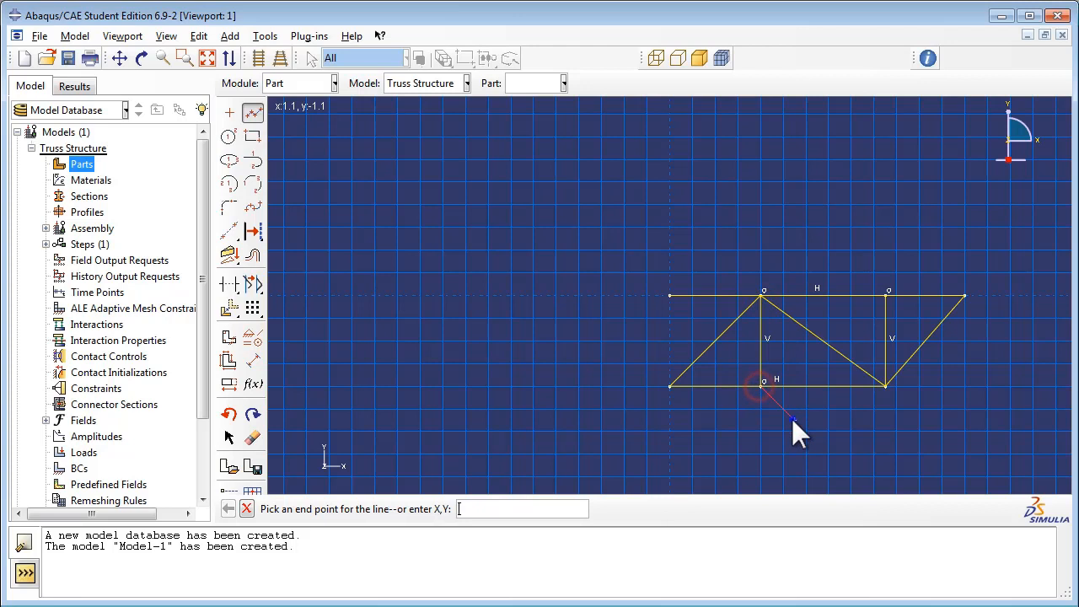
pyautogui.click(793, 418)
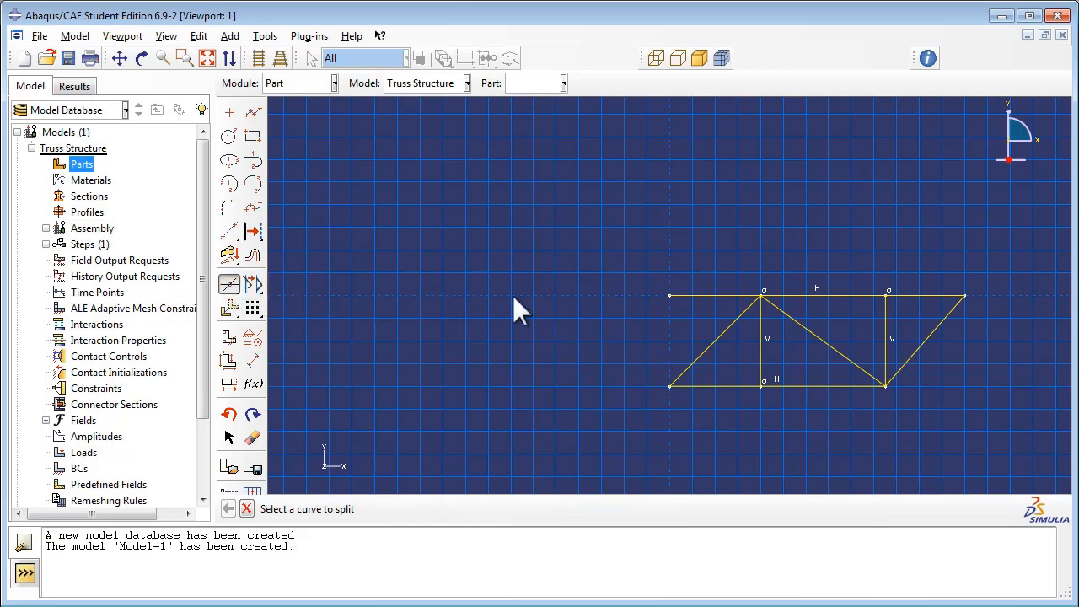
# Pick the top chord as the first curve to split at the vertical member.
pyautogui.click(762, 300)
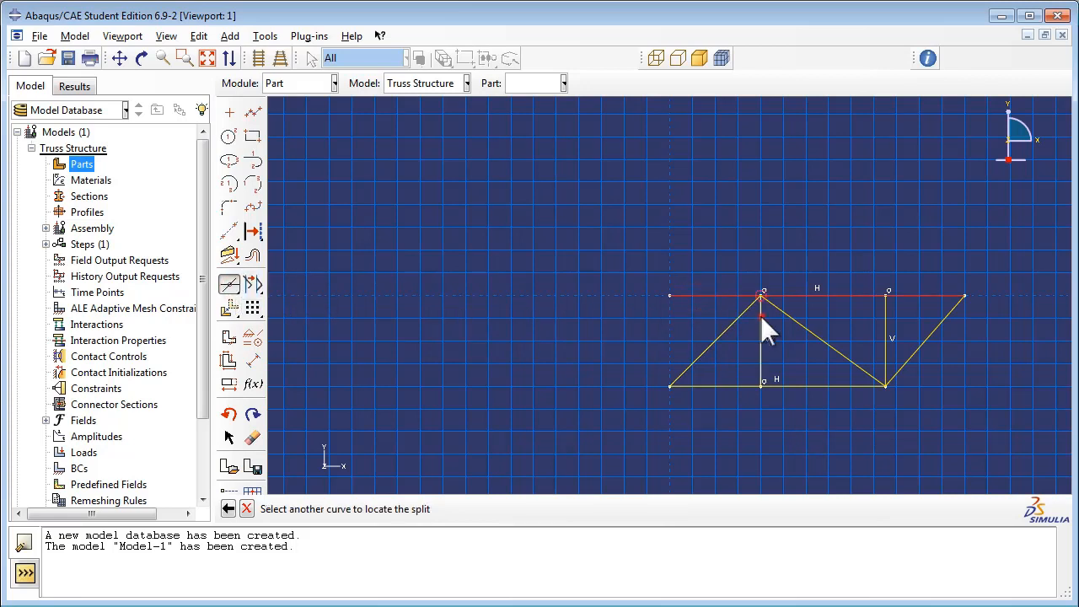
pyautogui.moveTo(890, 333)
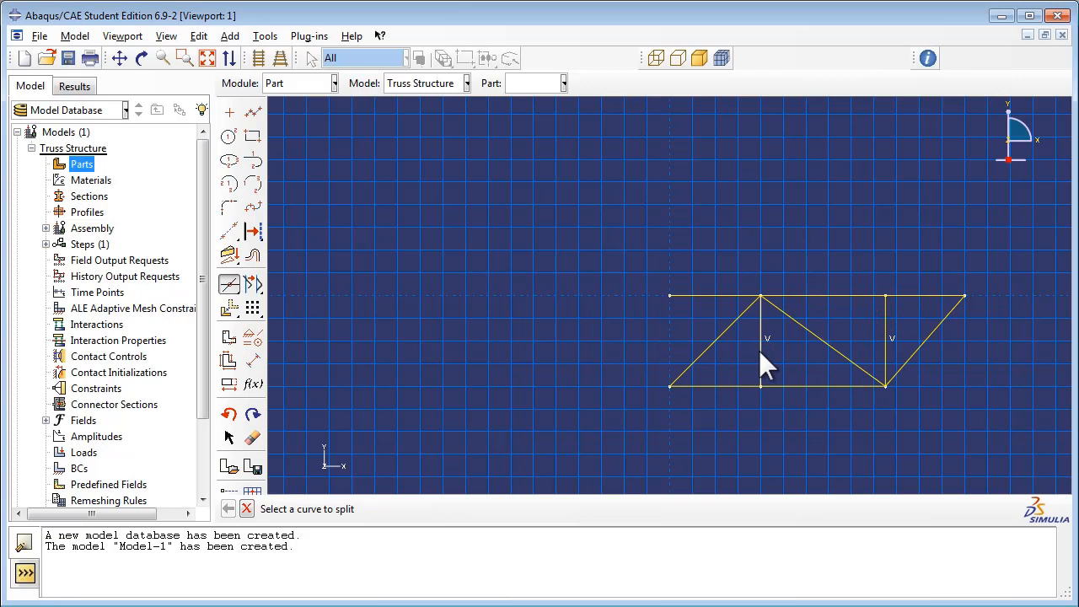
pyautogui.moveTo(279, 334)
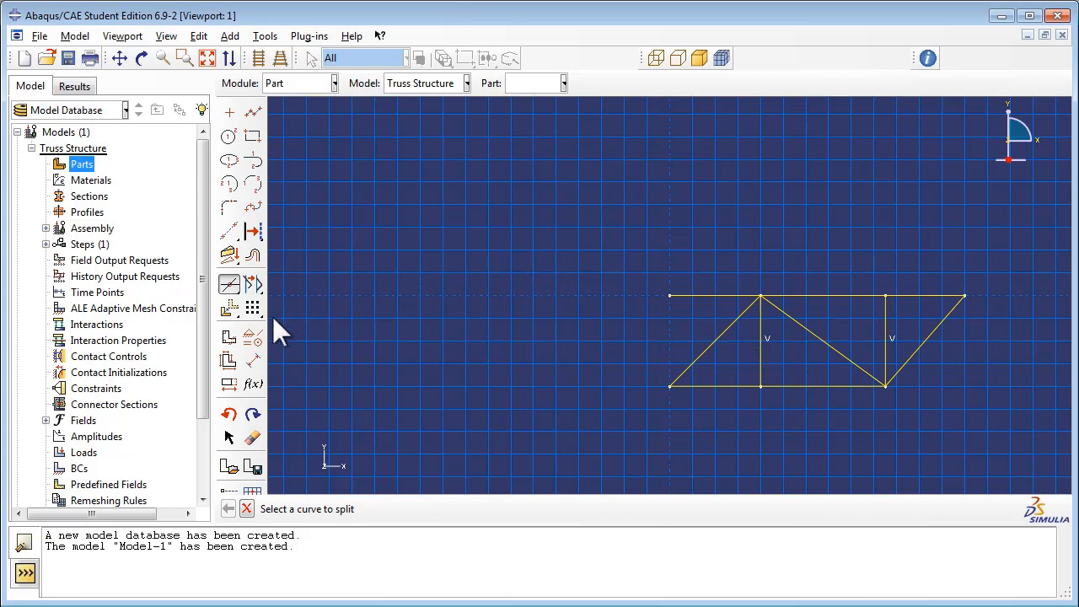
pyautogui.moveTo(253, 337)
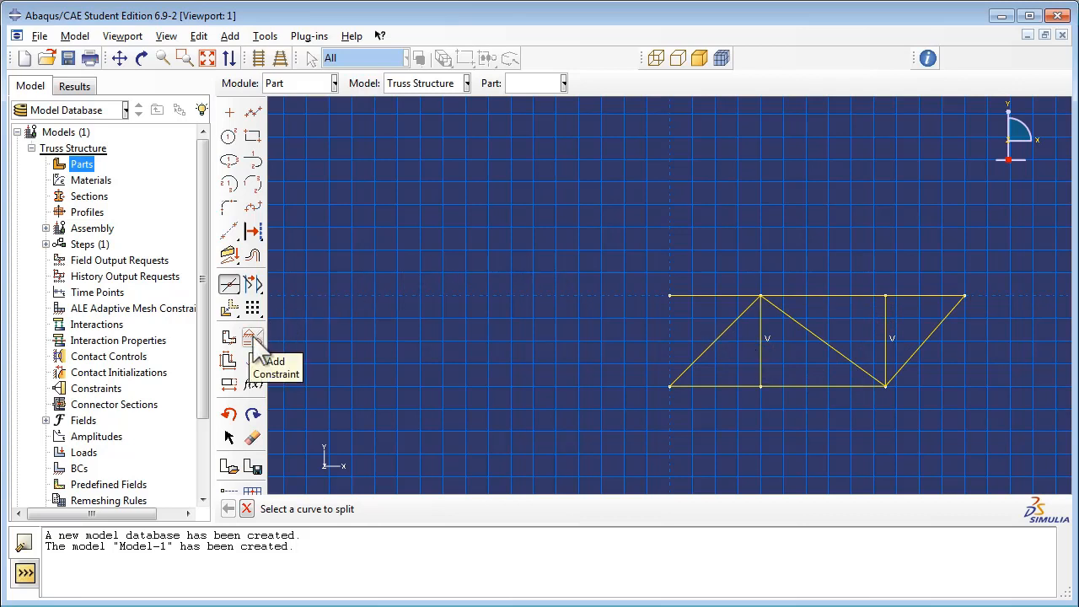
# Apply an equal-length constraint linking the chord segments and diagonal members.
pyautogui.click(253, 337)
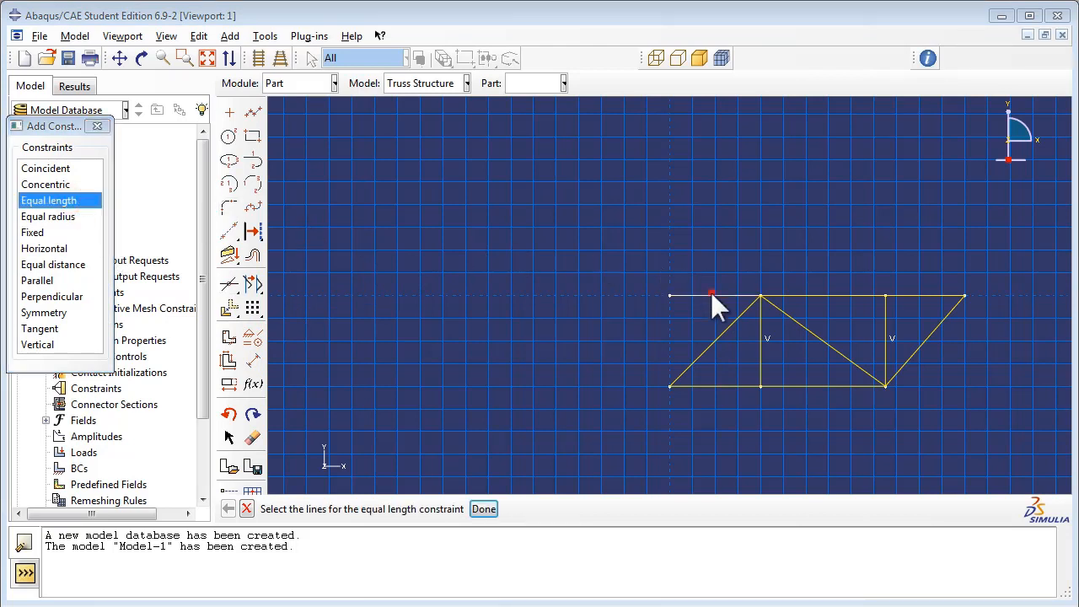
pyautogui.click(801, 295)
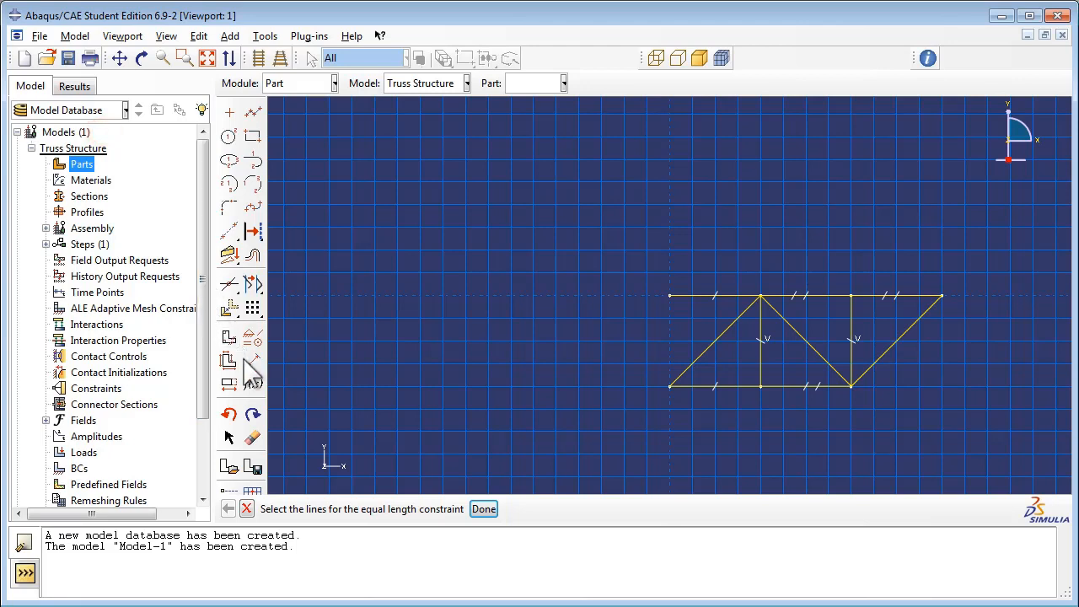
pyautogui.click(253, 361)
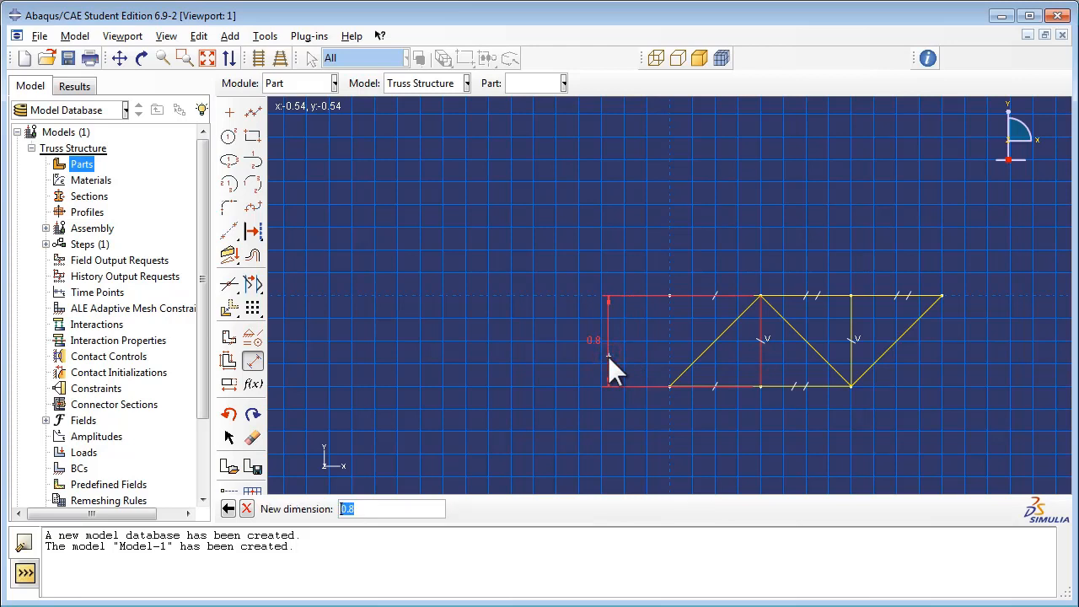
# Dimension the truss height as 1.5 and top panel length as 2, then finish the sketch.
pyautogui.write('1.5')
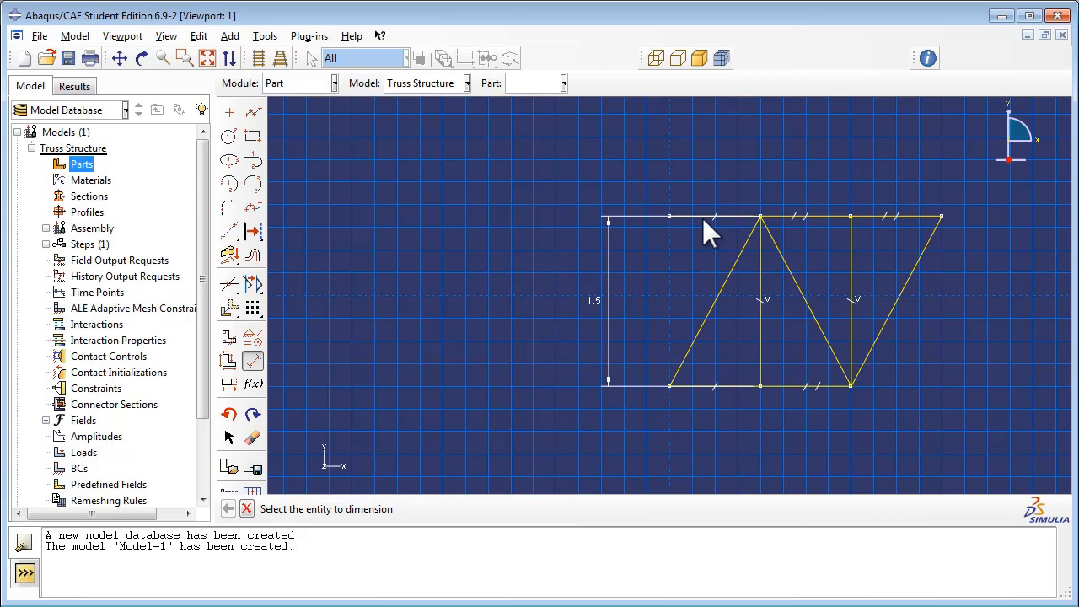
pyautogui.moveTo(727, 409)
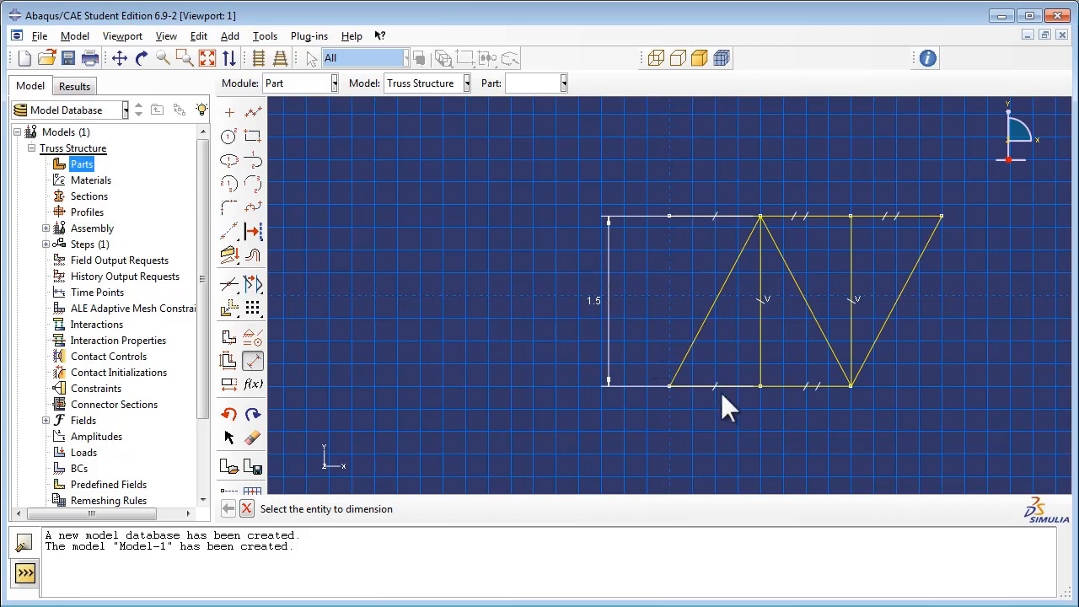
pyautogui.moveTo(742, 228)
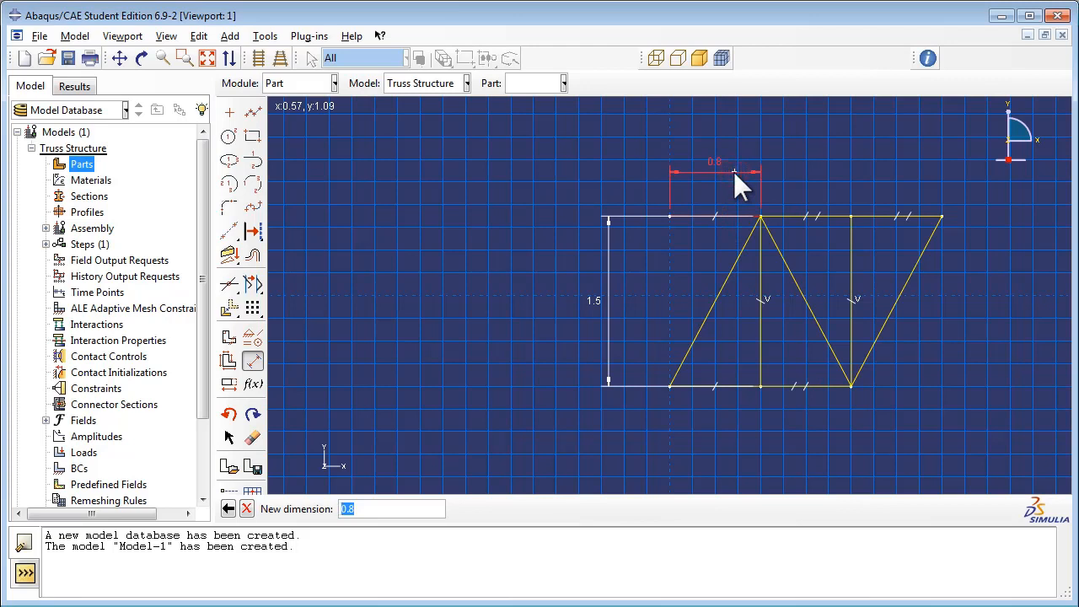
pyautogui.write('2')
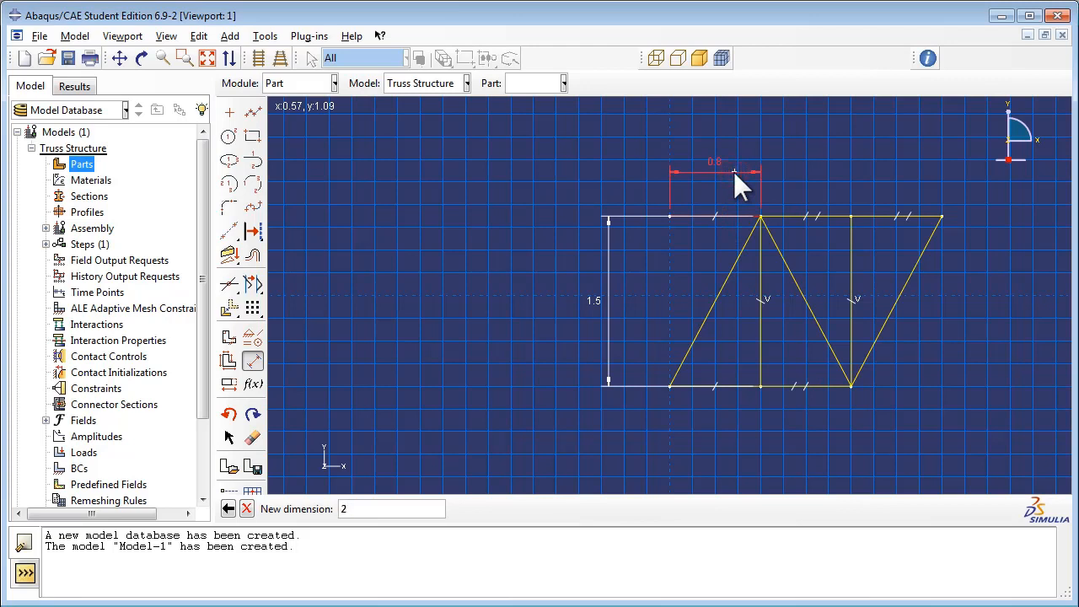
pyautogui.press('Return')
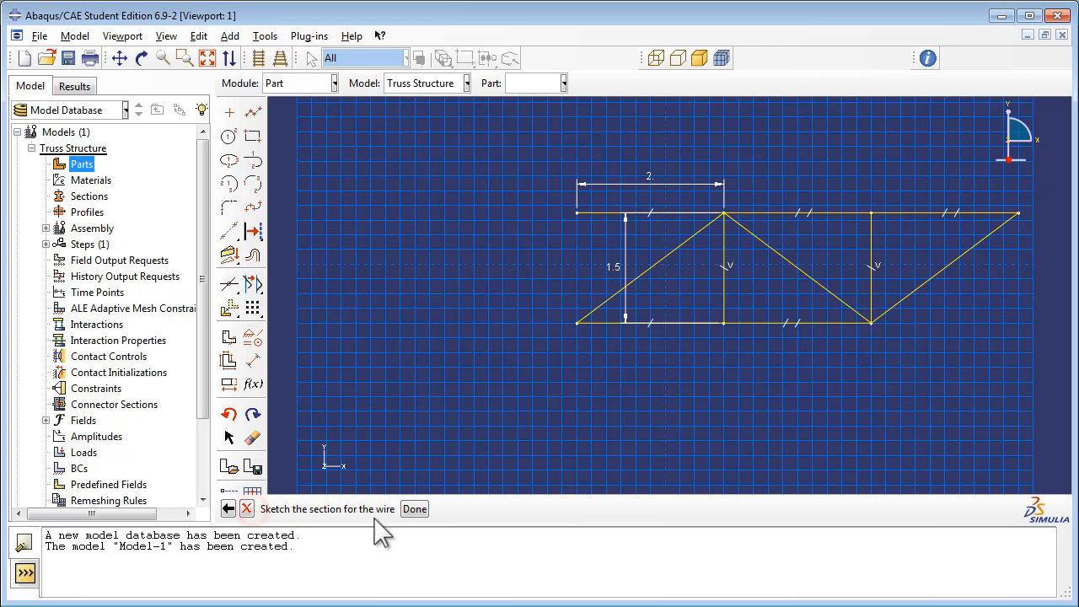
pyautogui.click(415, 509)
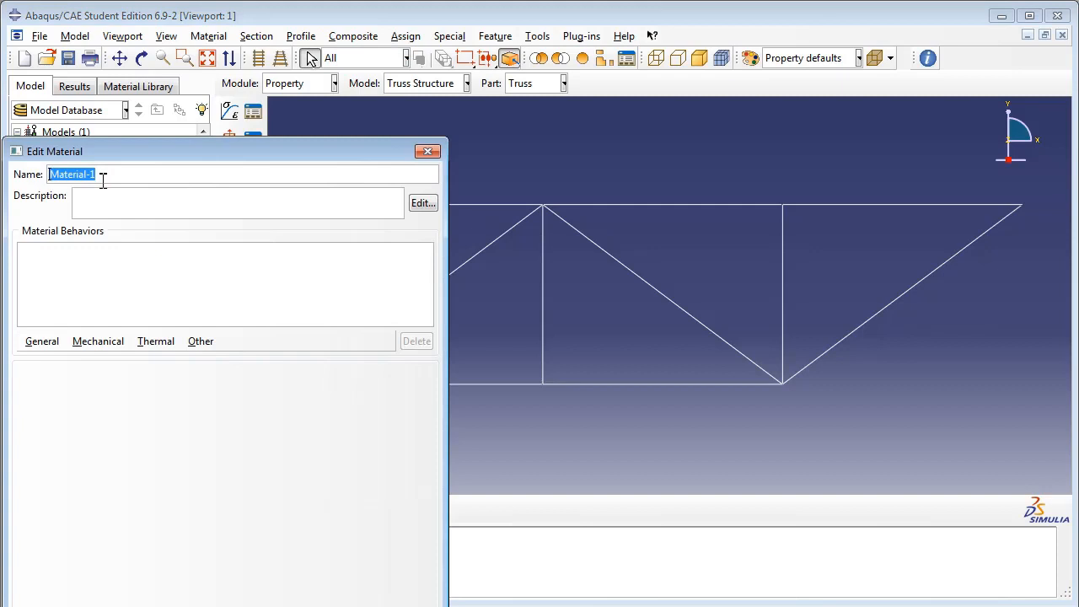
# Name the material AISI 1005 Steel and give it density 7872.
pyautogui.write('AISI 1005')
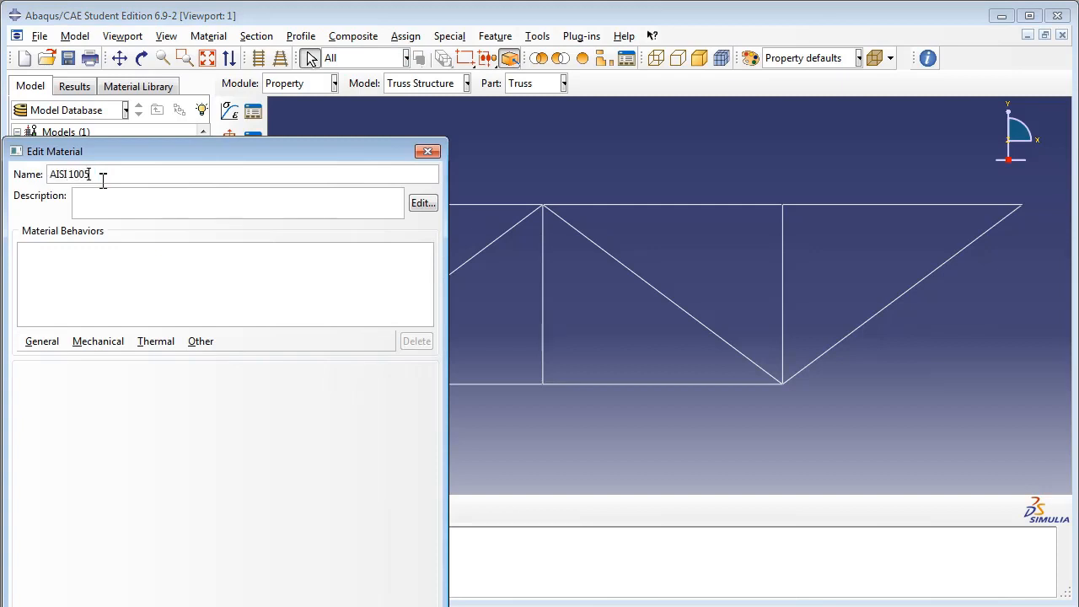
pyautogui.write('Steel')
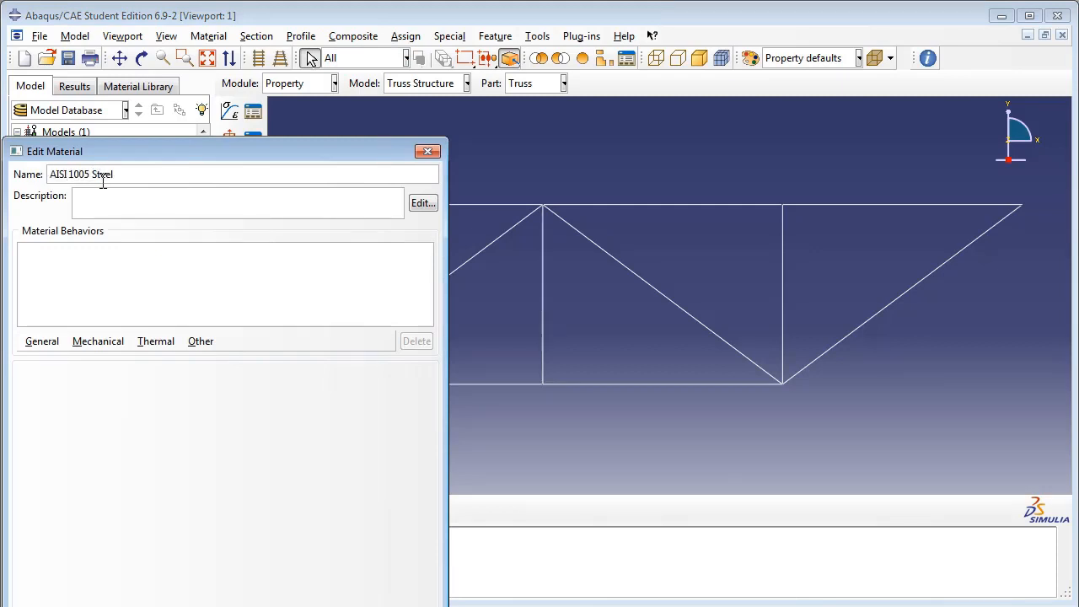
pyautogui.click(41, 340)
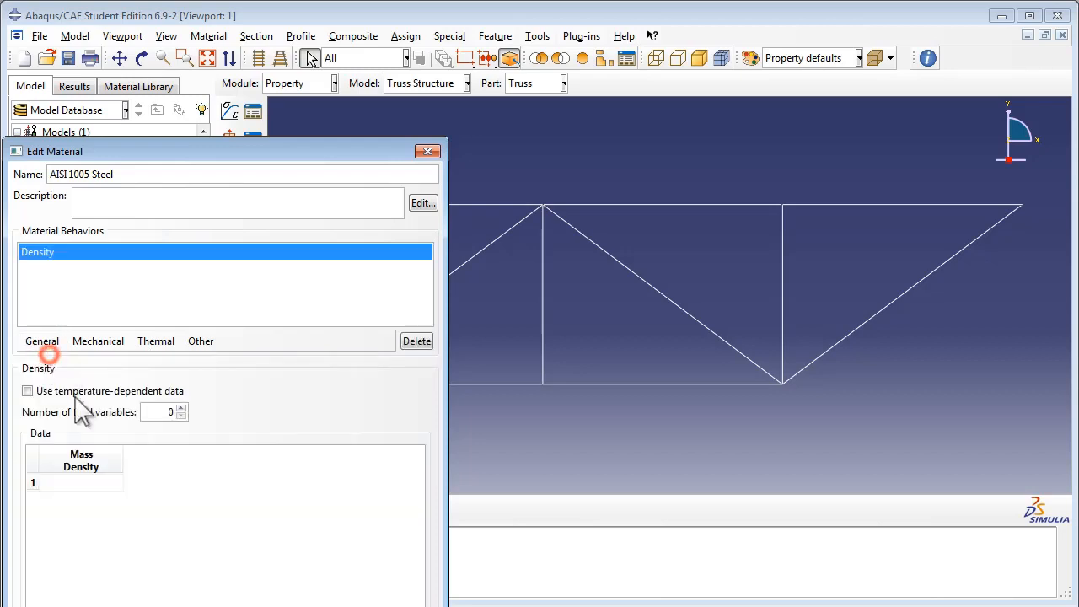
pyautogui.write('7872')
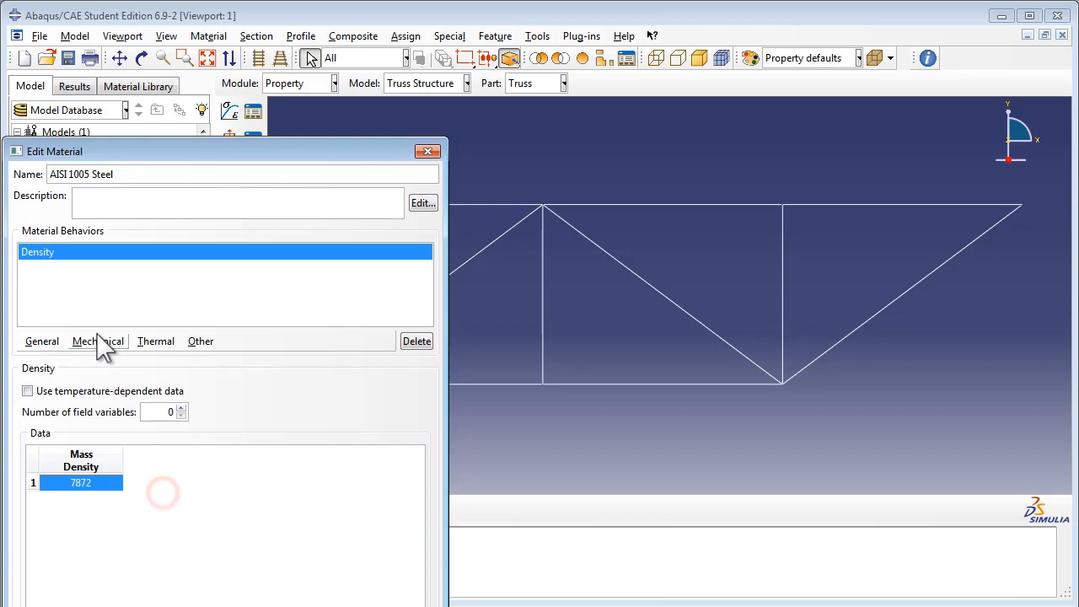
# Add elastic behavior with Young's modulus 200E9 and Poisson's ratio 0.29, and confirm.
pyautogui.click(97, 341)
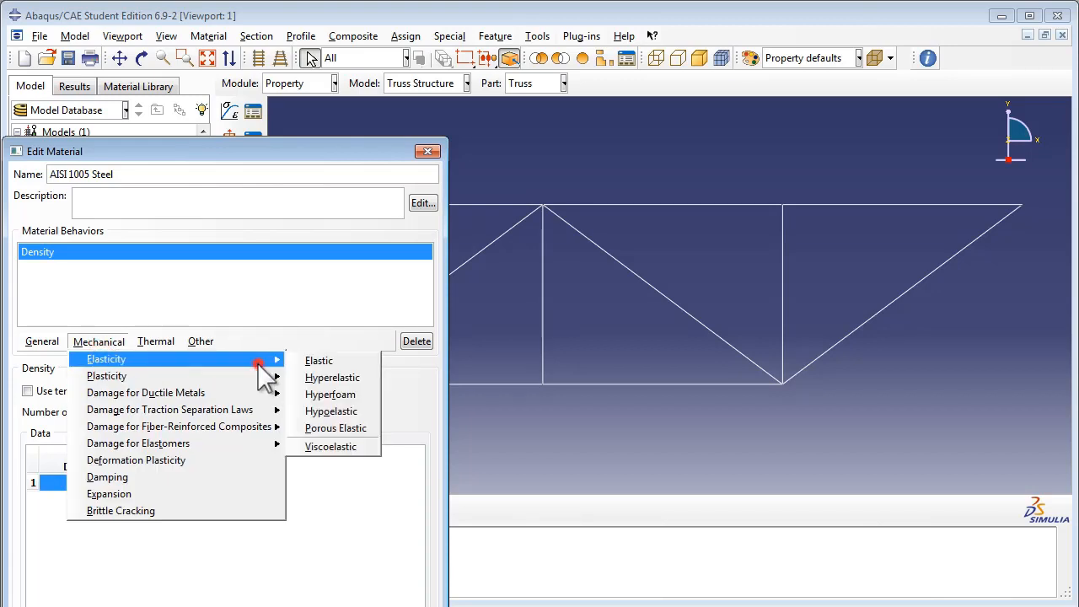
pyautogui.click(319, 360)
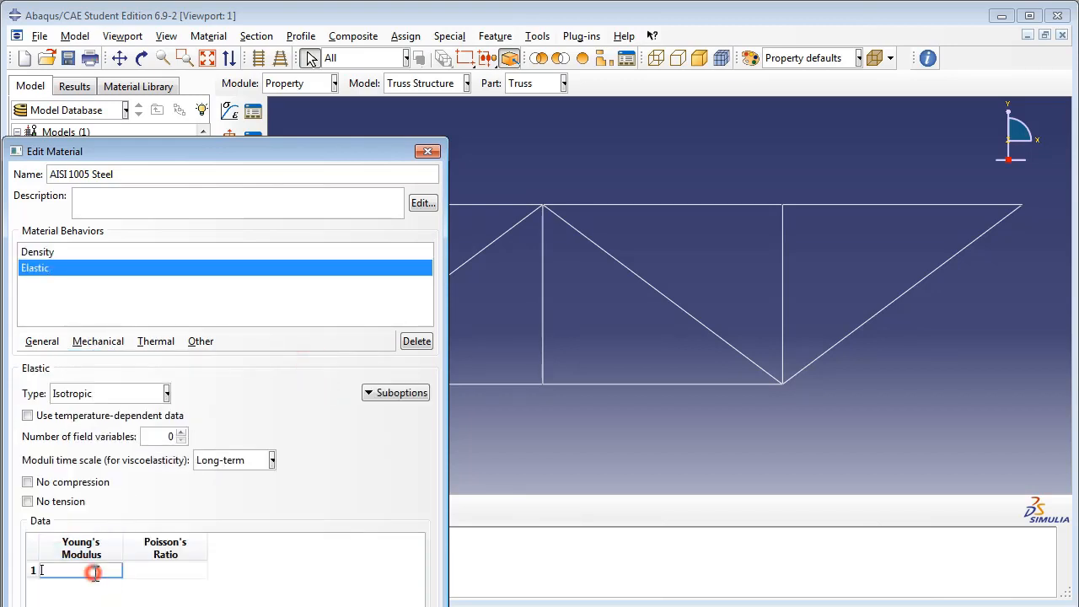
pyautogui.write('200E9')
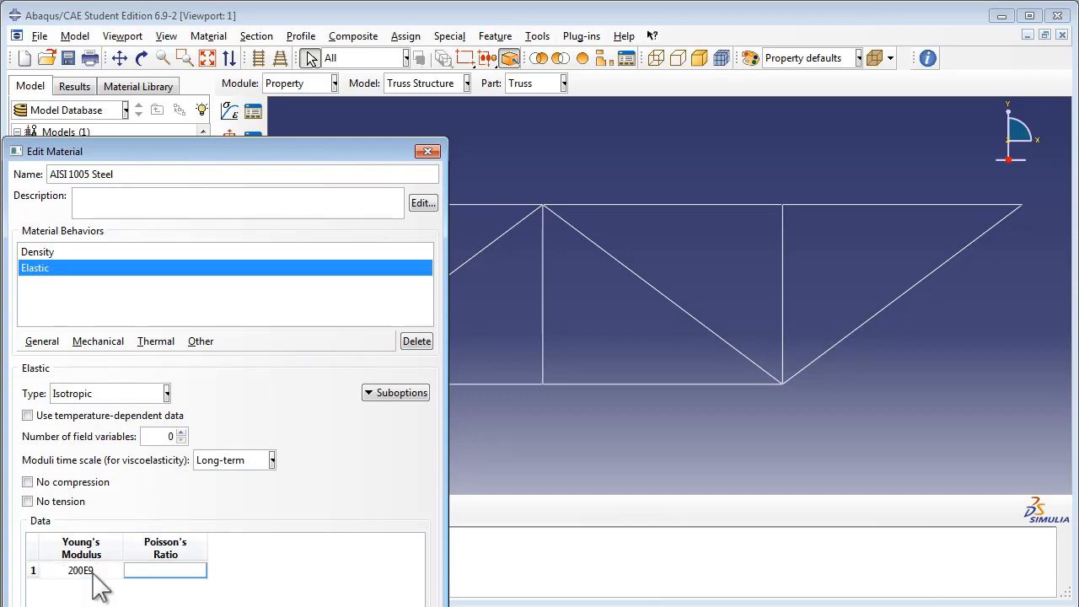
pyautogui.write('0.29')
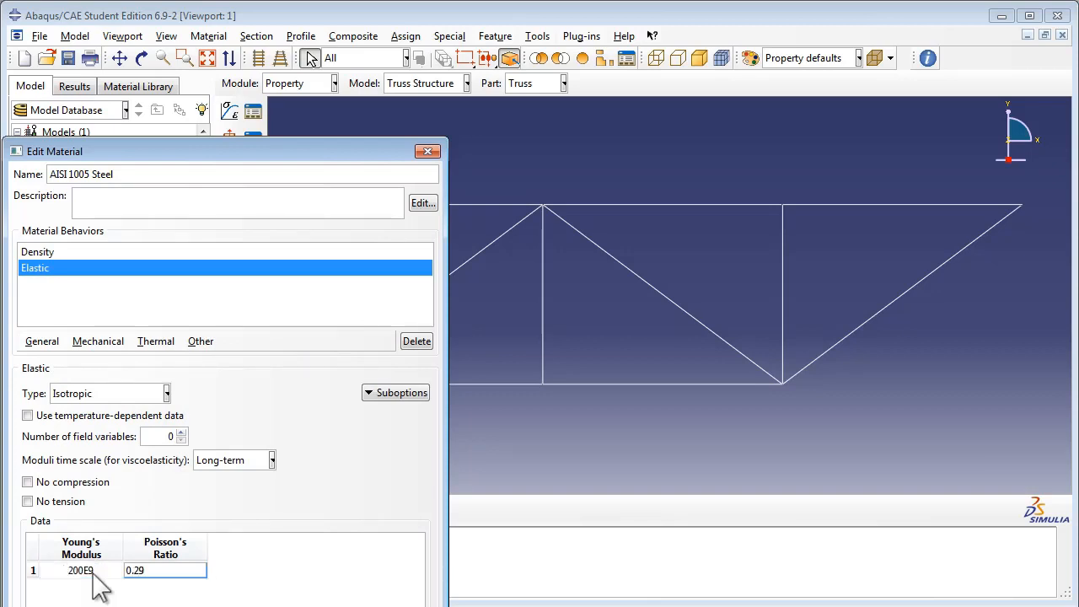
pyautogui.doubleClick(165, 570)
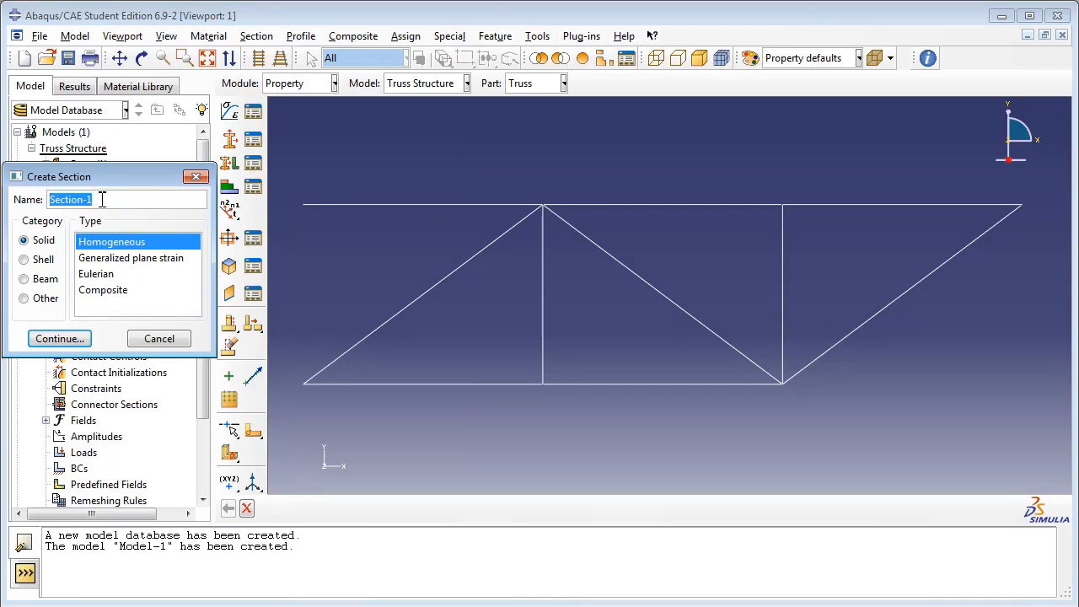
# Create beam-category truss section 'Truss Section' with cross-sectional area 3.14E-4.
pyautogui.write('Truss')
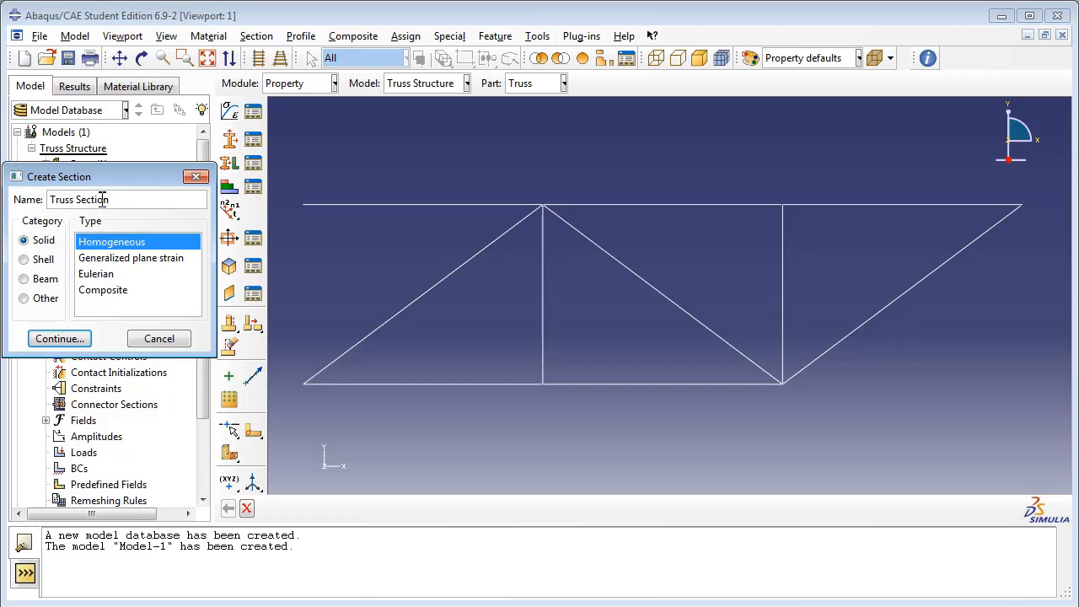
pyautogui.click(23, 280)
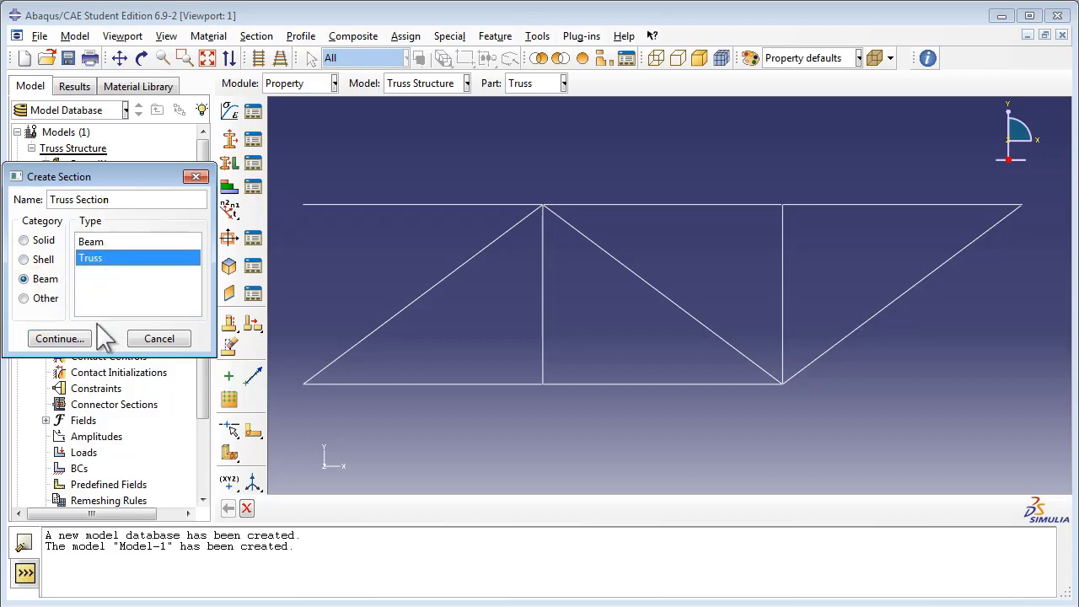
pyautogui.click(59, 337)
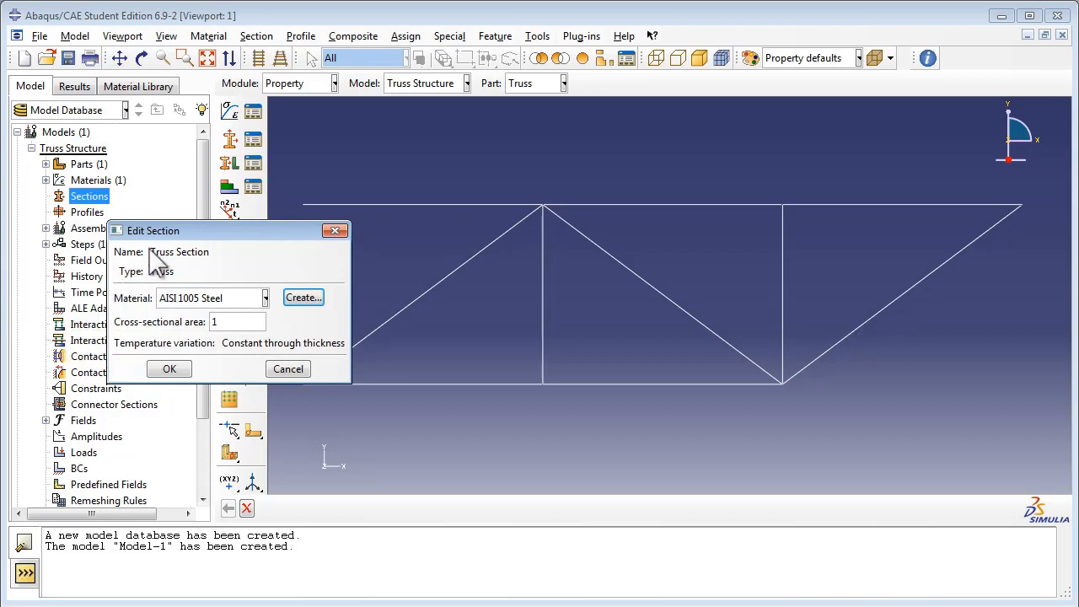
pyautogui.click(236, 320)
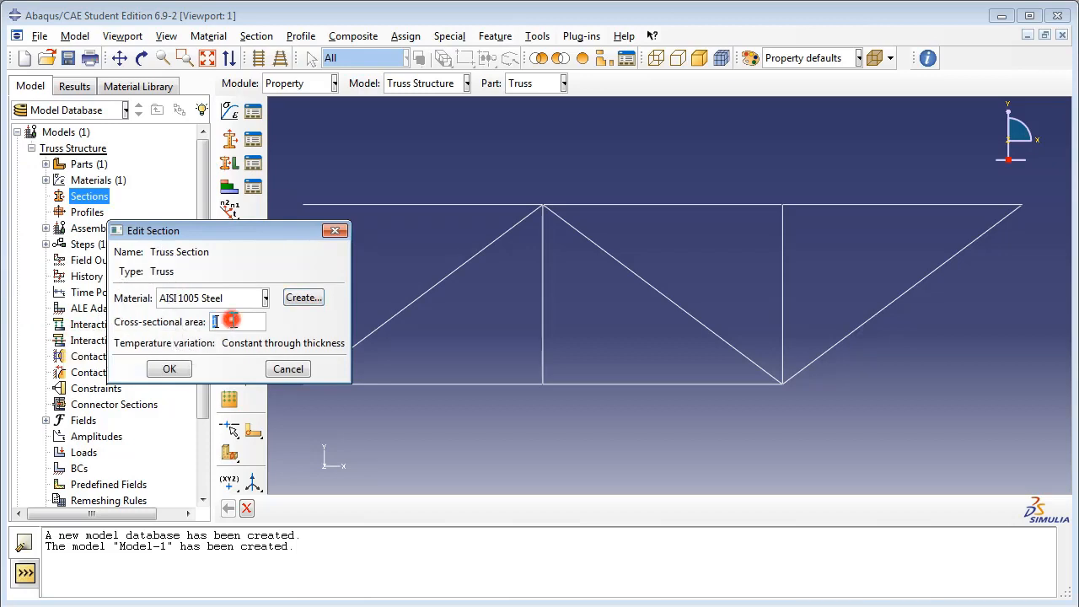
pyautogui.write('3.14E-4')
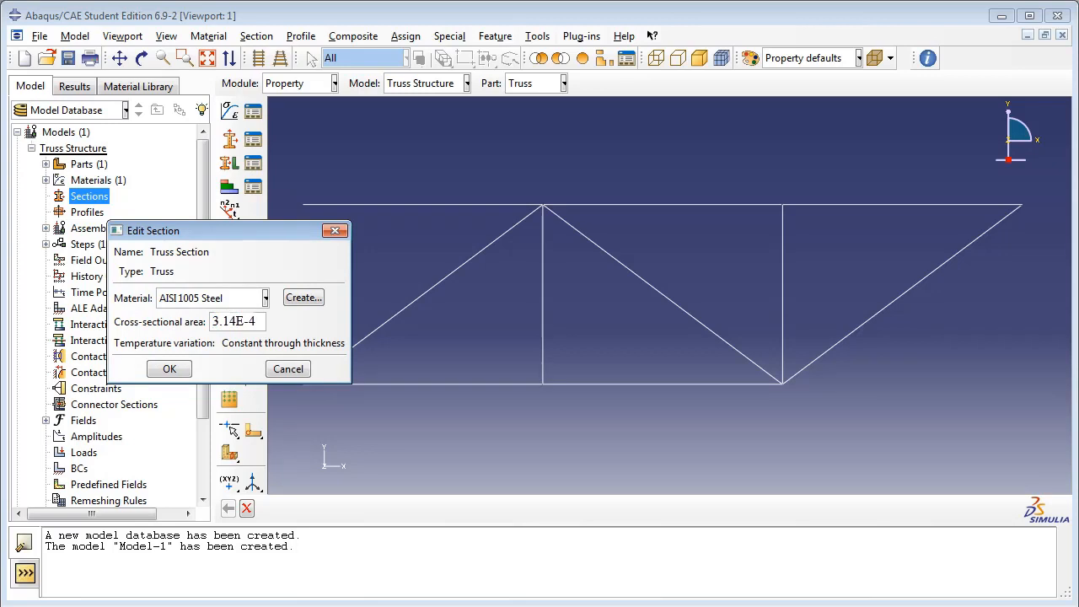
pyautogui.click(169, 368)
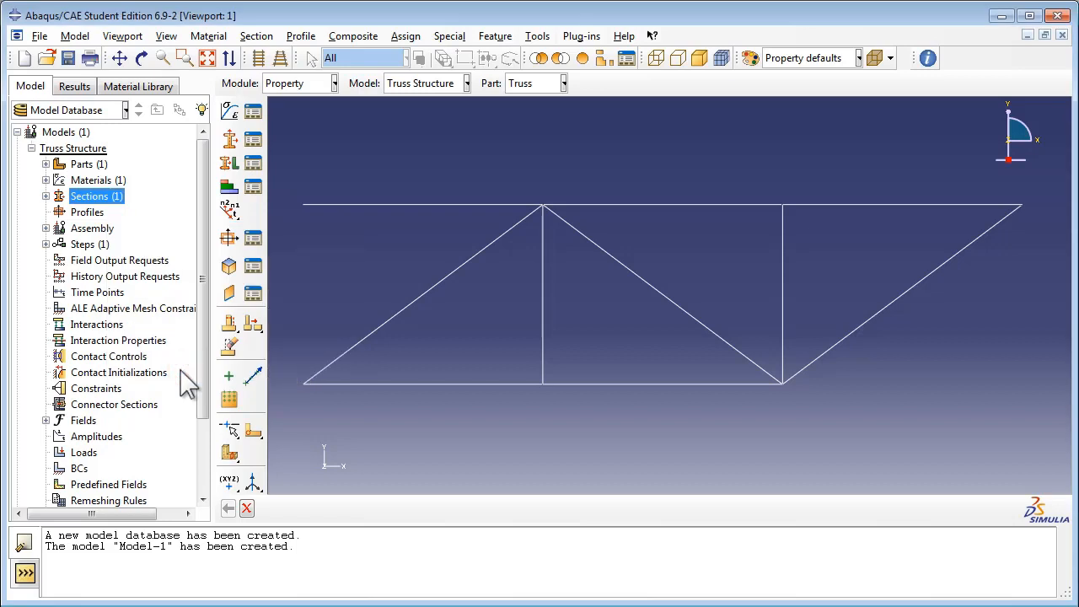
# Assign Truss Section to all members of the Truss part.
pyautogui.click(48, 163)
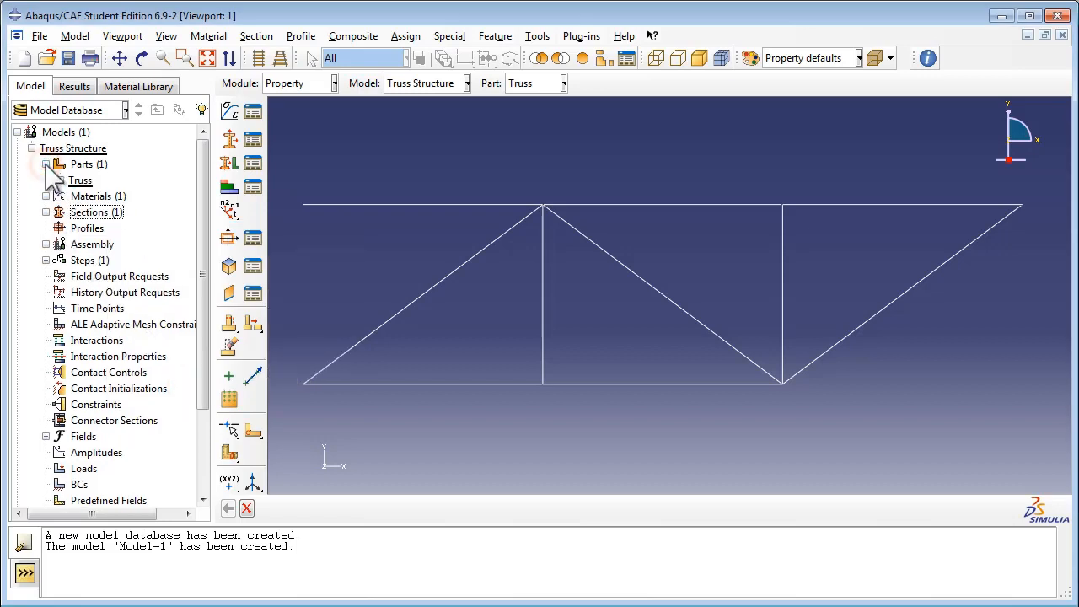
pyautogui.click(47, 181)
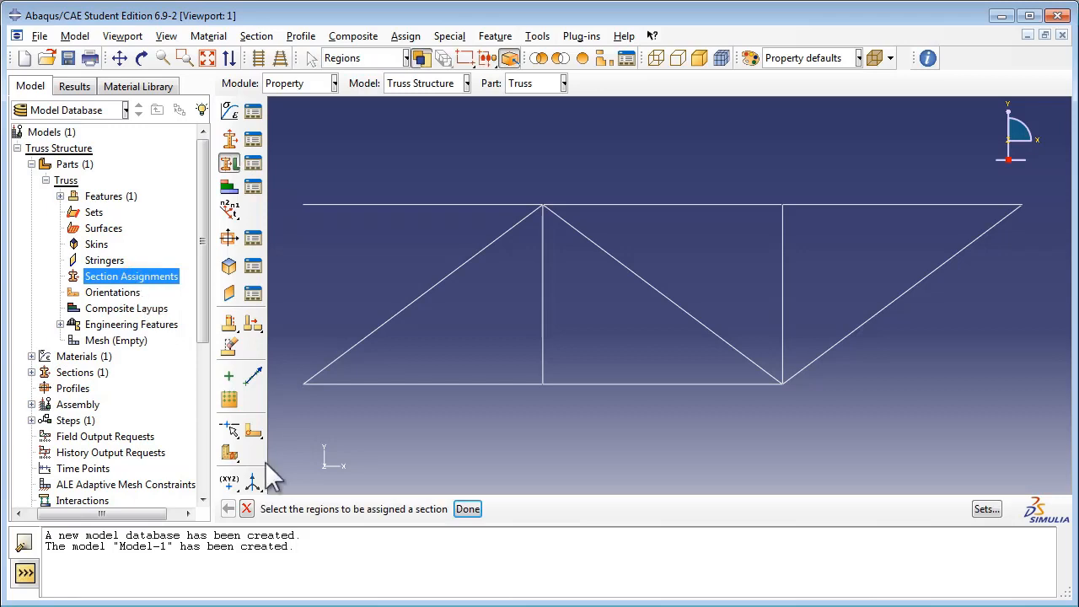
pyautogui.moveTo(297, 192)
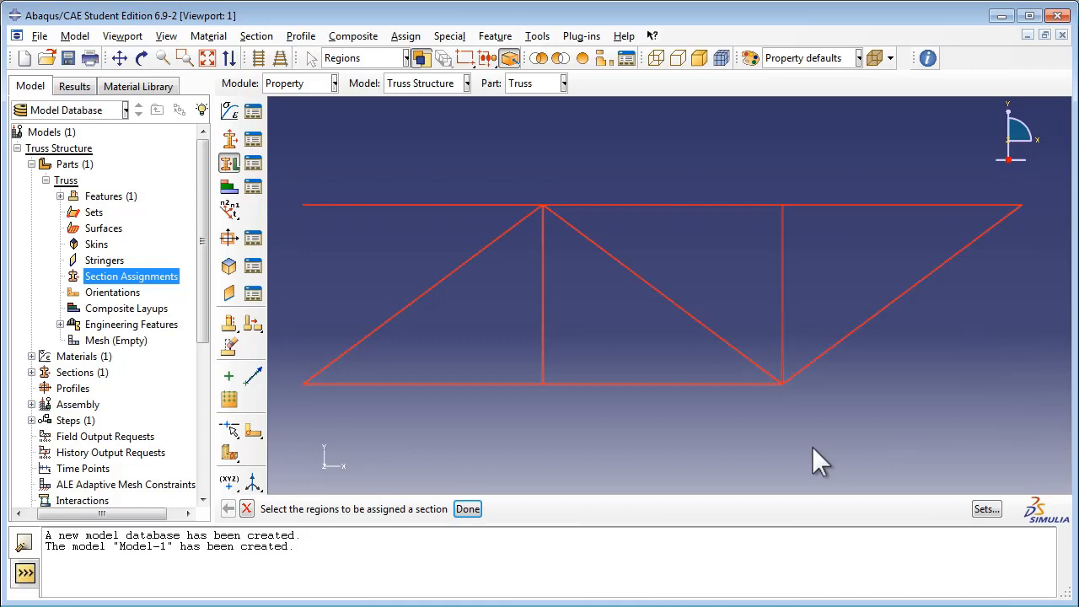
pyautogui.click(467, 509)
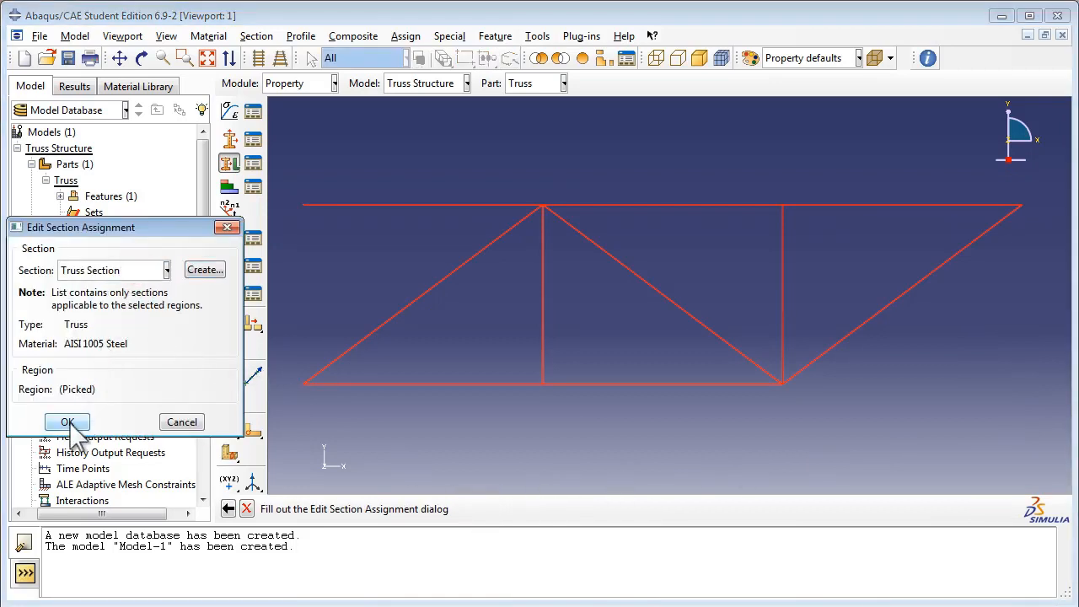
pyautogui.click(67, 422)
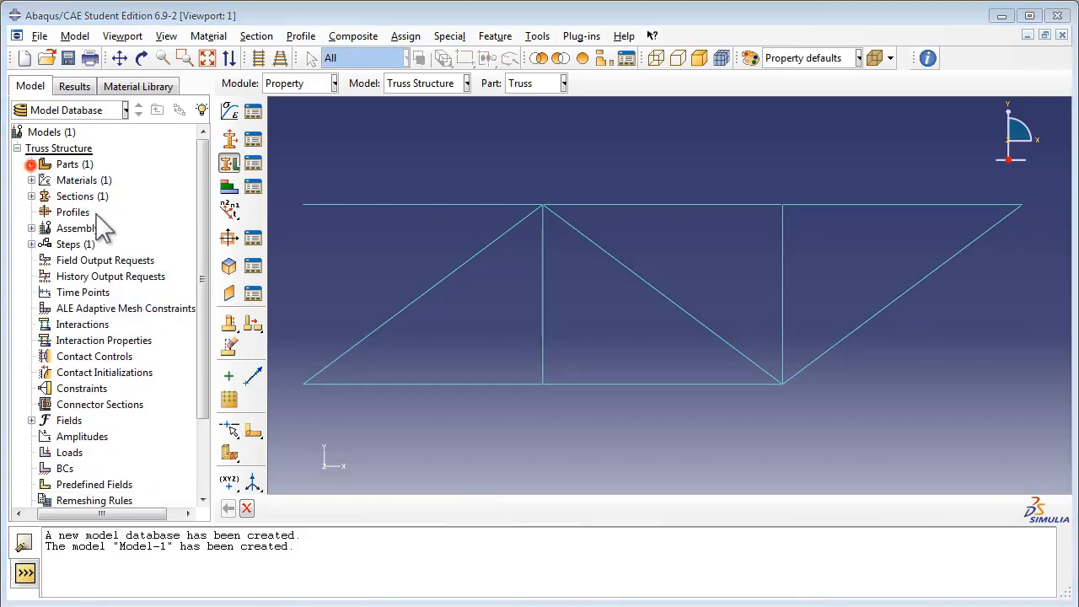
# Expand the Assembly branch to show the single Truss instance.
pyautogui.click(30, 229)
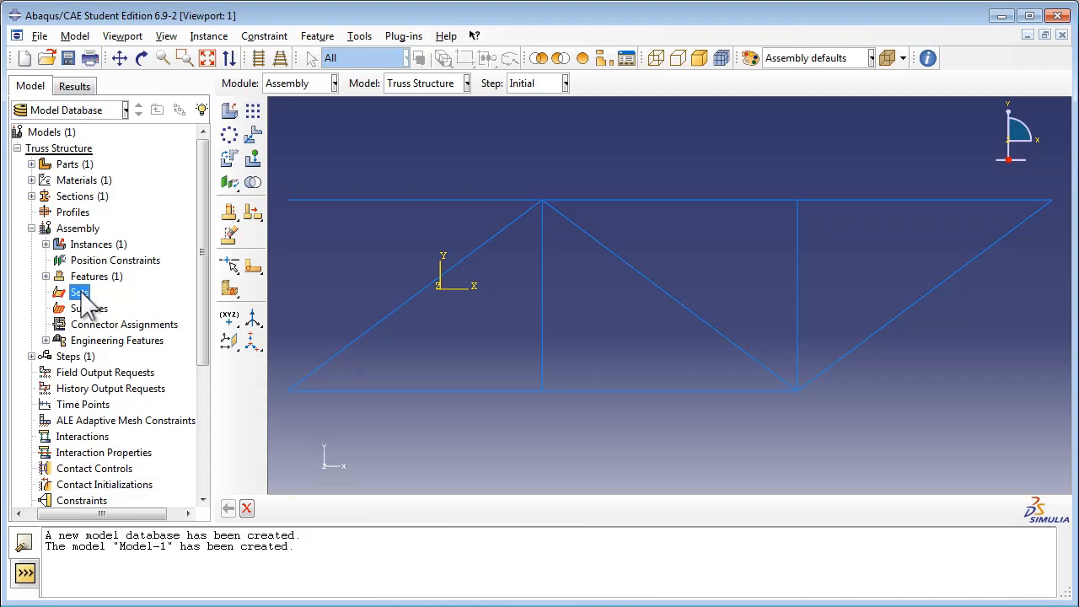
# Create assembly set 'force point set' from the top vertex above the right vertical member.
pyautogui.doubleClick(79, 291)
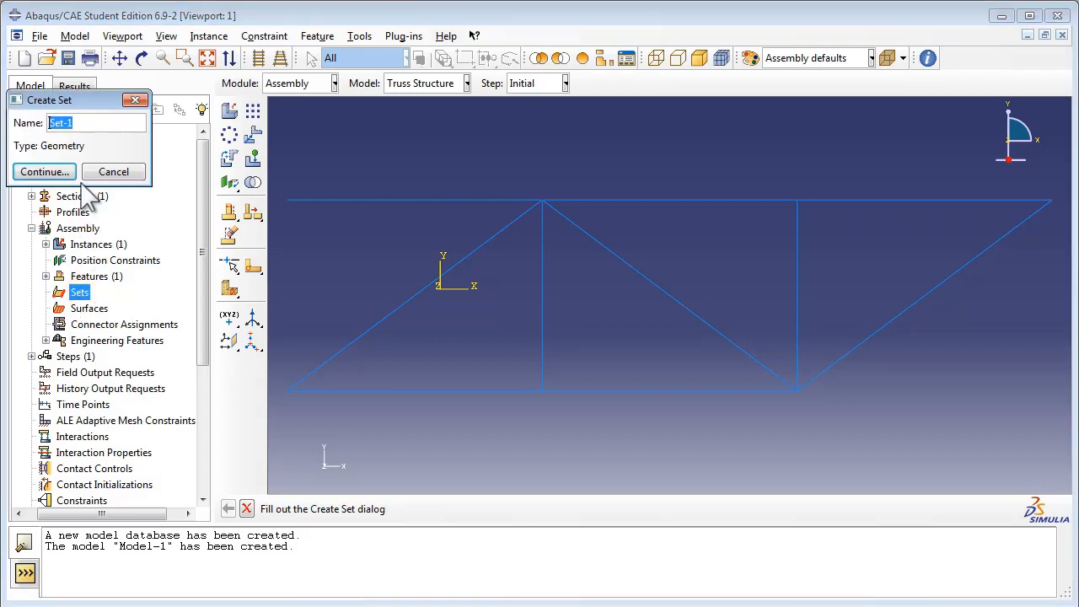
pyautogui.write('force')
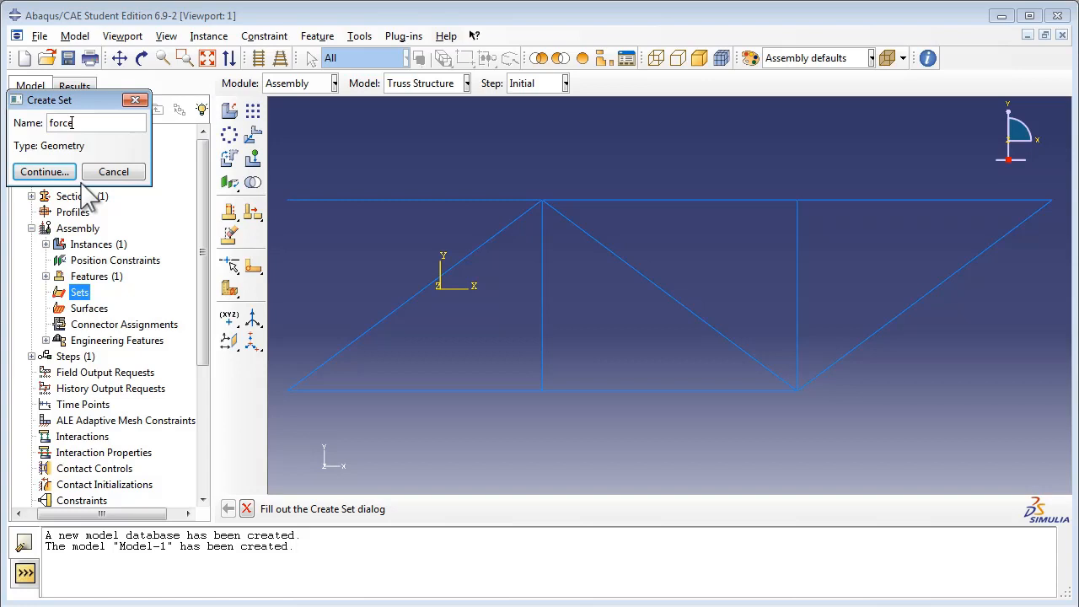
pyautogui.write('point')
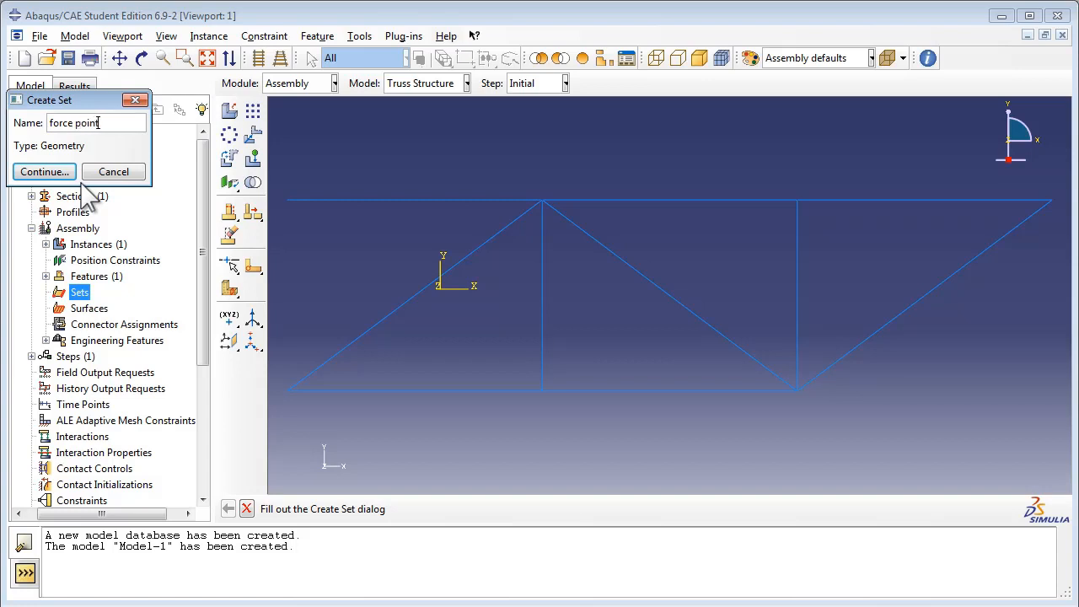
pyautogui.write('set')
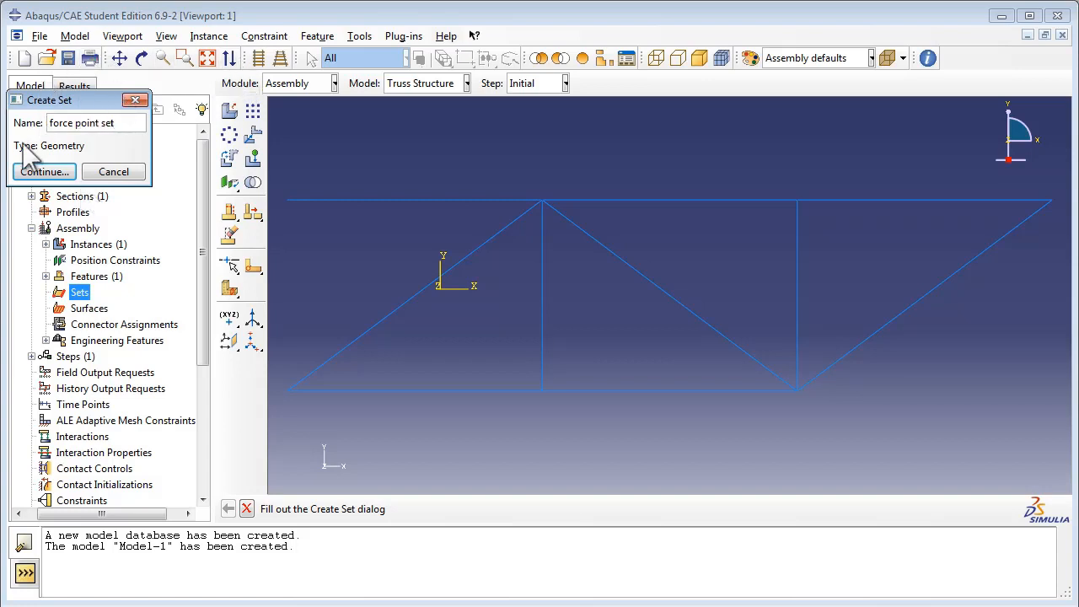
pyautogui.click(44, 172)
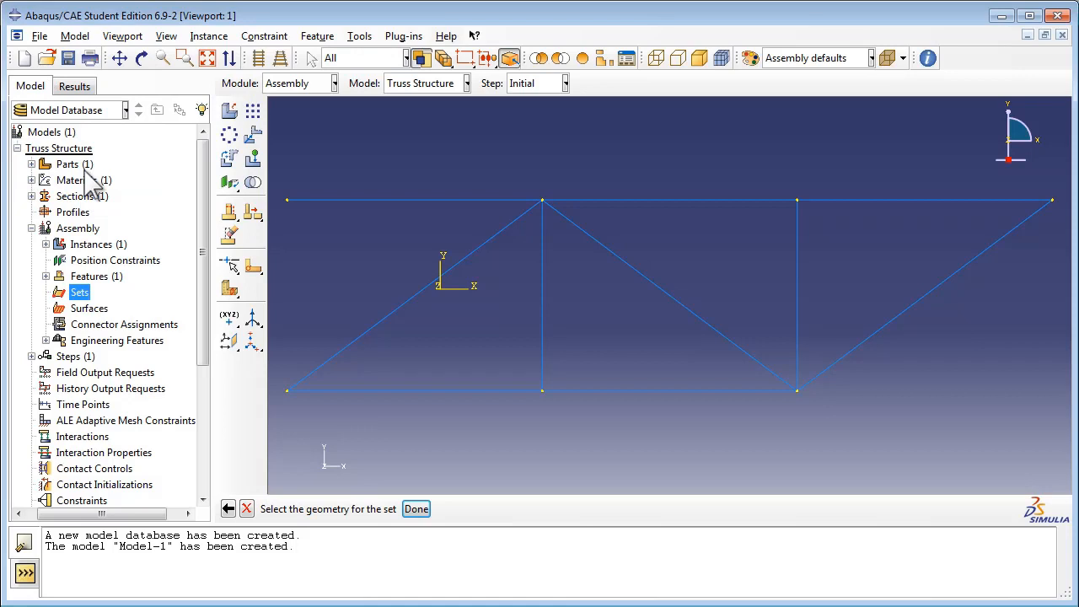
pyautogui.moveTo(101, 184)
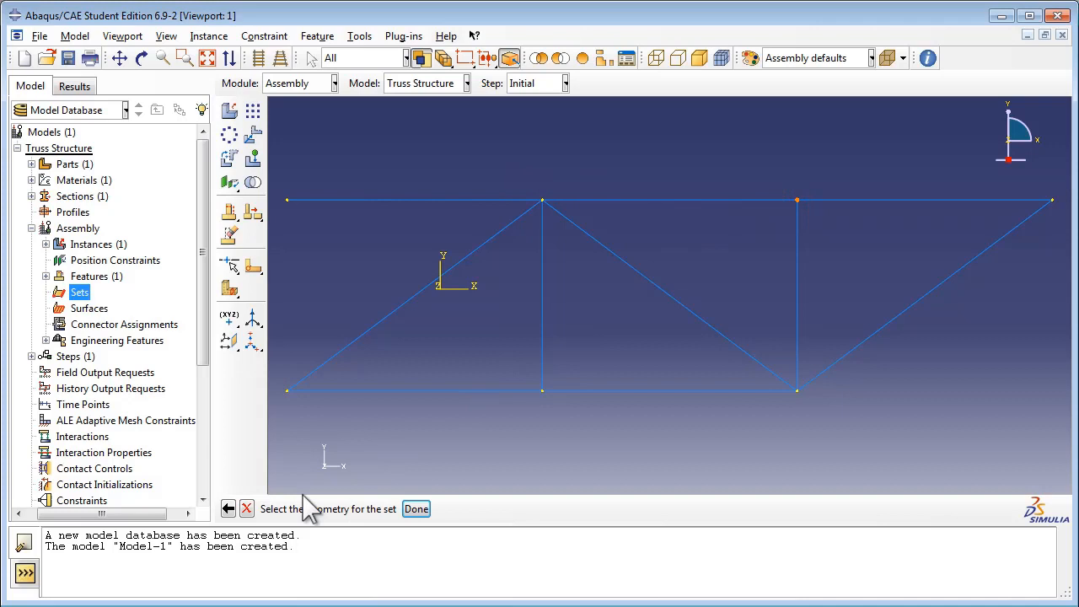
pyautogui.click(415, 509)
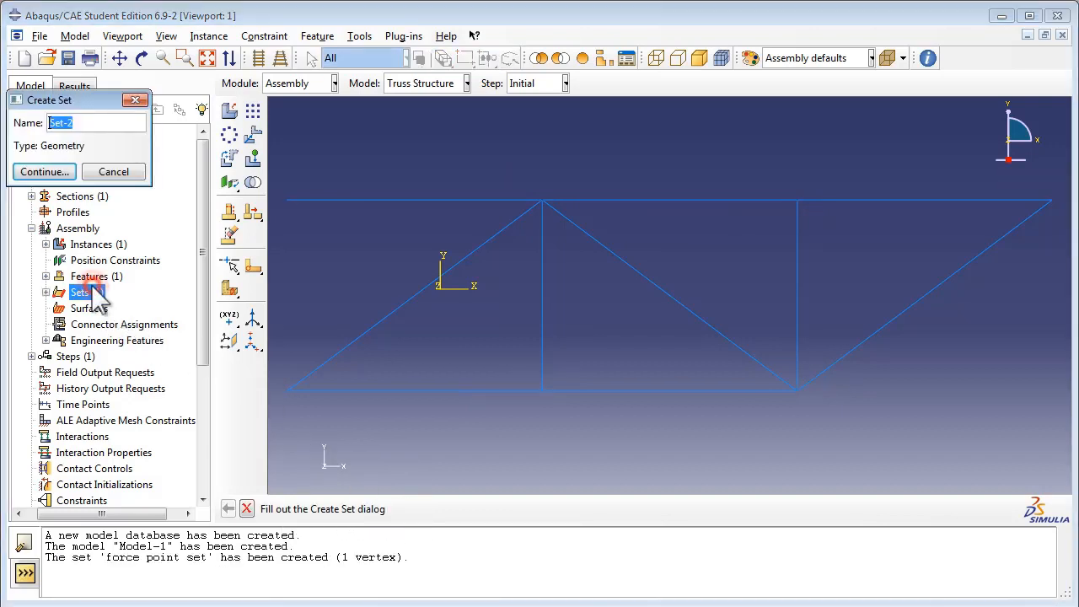
# Create assembly set 'end point set' from the truss's top right corner vertex.
pyautogui.write('end point set')
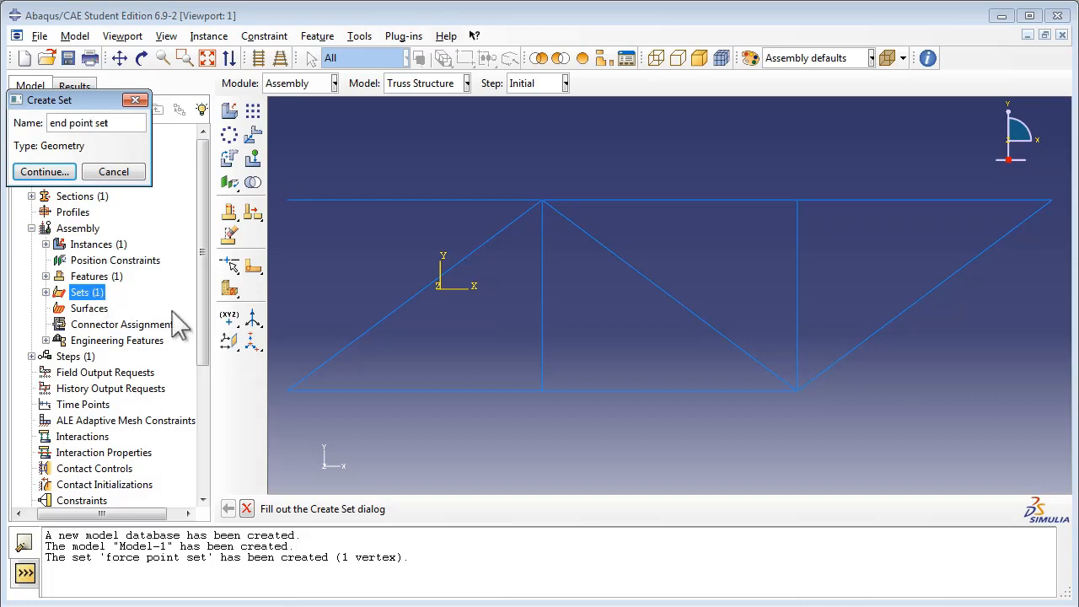
pyautogui.click(44, 172)
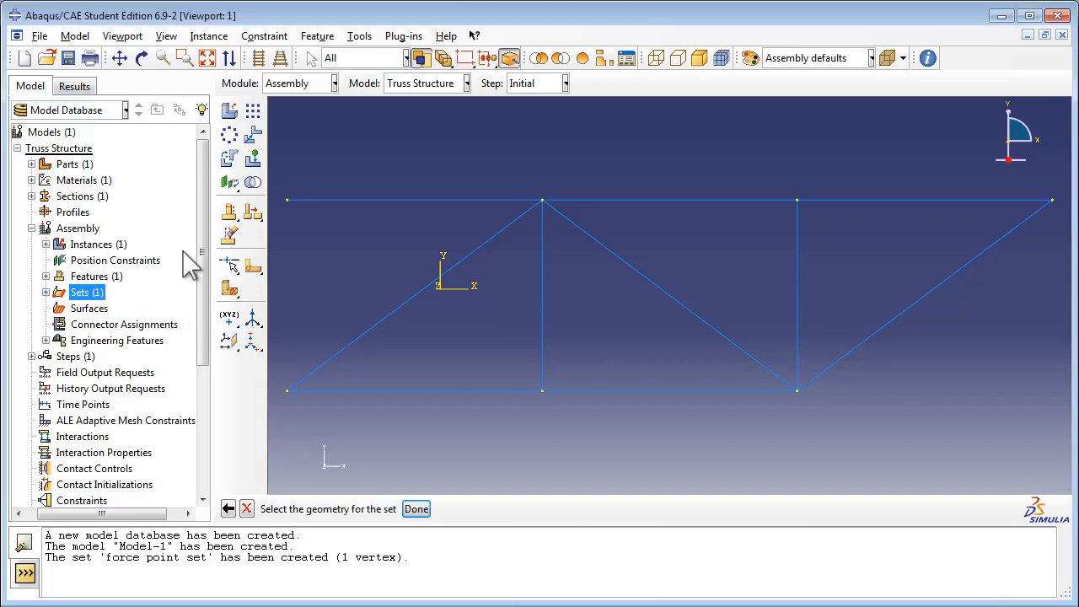
pyautogui.moveTo(384, 526)
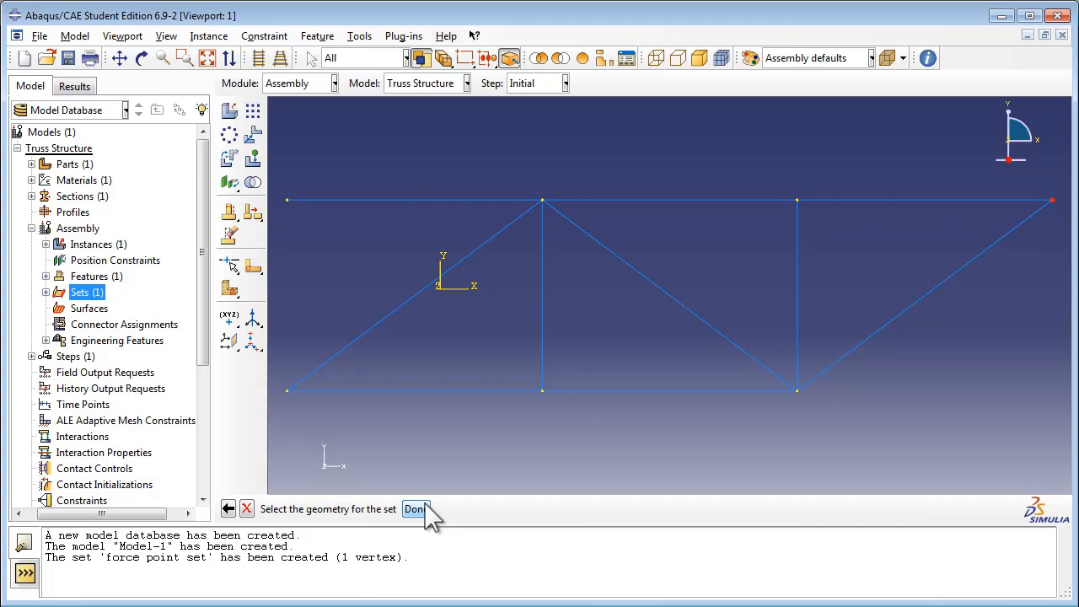
pyautogui.click(414, 510)
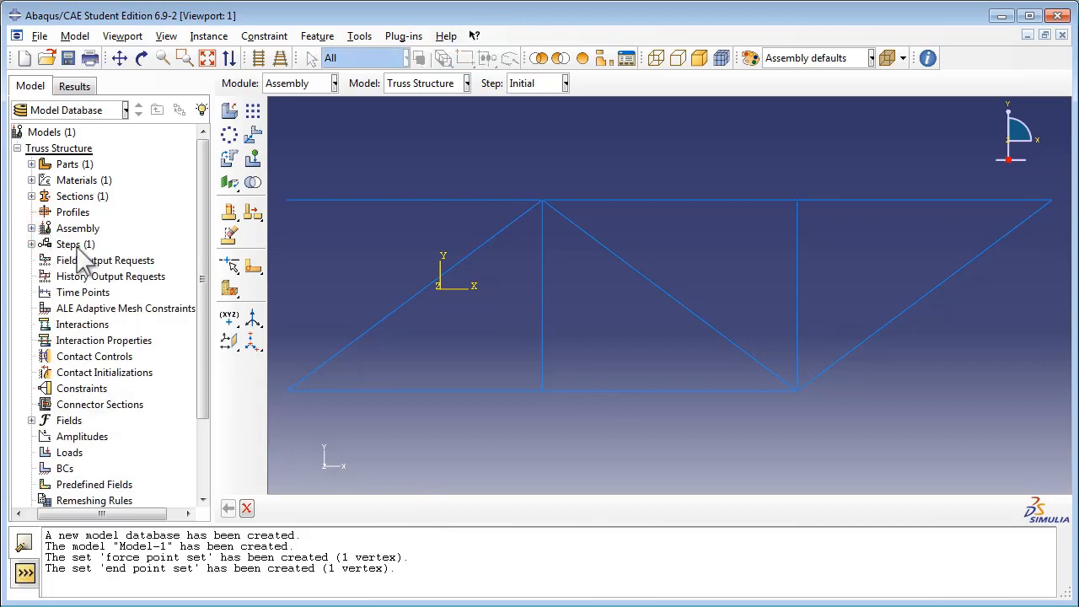
# Create a Dynamic, Explicit step named 'Loading Step' after Initial.
pyautogui.click(68, 242)
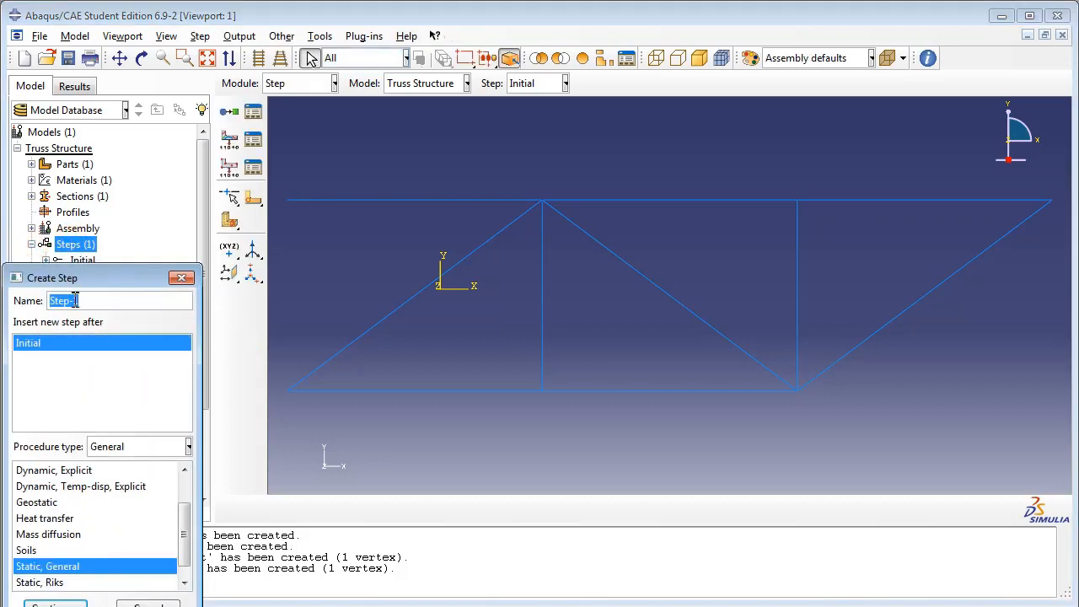
pyautogui.write('Loading')
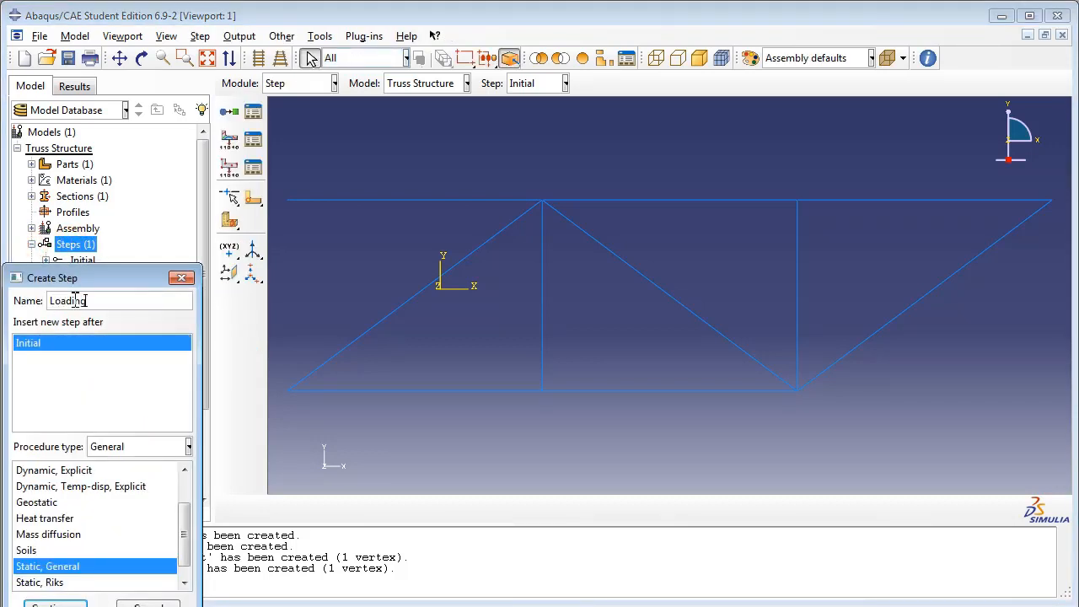
pyautogui.write('Step')
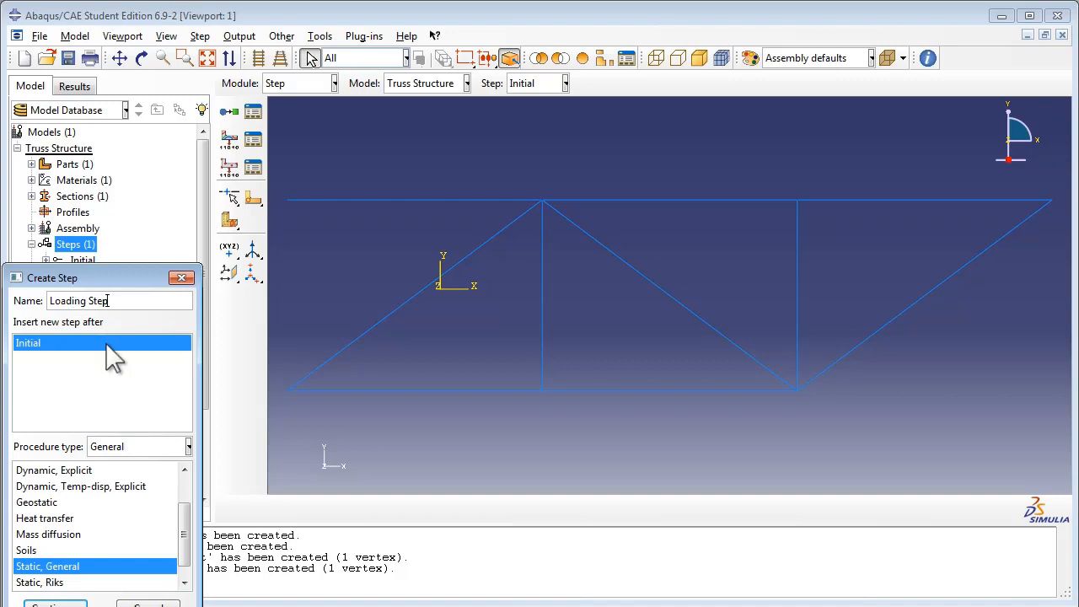
pyautogui.moveTo(115, 459)
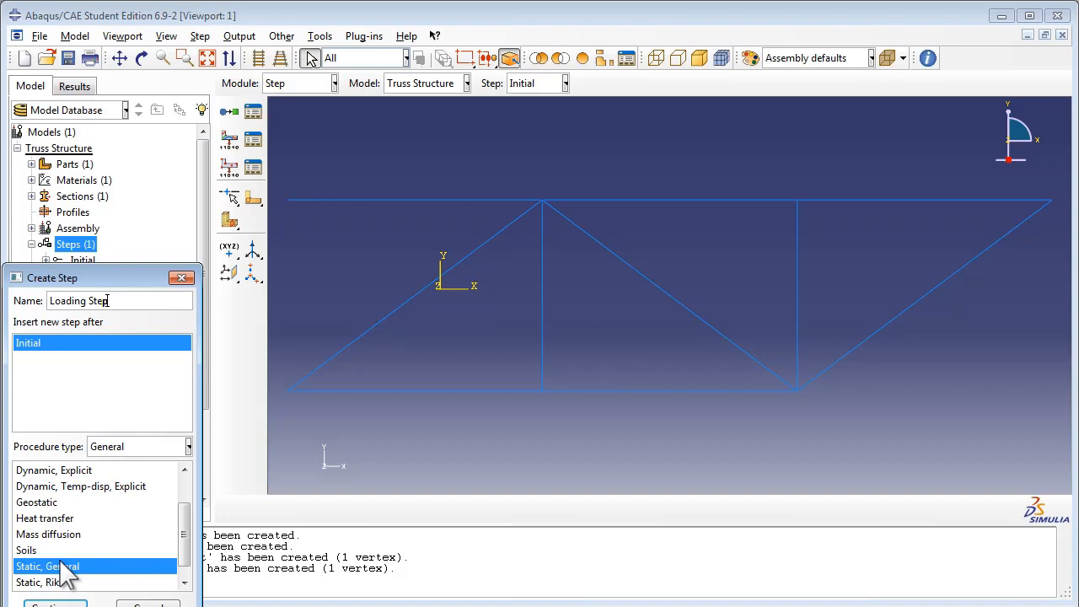
pyautogui.moveTo(81, 493)
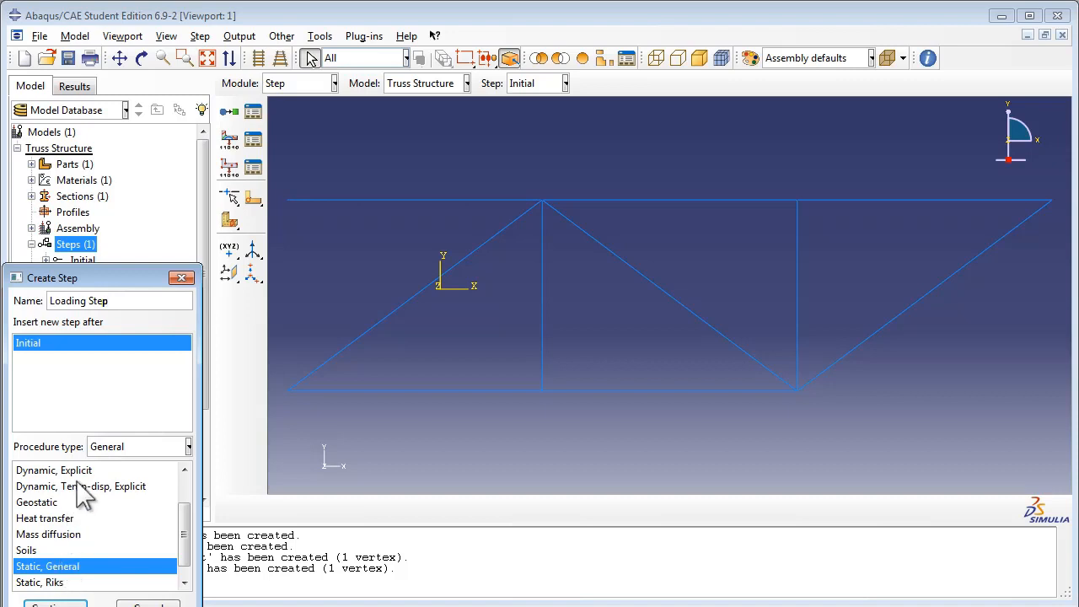
pyautogui.scroll(3)
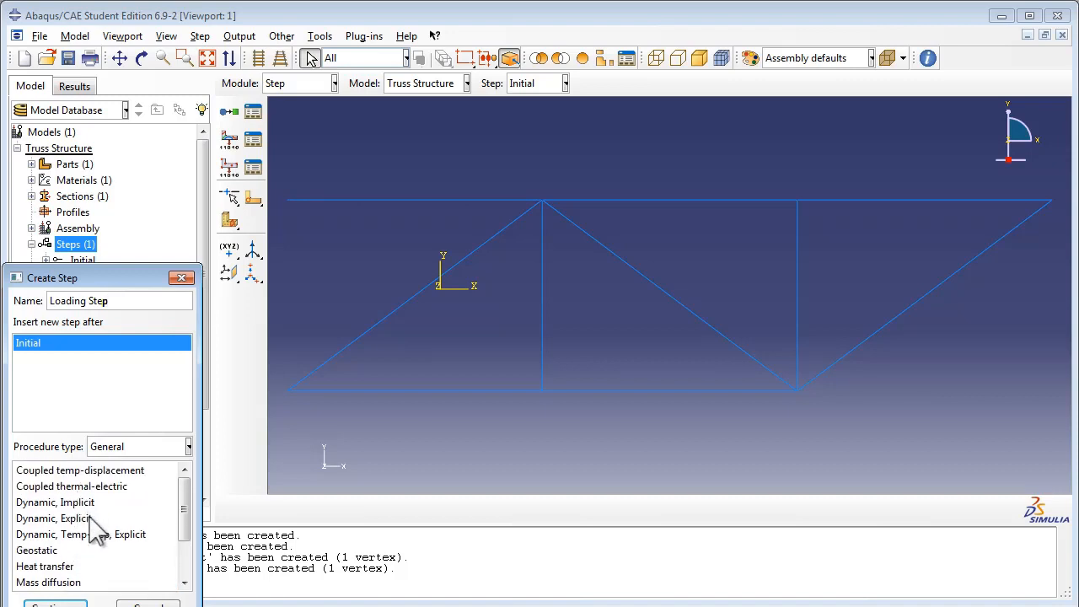
pyautogui.click(54, 518)
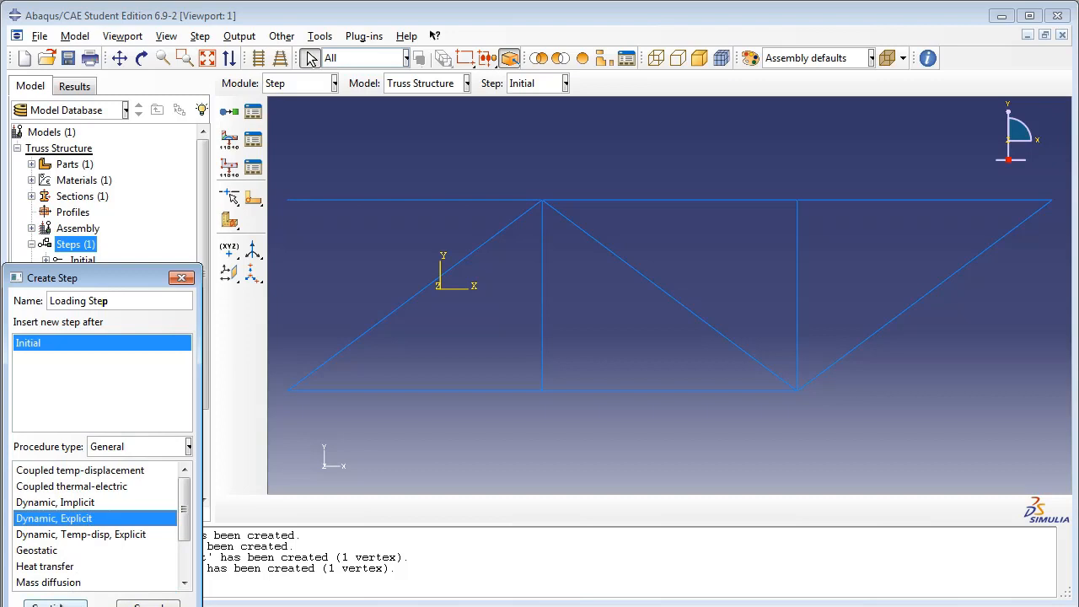
pyautogui.click(54, 604)
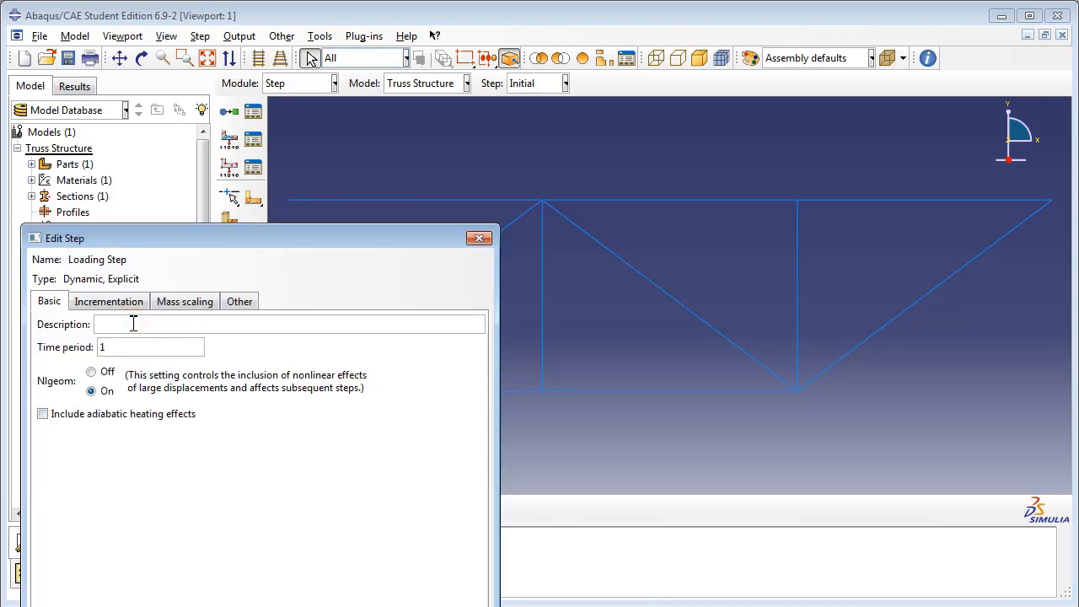
# Describe Loading Step as loads applied in this step and set its time period to 0.01.
pyautogui.write('Loads are applied to the truss for 0.01')
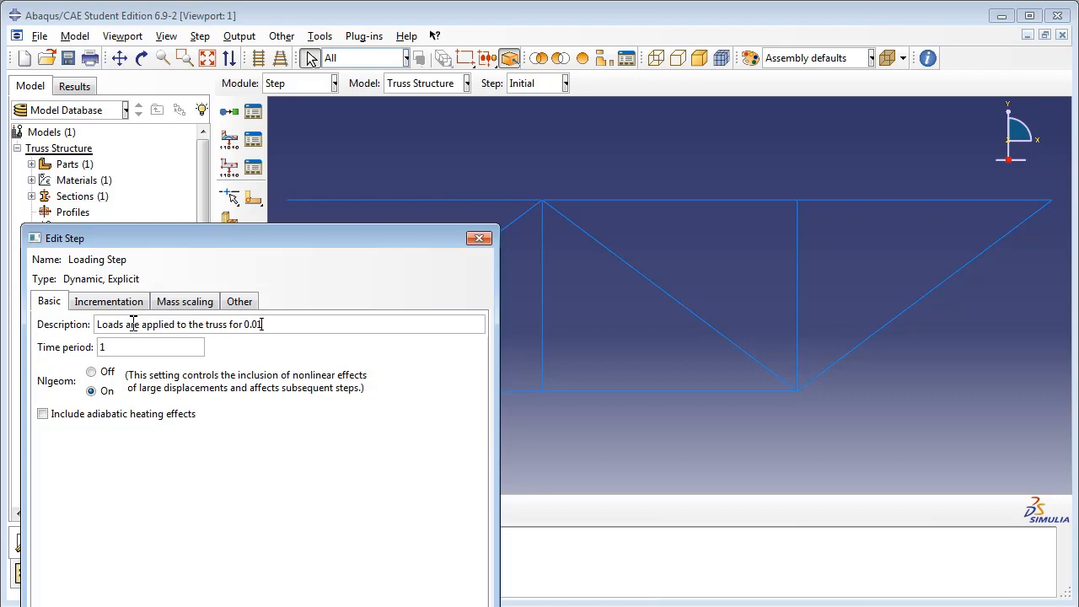
pyautogui.write('s in this step')
pyautogui.click(150, 345)
pyautogui.write('0')
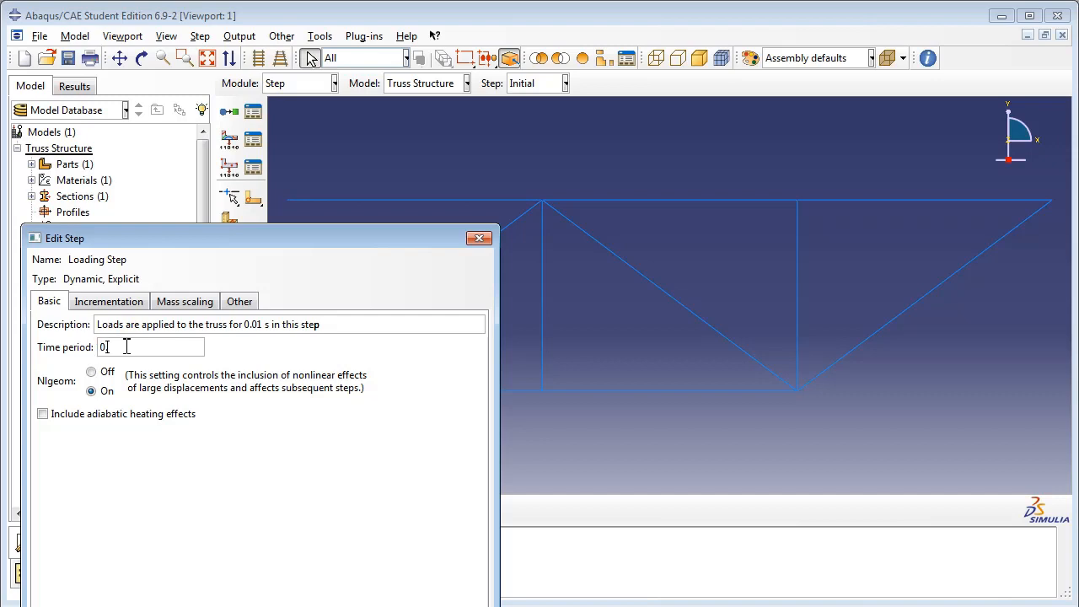
pyautogui.write('.01')
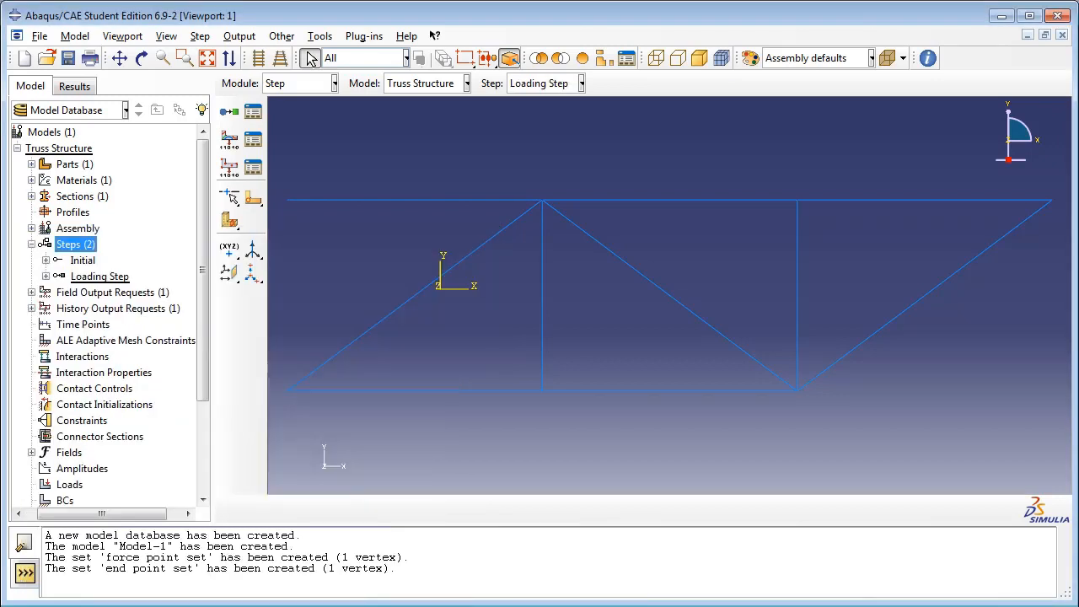
pyautogui.moveTo(192, 389)
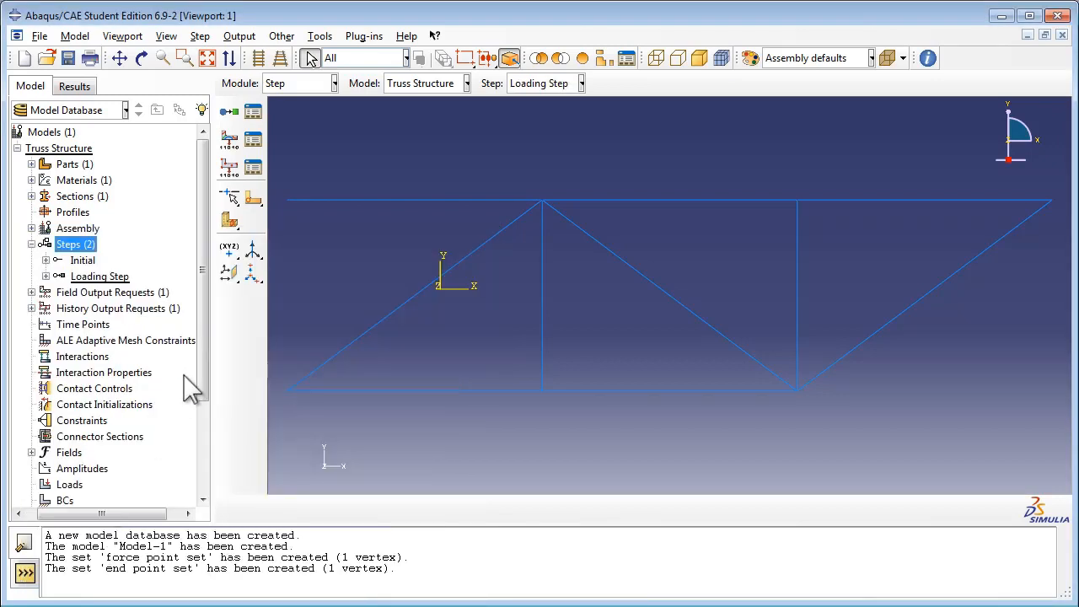
# Rename history output request H-Output-1 to 'Force Point Output'.
pyautogui.scroll(-3)
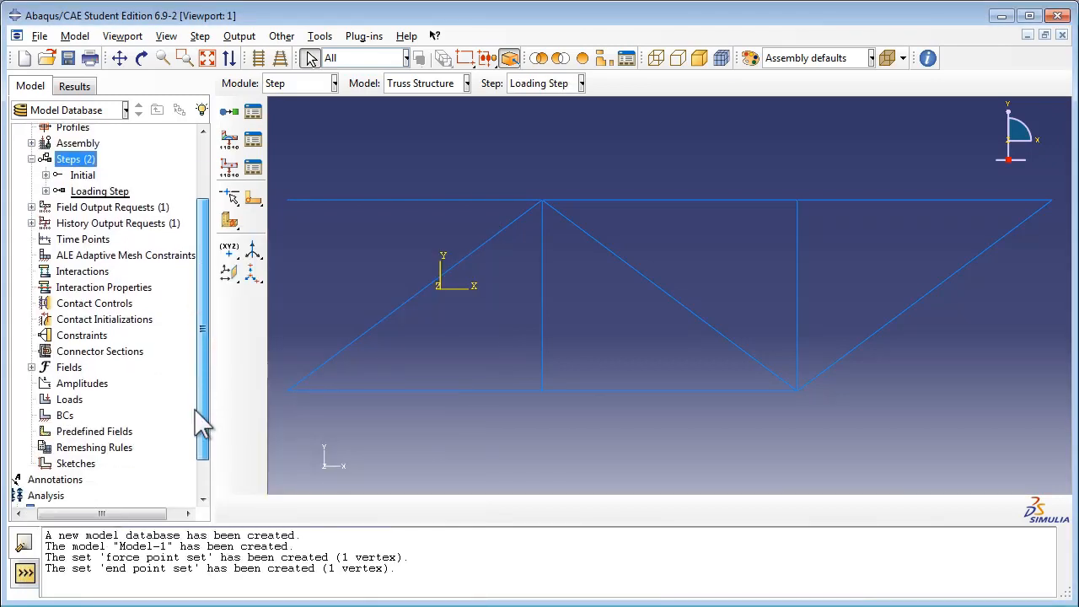
pyautogui.click(30, 158)
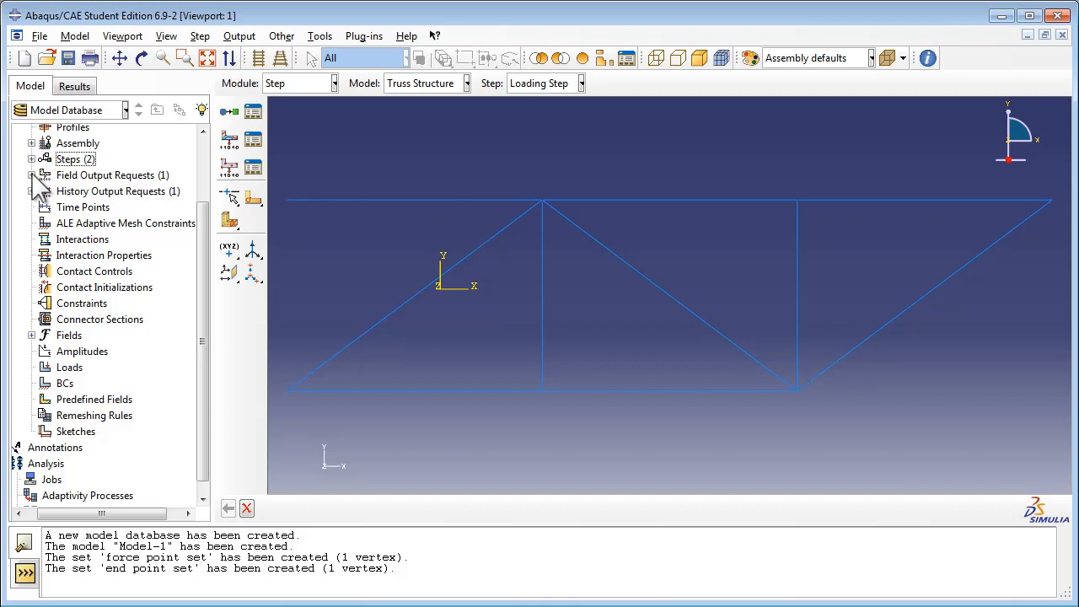
pyautogui.click(30, 190)
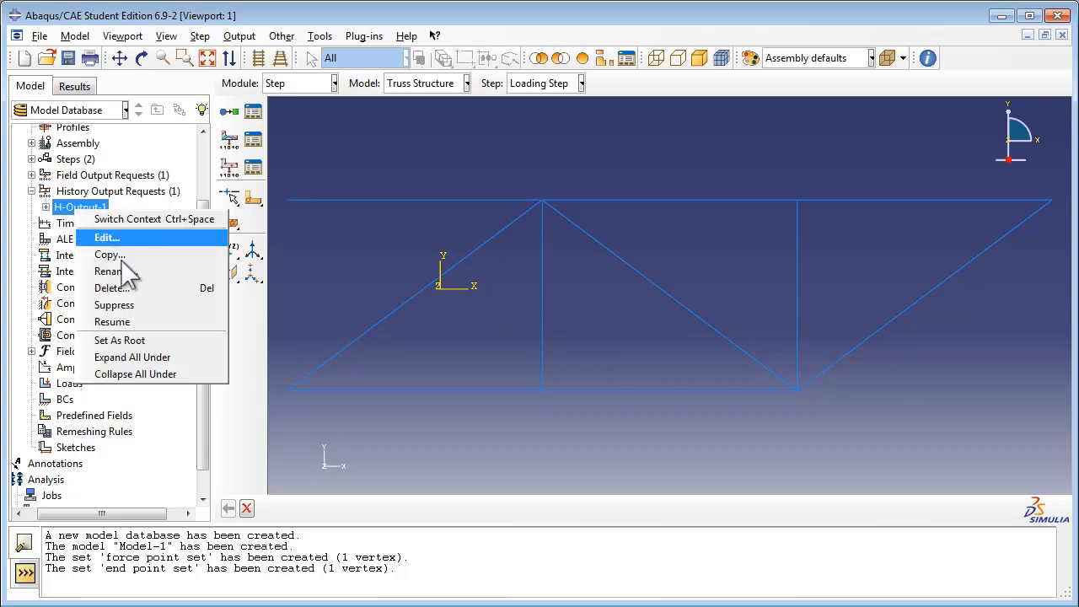
pyautogui.click(107, 270)
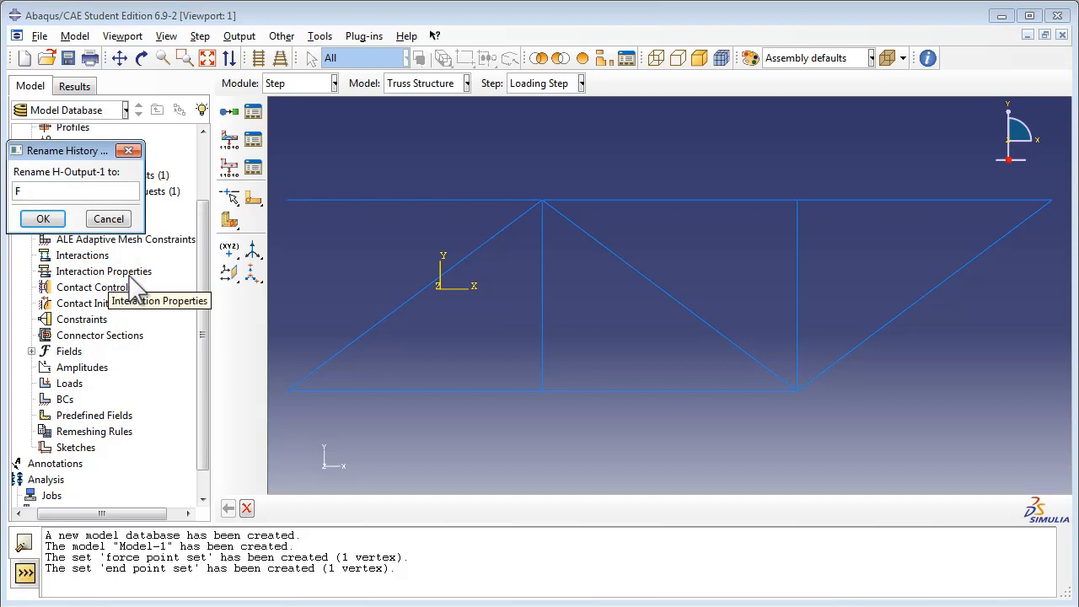
pyautogui.write('orce Po')
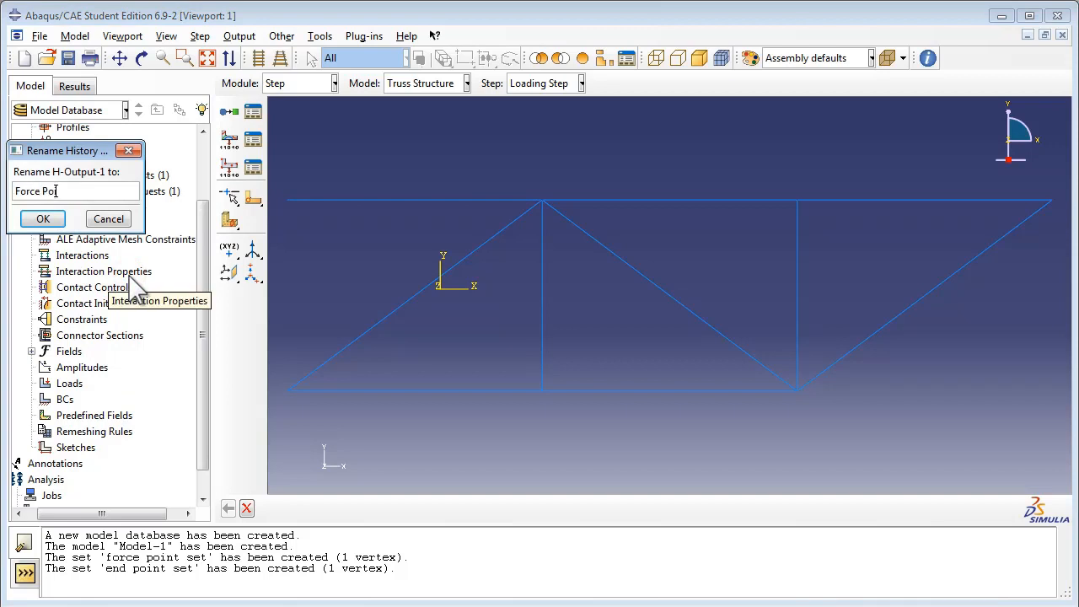
pyautogui.write('int Output')
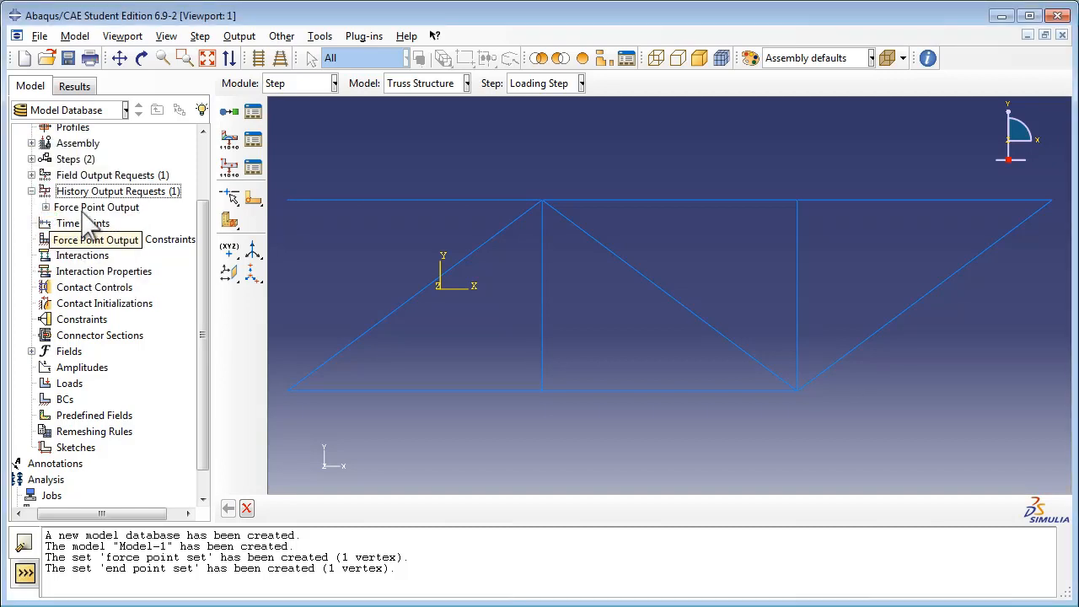
# Set Force Point Output's domain to force point set, recorded every n increments.
pyautogui.doubleClick(94, 206)
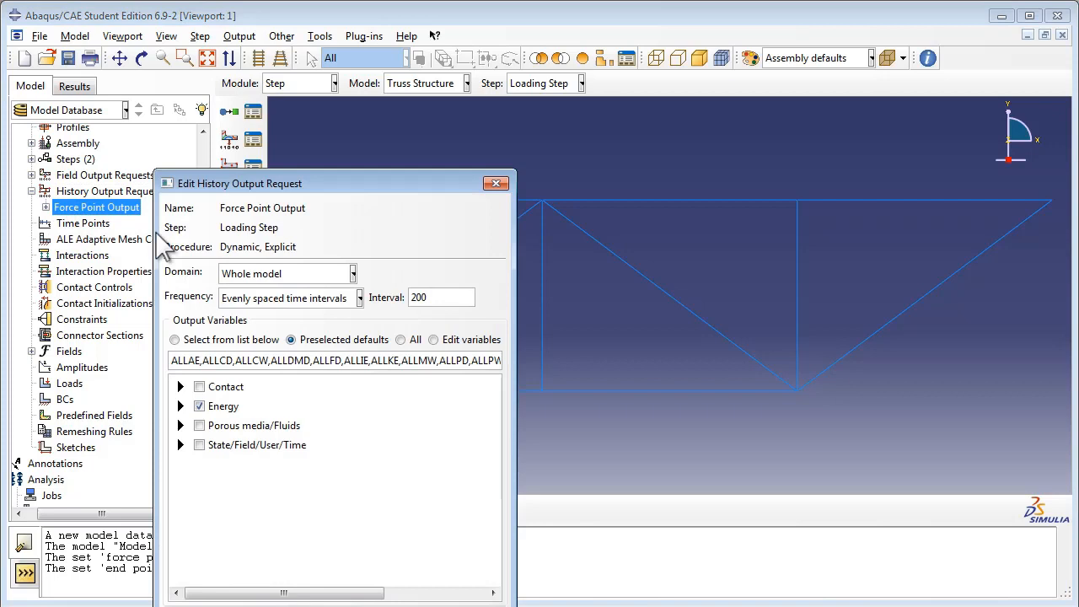
pyautogui.moveTo(280, 290)
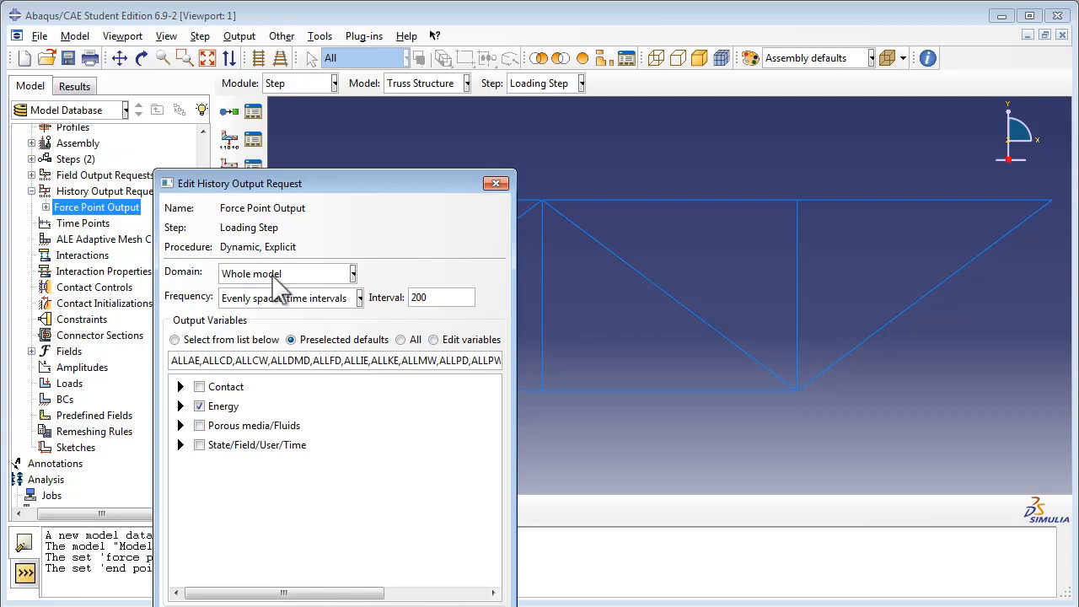
pyautogui.click(353, 273)
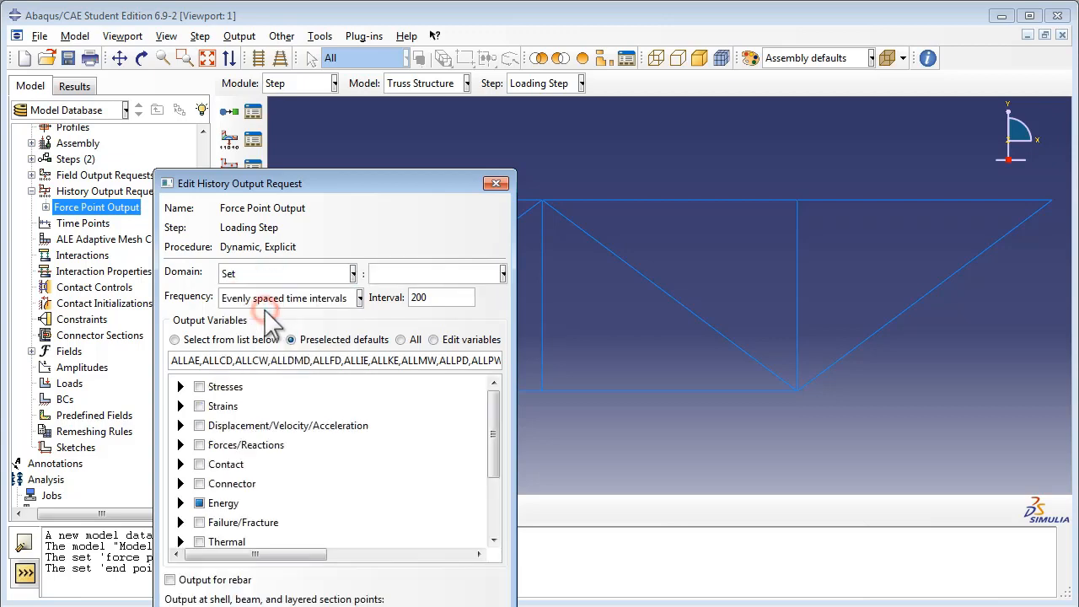
pyautogui.click(503, 273)
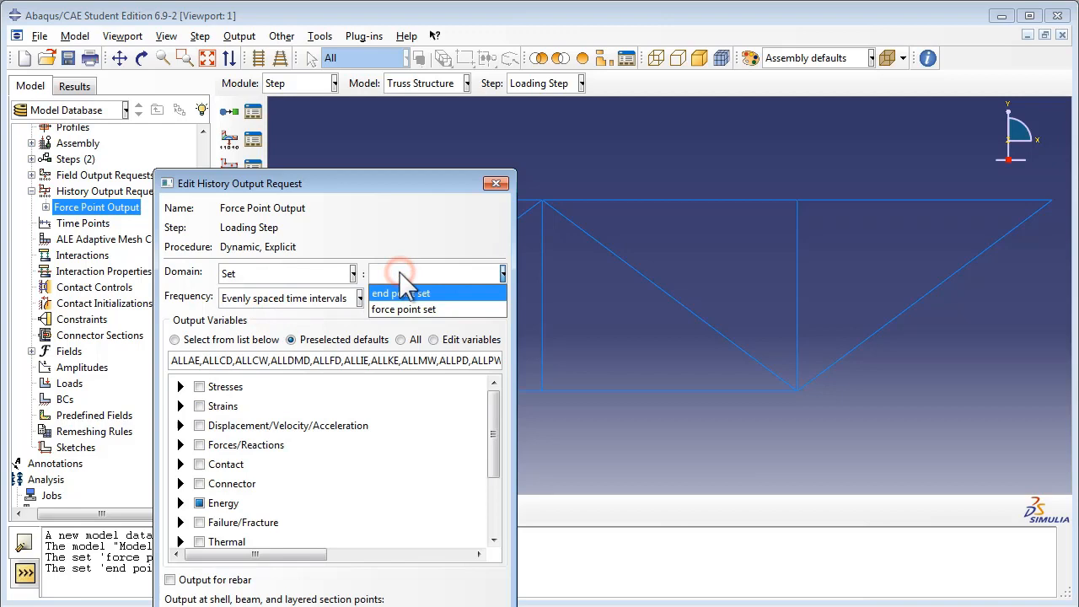
pyautogui.click(402, 310)
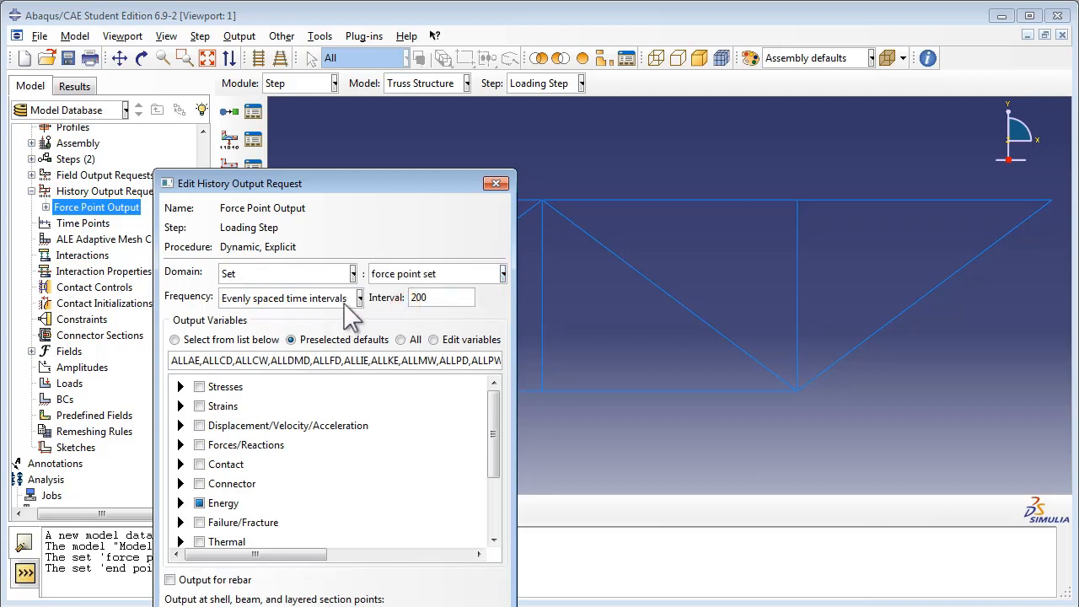
pyautogui.click(357, 297)
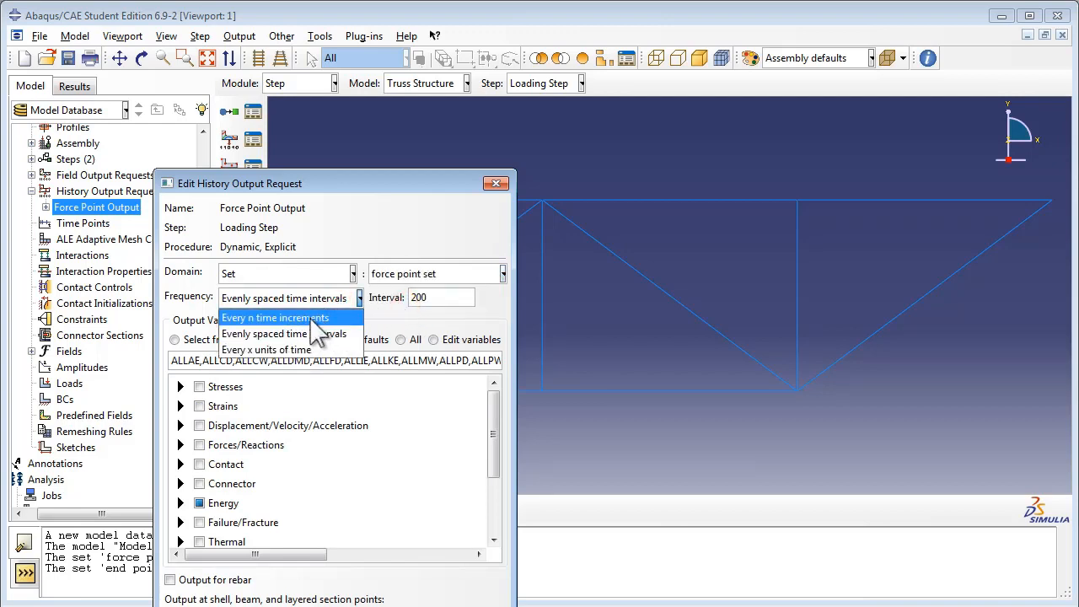
pyautogui.click(277, 317)
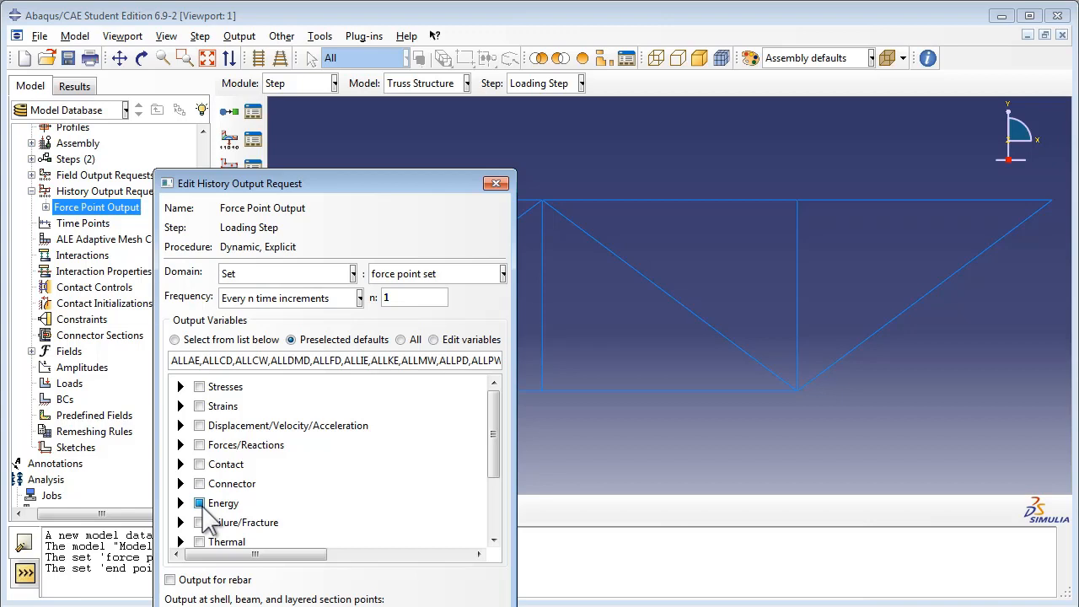
# Limit its output variables to translations UT only and confirm.
pyautogui.click(175, 339)
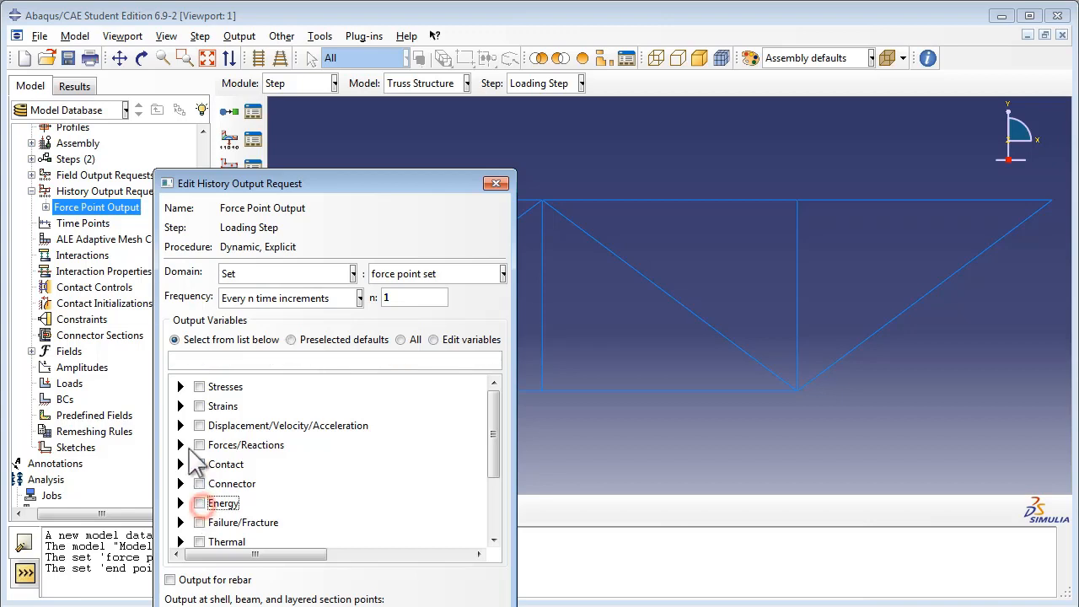
pyautogui.click(181, 425)
pyautogui.write('UT')
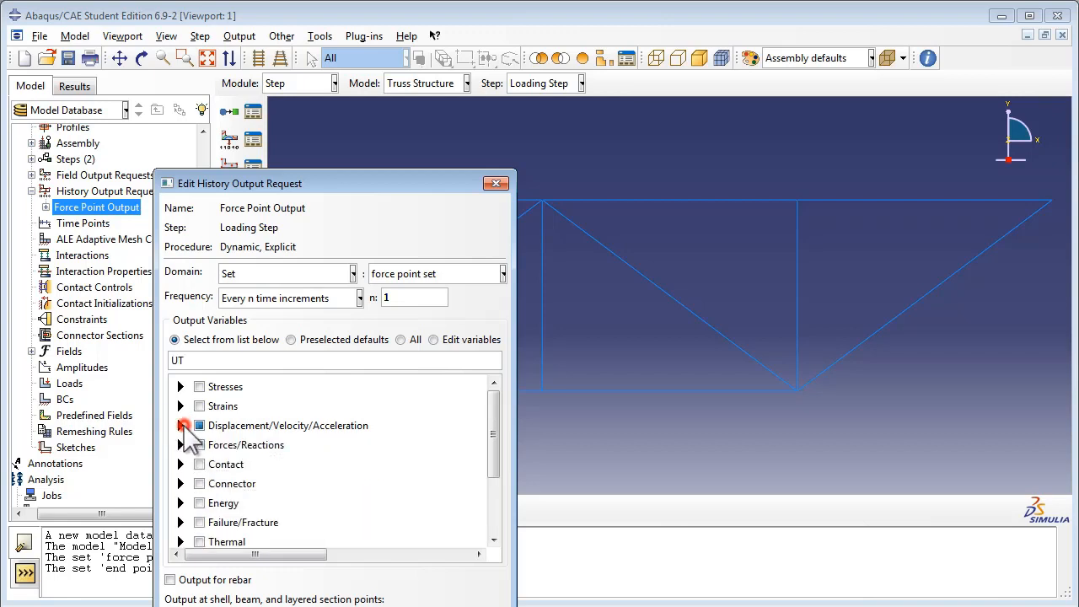
pyautogui.click(199, 425)
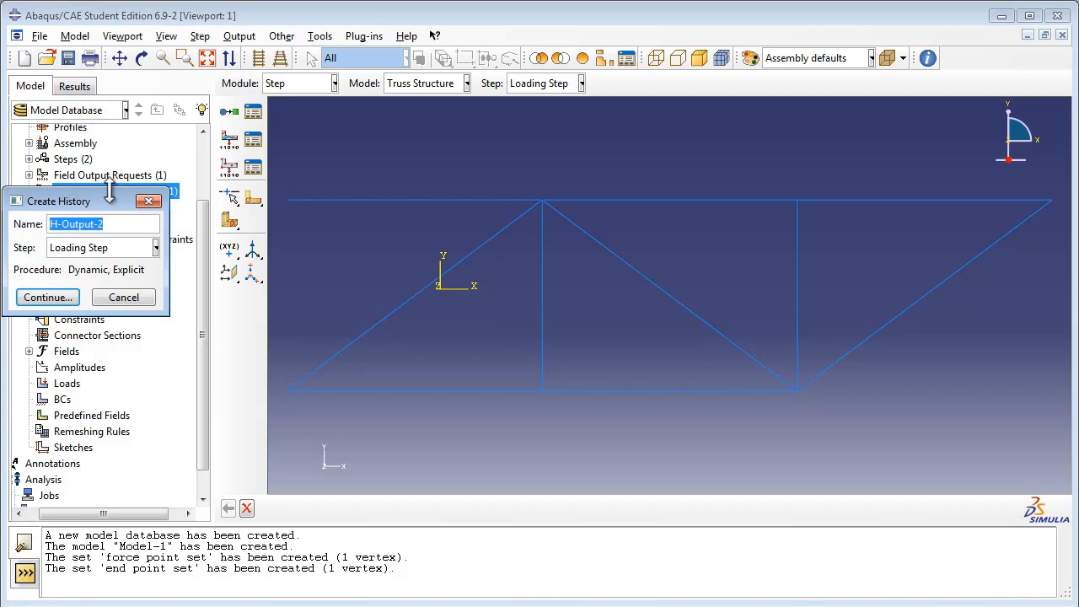
# Create history request 'End Point Output' recording UT at end point set every increment.
pyautogui.write('E')
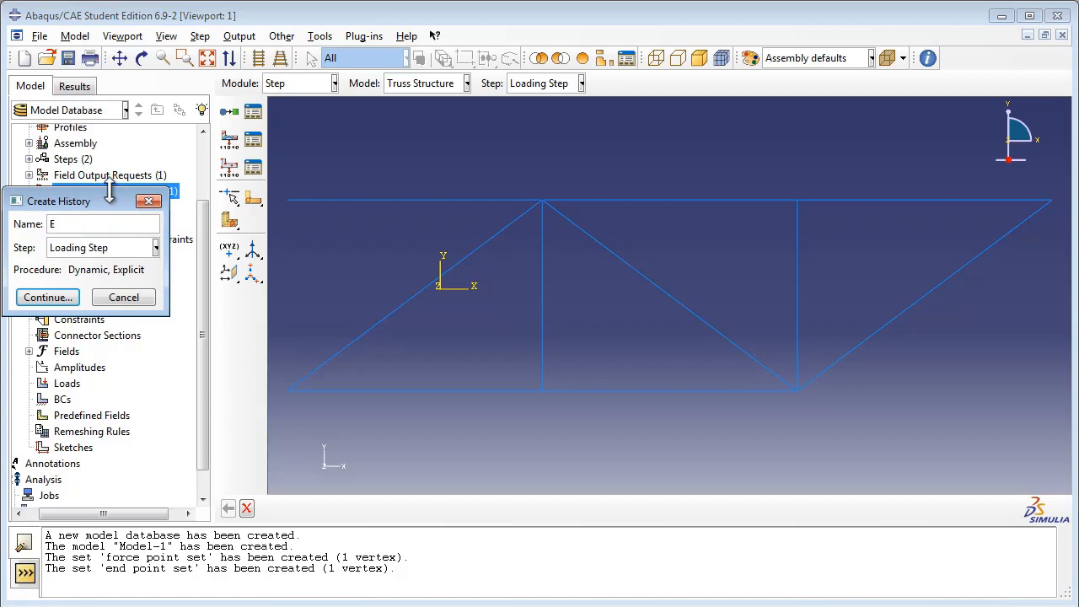
pyautogui.write('End Point')
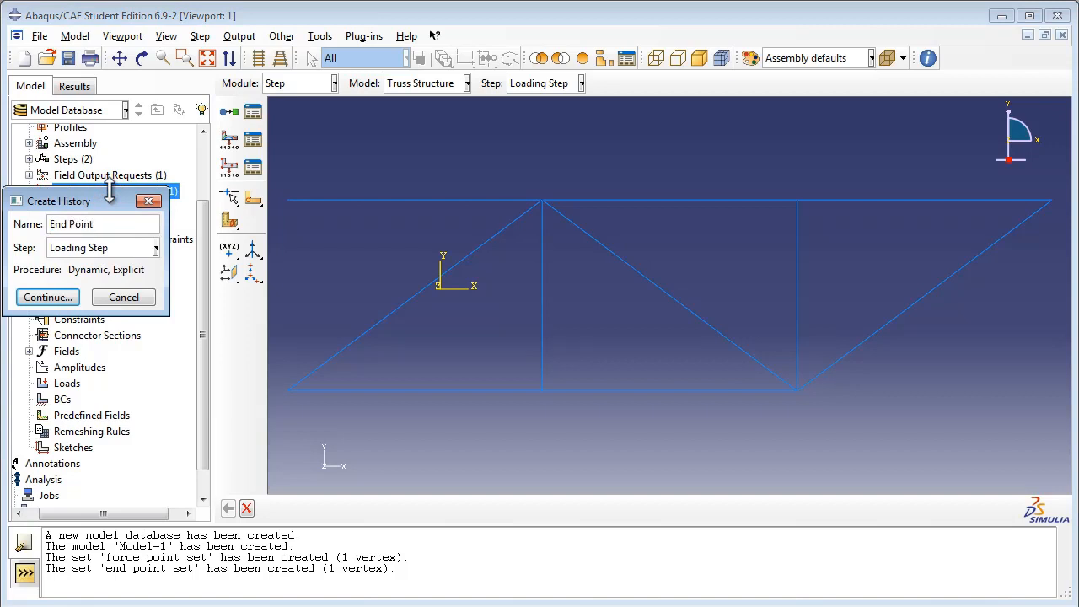
pyautogui.write('Output')
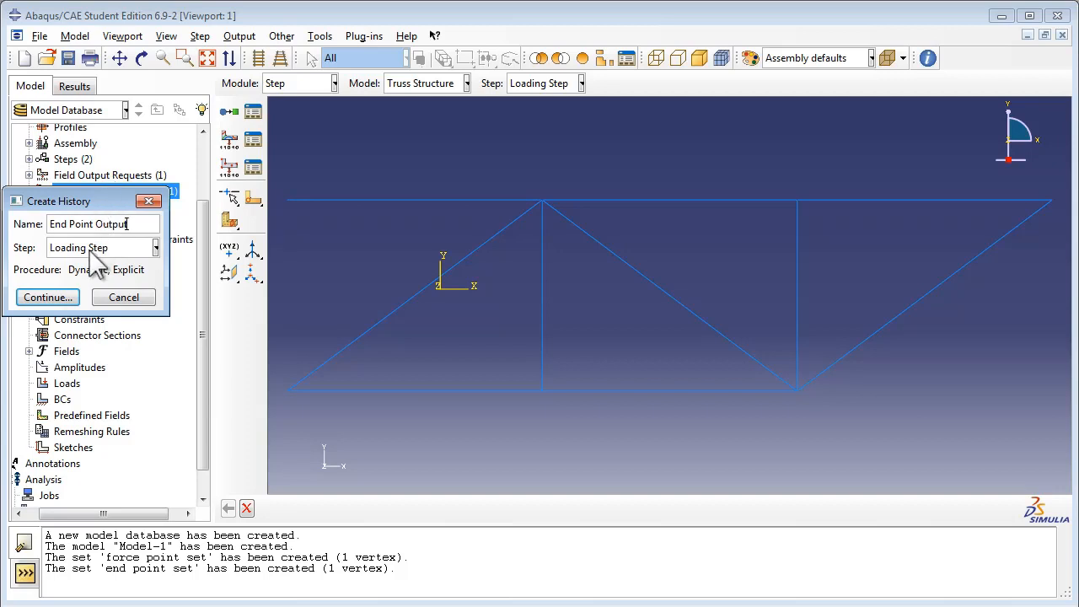
pyautogui.click(48, 297)
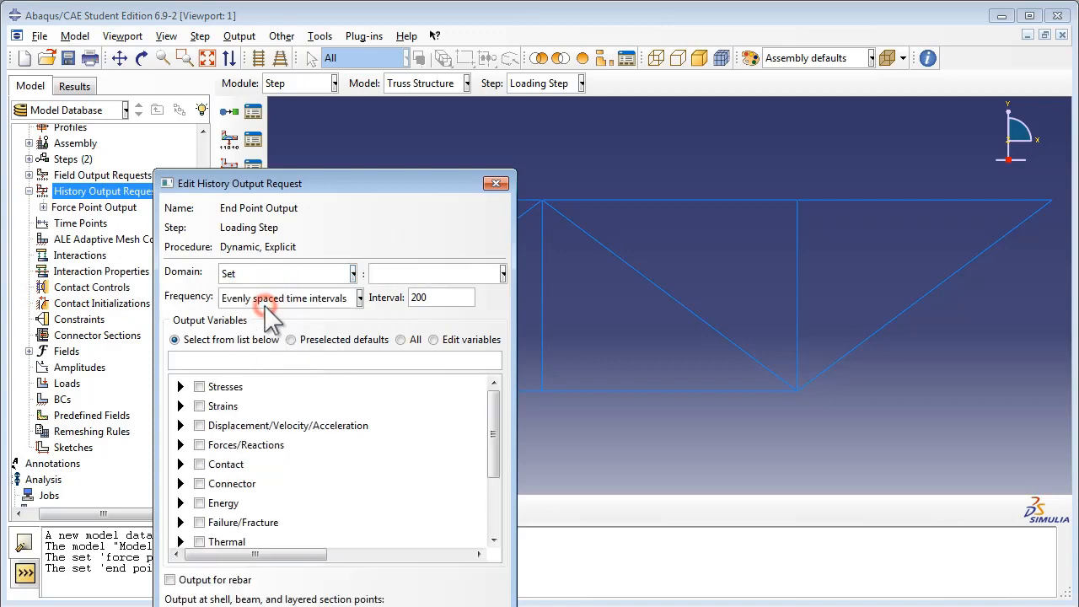
pyautogui.click(435, 273)
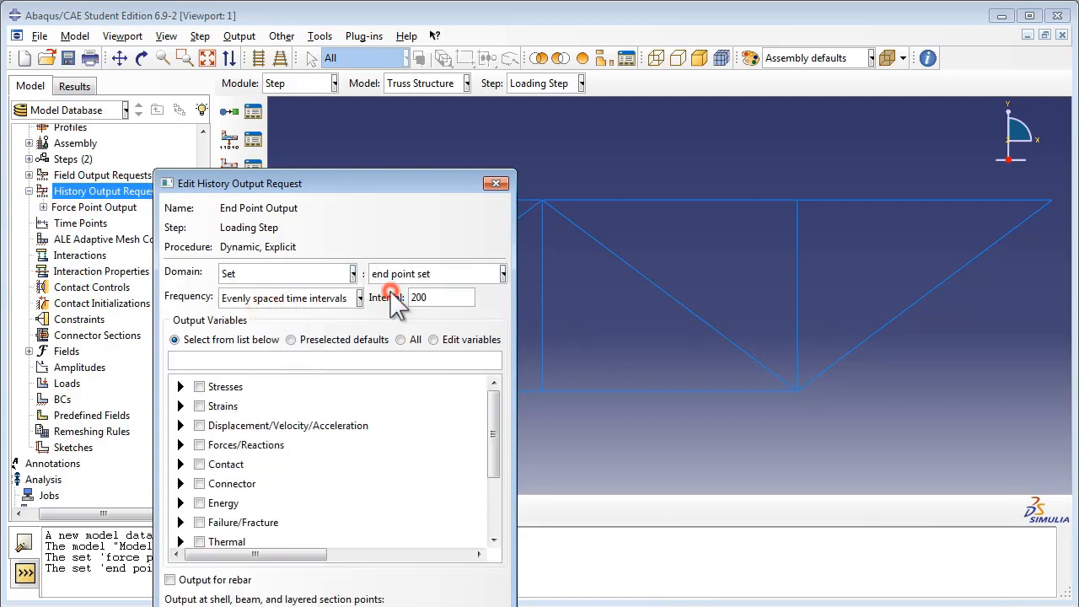
pyautogui.click(360, 296)
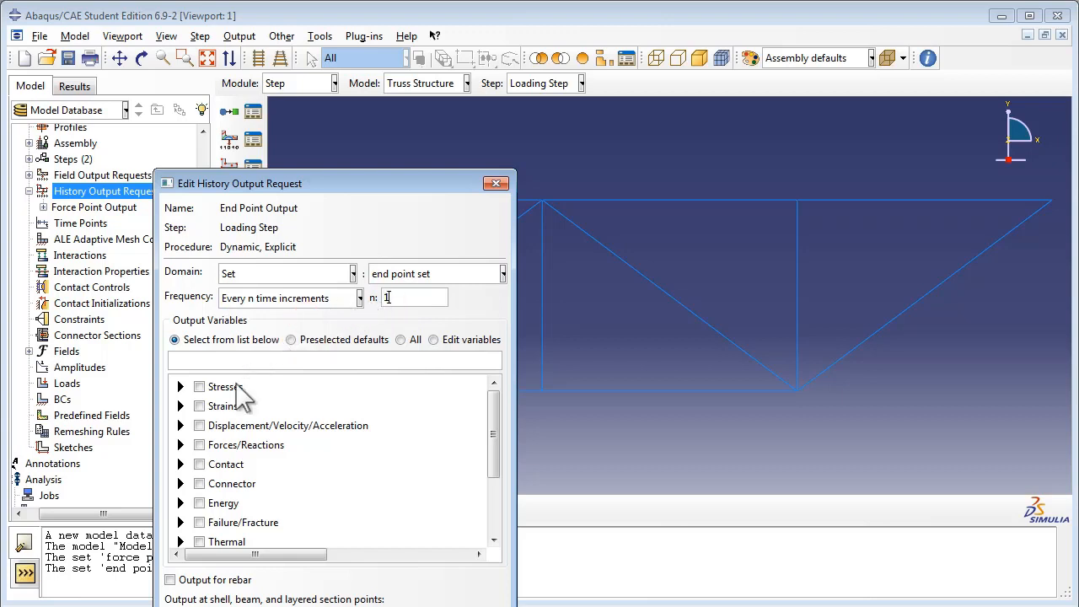
pyautogui.click(180, 425)
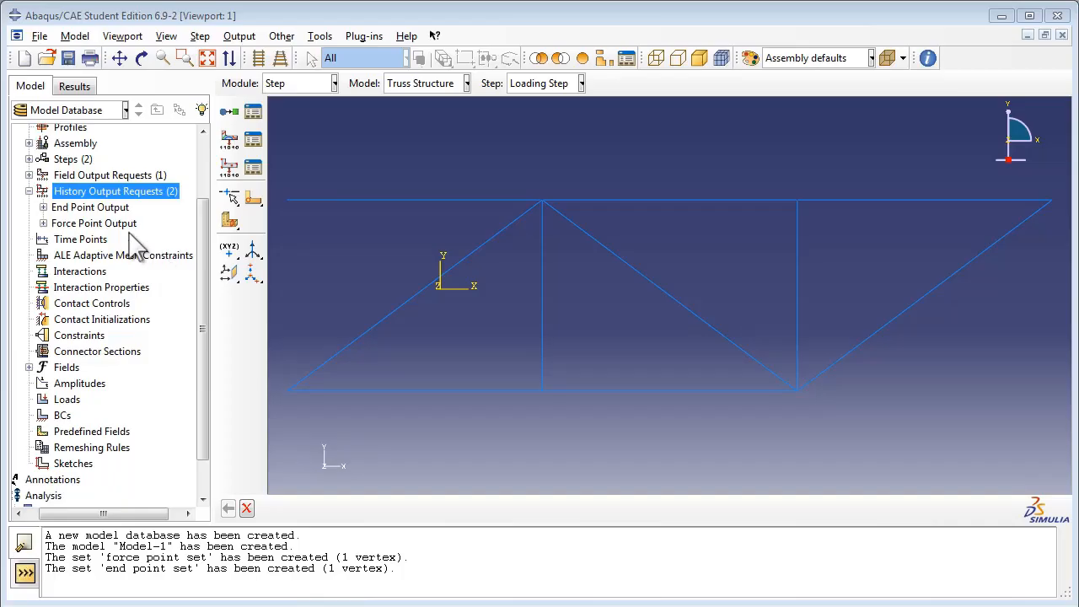
pyautogui.click(31, 191)
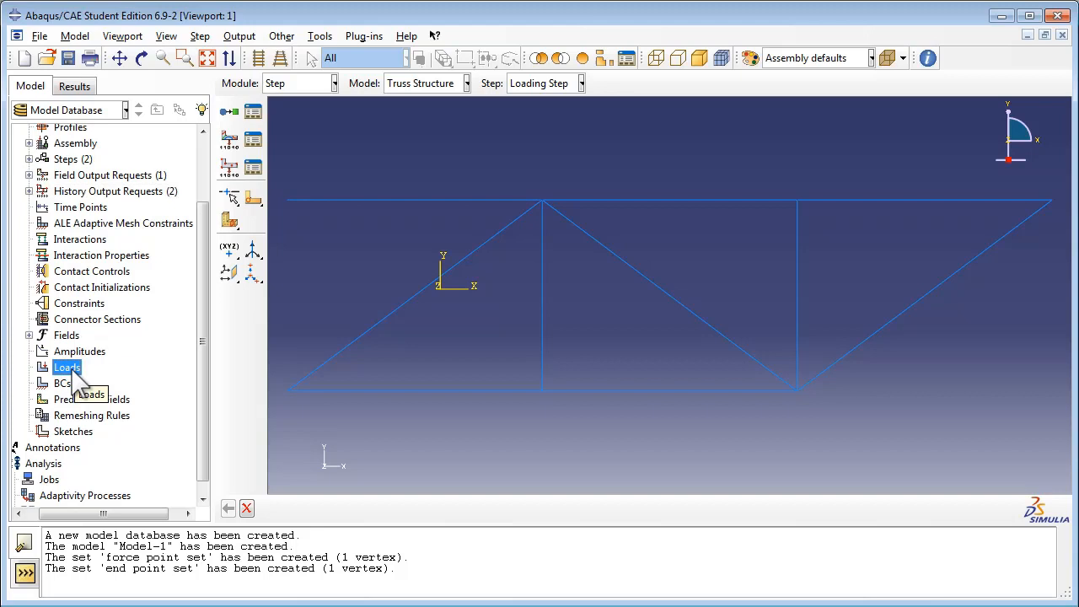
# Begin a Concentrated force load named 'ForcePulse' in Loading Step.
pyautogui.doubleClick(66, 368)
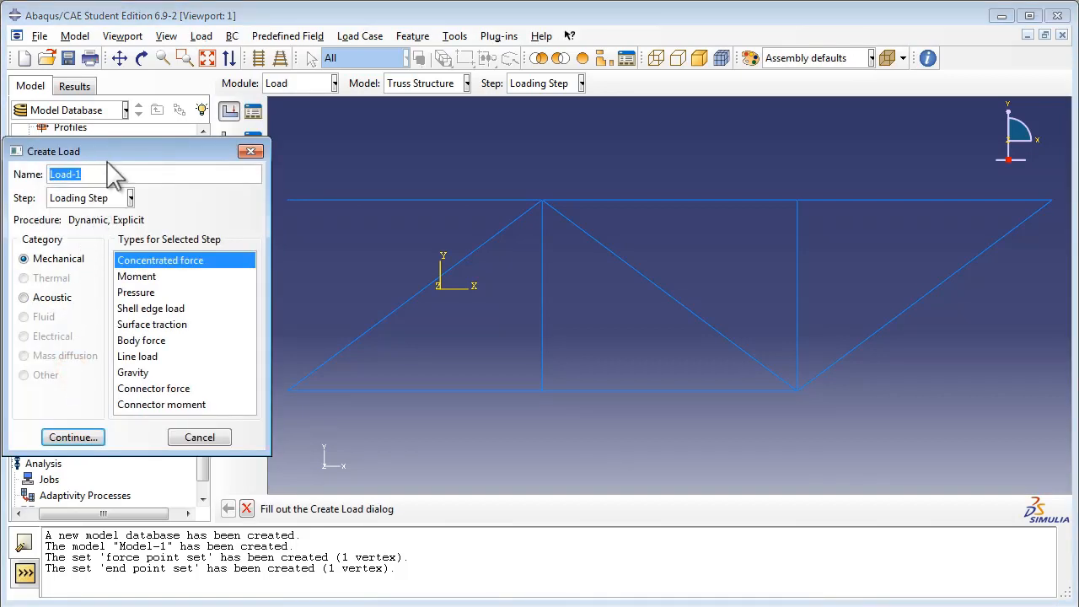
pyautogui.write('Force')
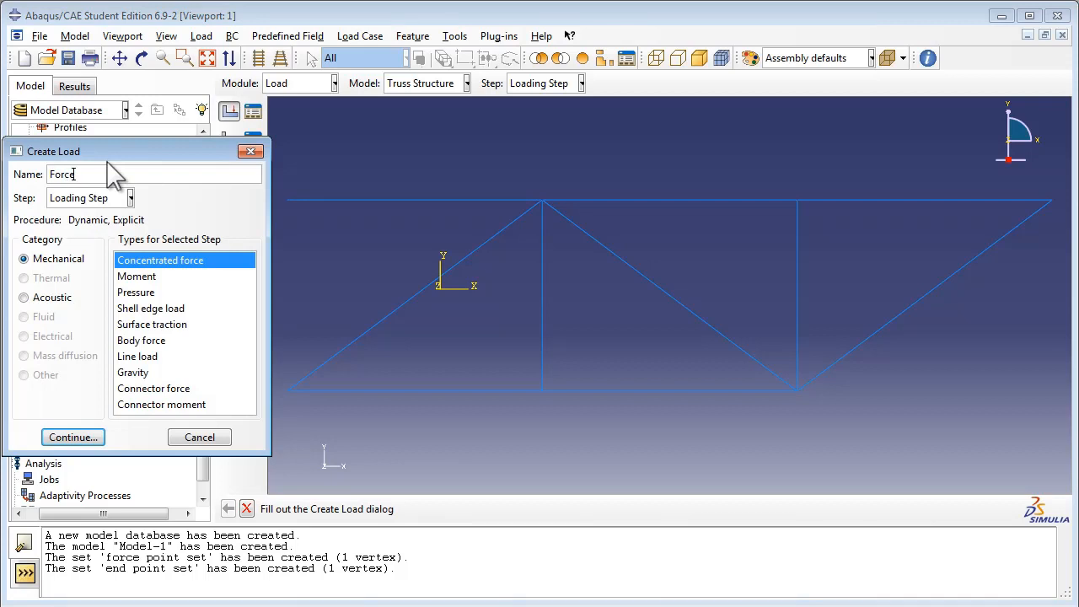
pyautogui.write('Puls')
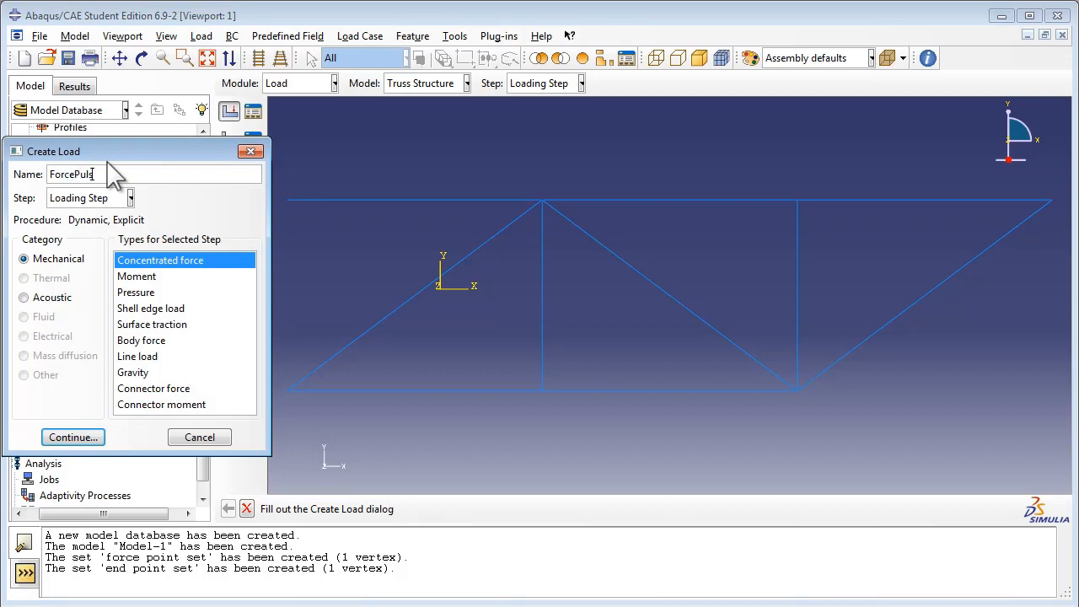
pyautogui.write('e')
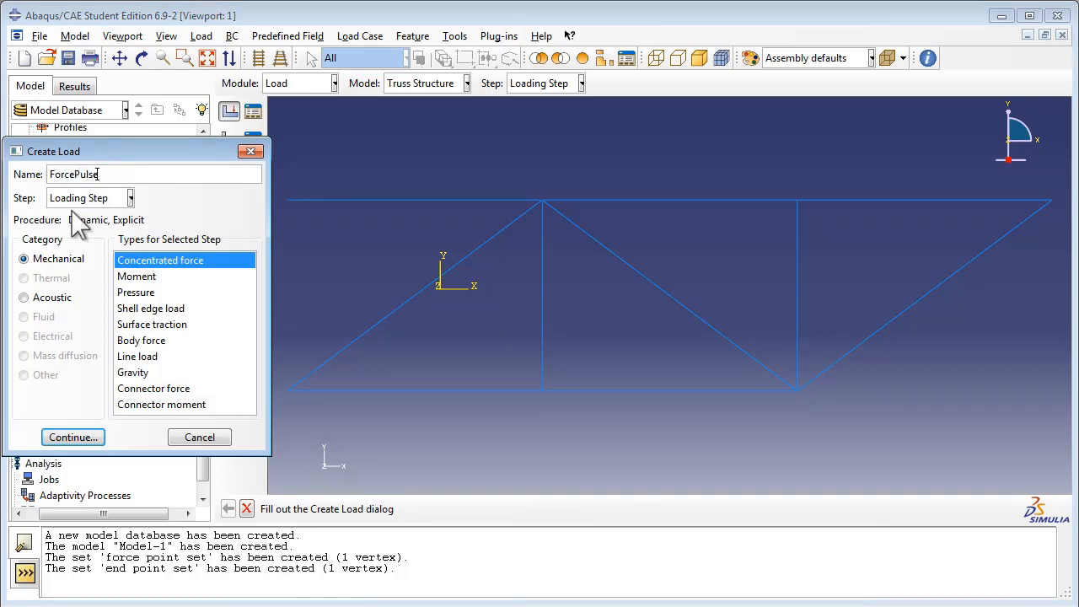
pyautogui.moveTo(54, 278)
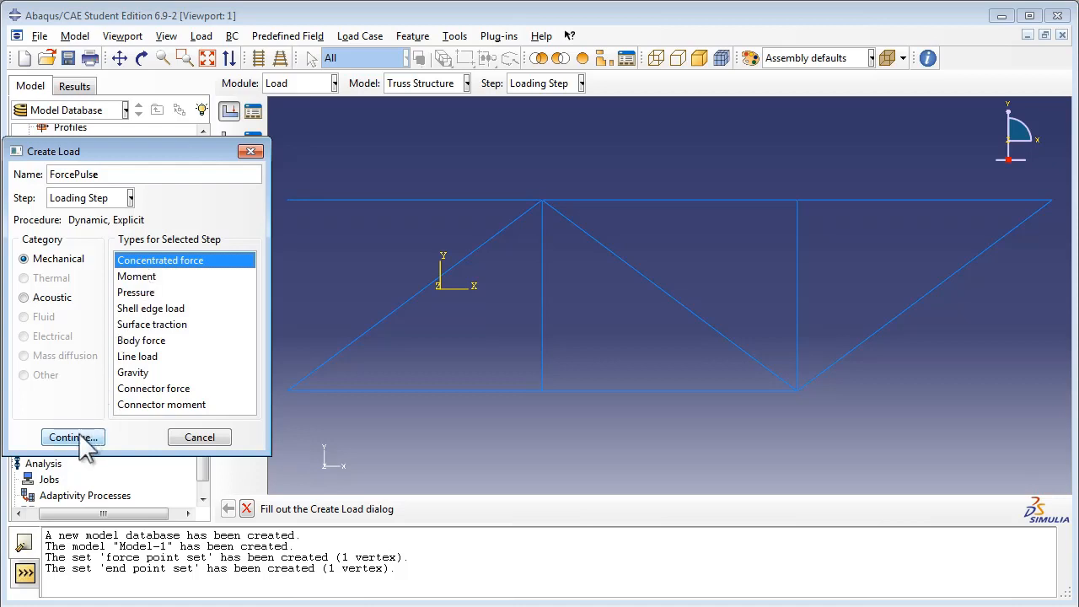
pyautogui.click(67, 437)
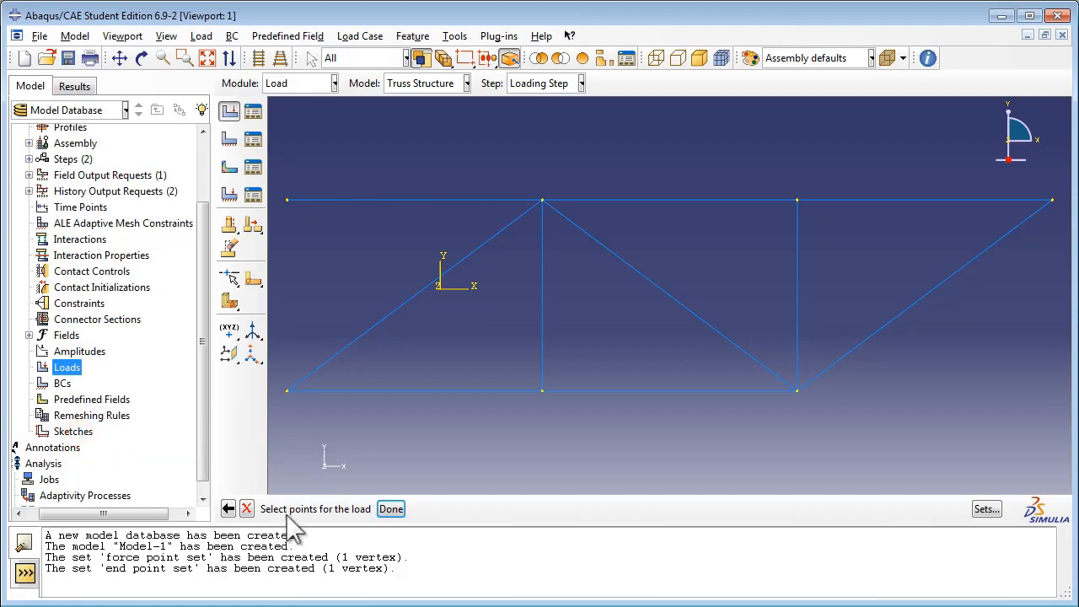
pyautogui.moveTo(940, 543)
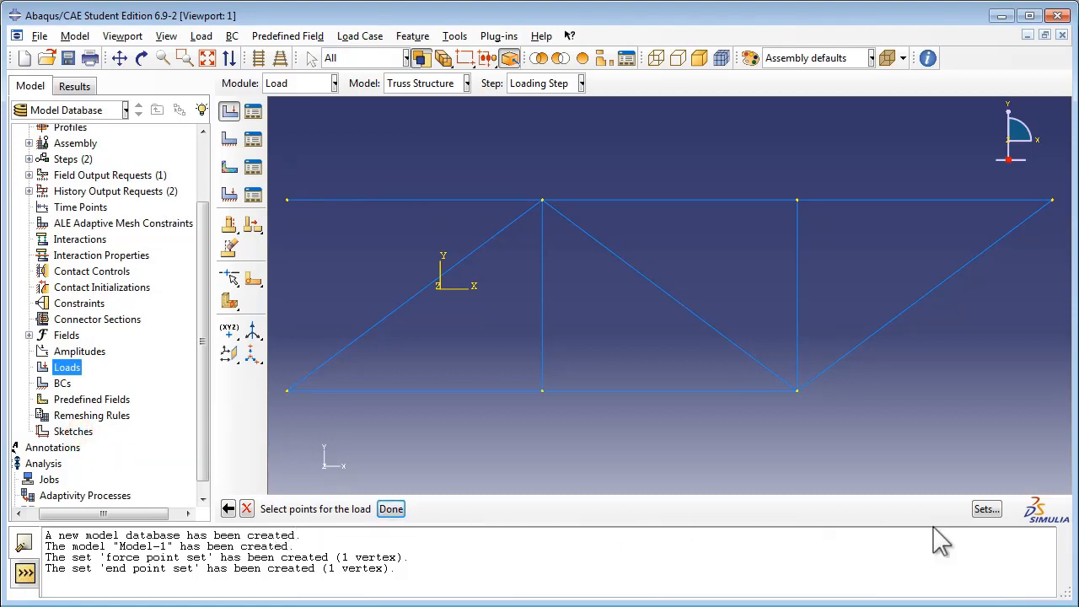
pyautogui.moveTo(987, 510)
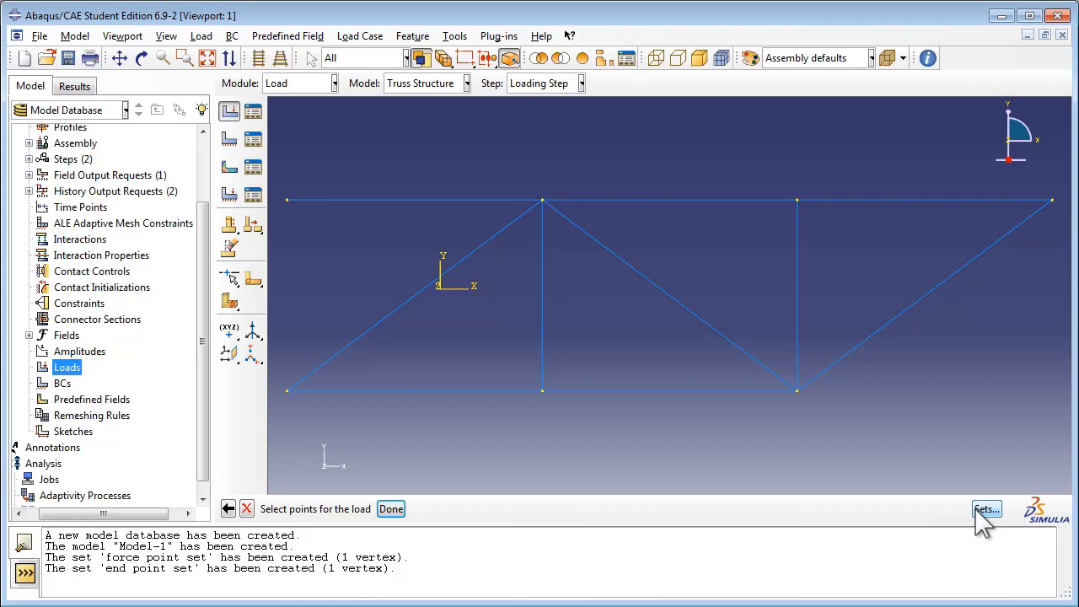
# Apply ForcePulse to the force point set, checking it highlighted on the truss.
pyautogui.click(985, 509)
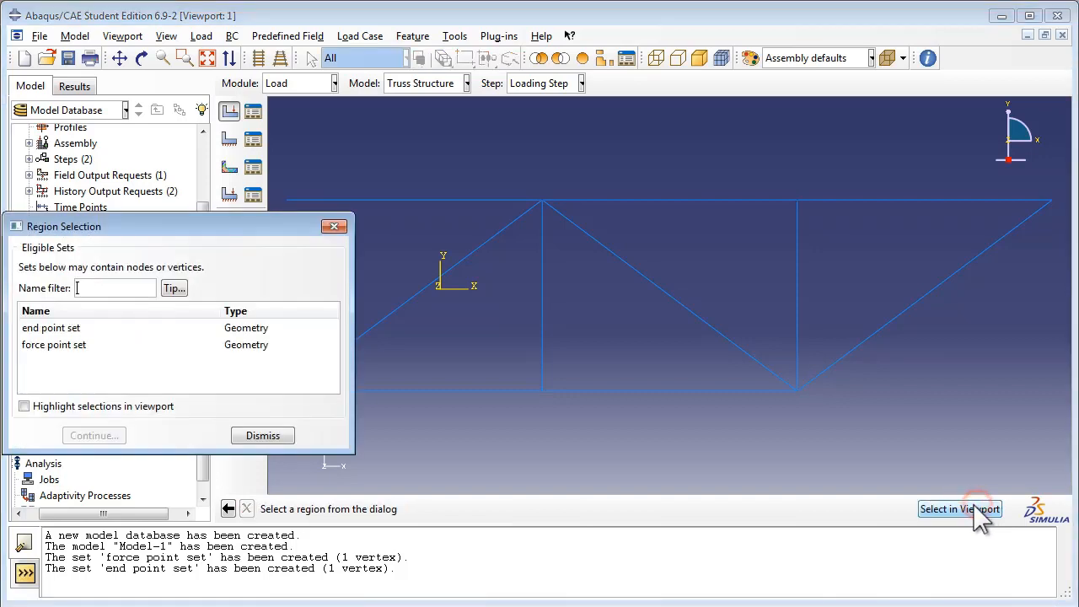
pyautogui.moveTo(68, 354)
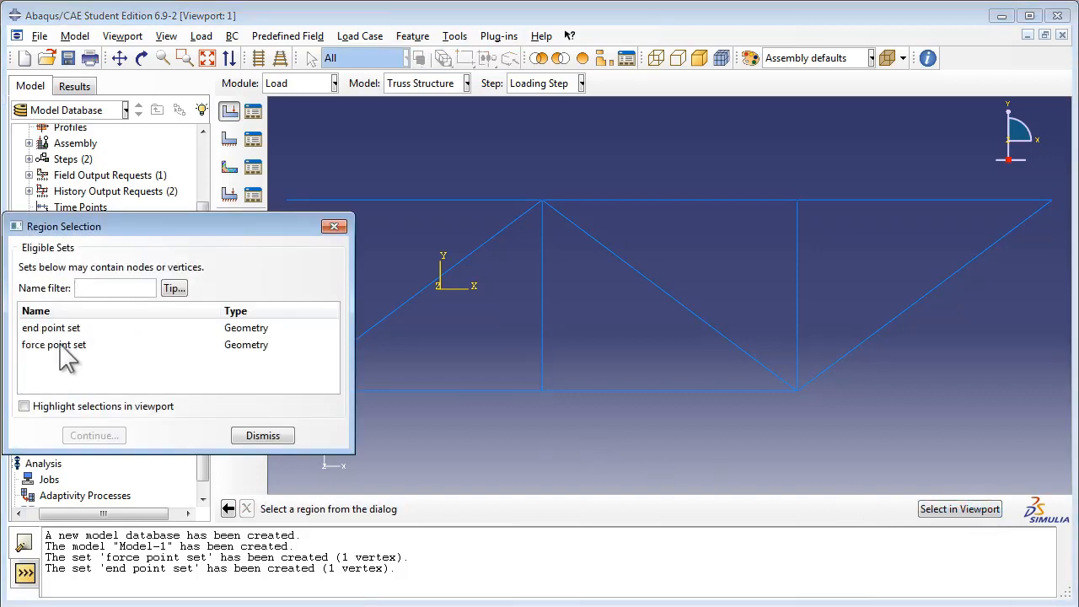
pyautogui.click(54, 344)
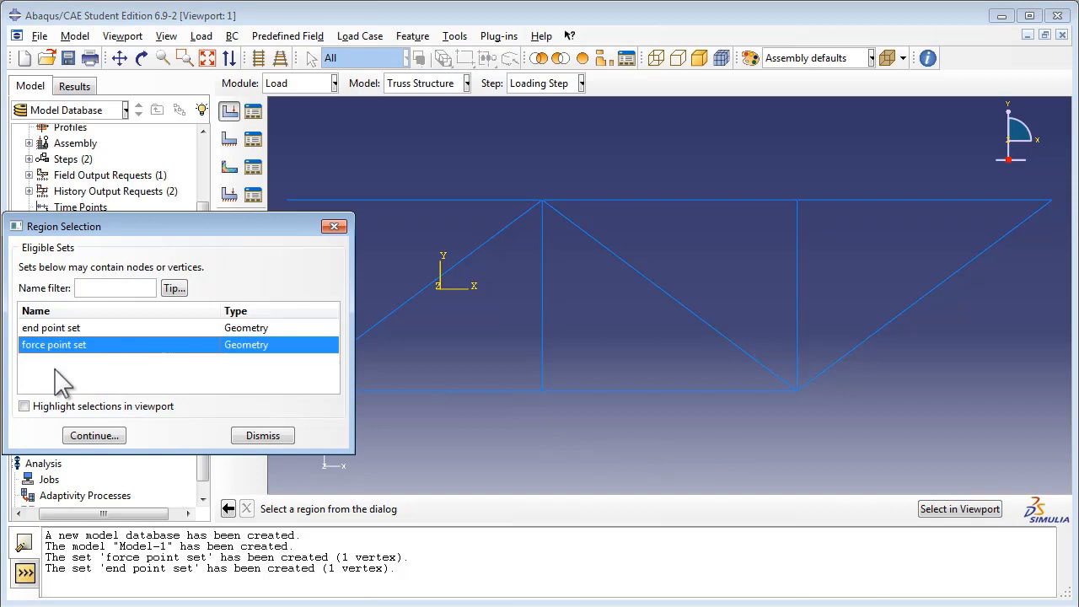
pyautogui.click(24, 404)
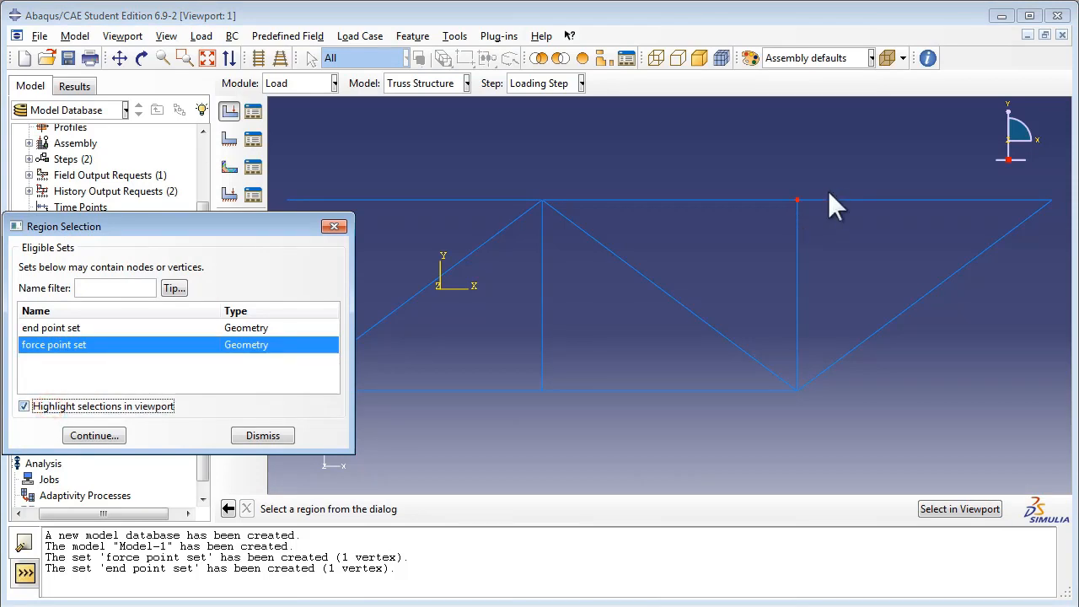
pyautogui.moveTo(829, 209)
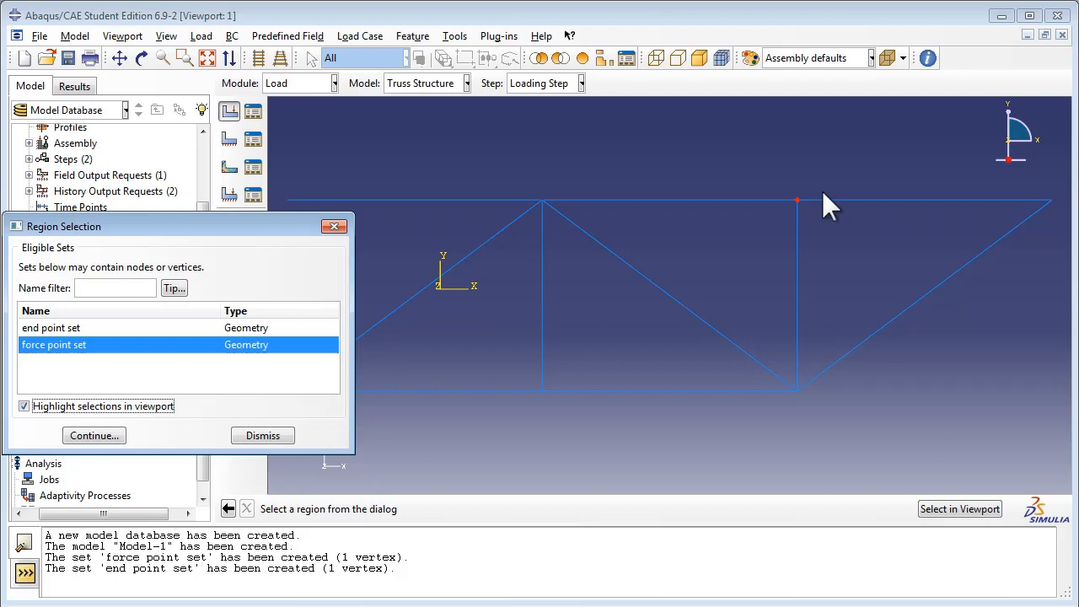
pyautogui.moveTo(762, 199)
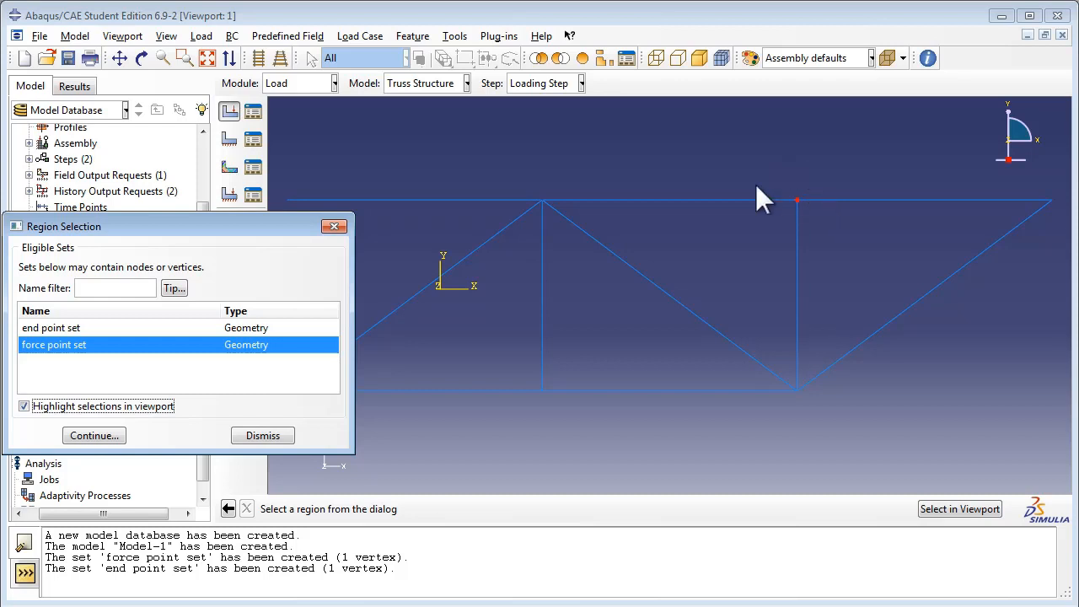
pyautogui.moveTo(750, 199)
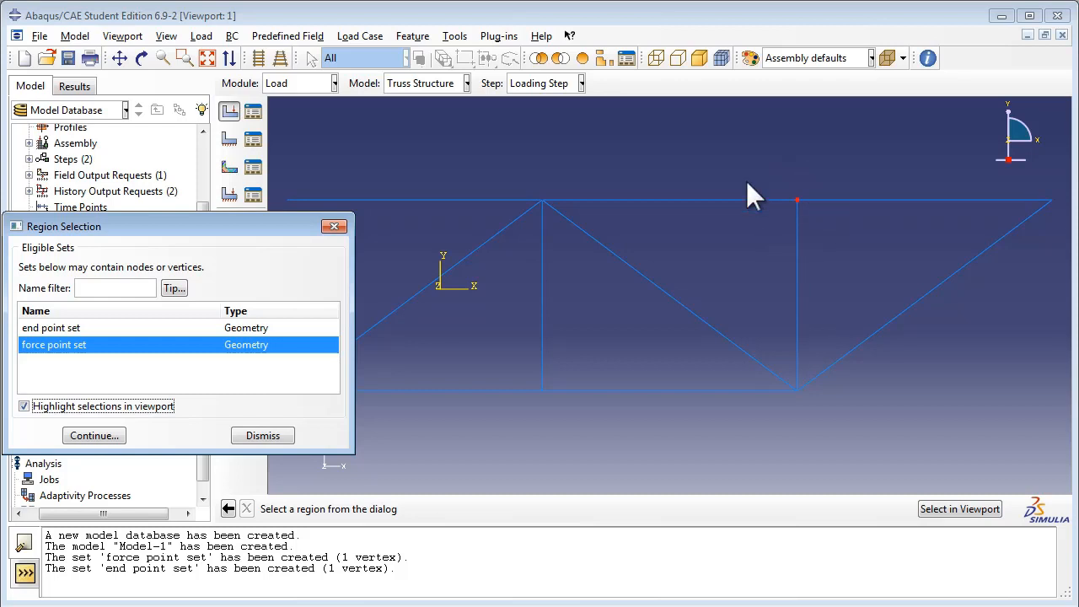
pyautogui.moveTo(735, 209)
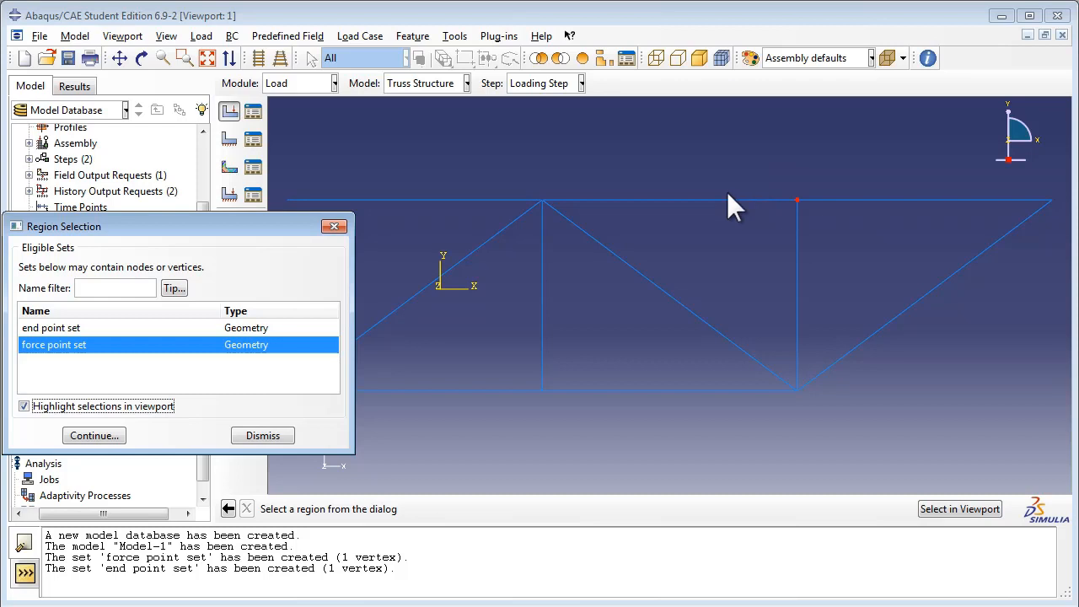
pyautogui.click(23, 404)
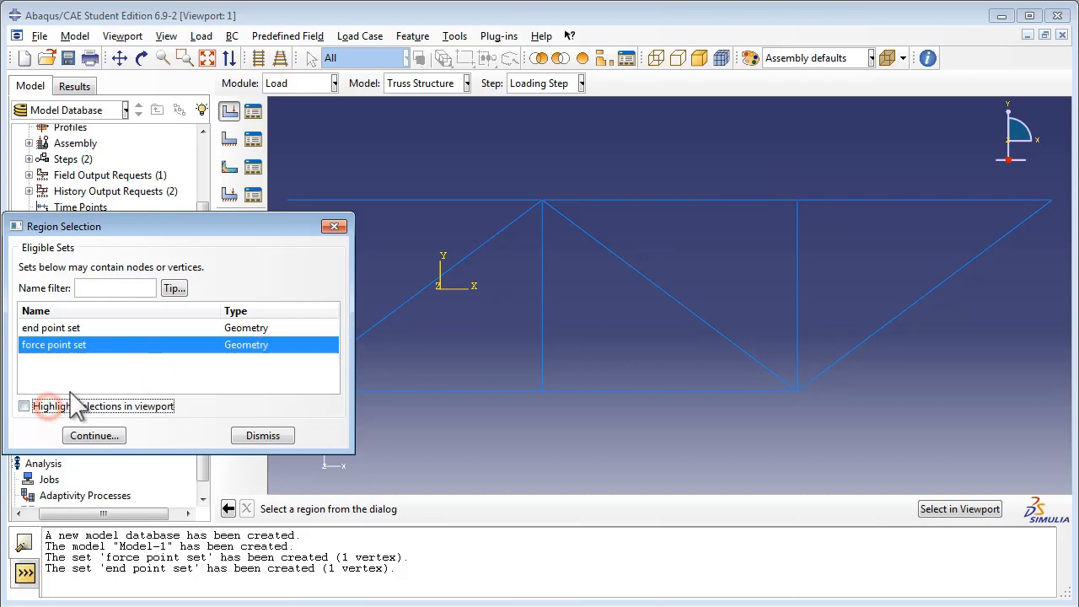
pyautogui.click(94, 435)
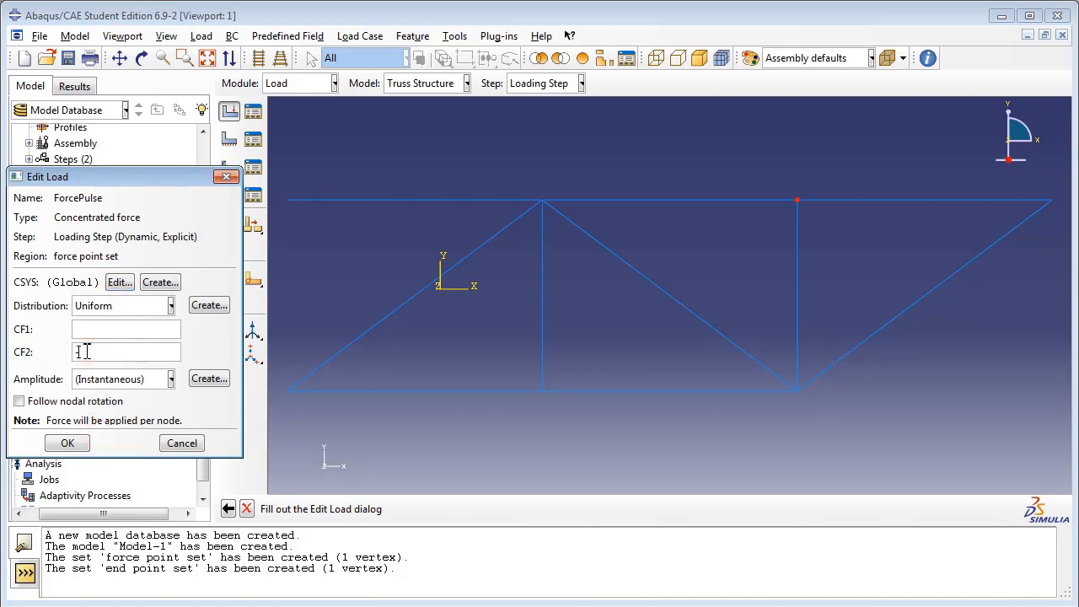
# Set CF2 of the ForcePulse load to -600 so it acts downward at the force point.
pyautogui.write('-600')
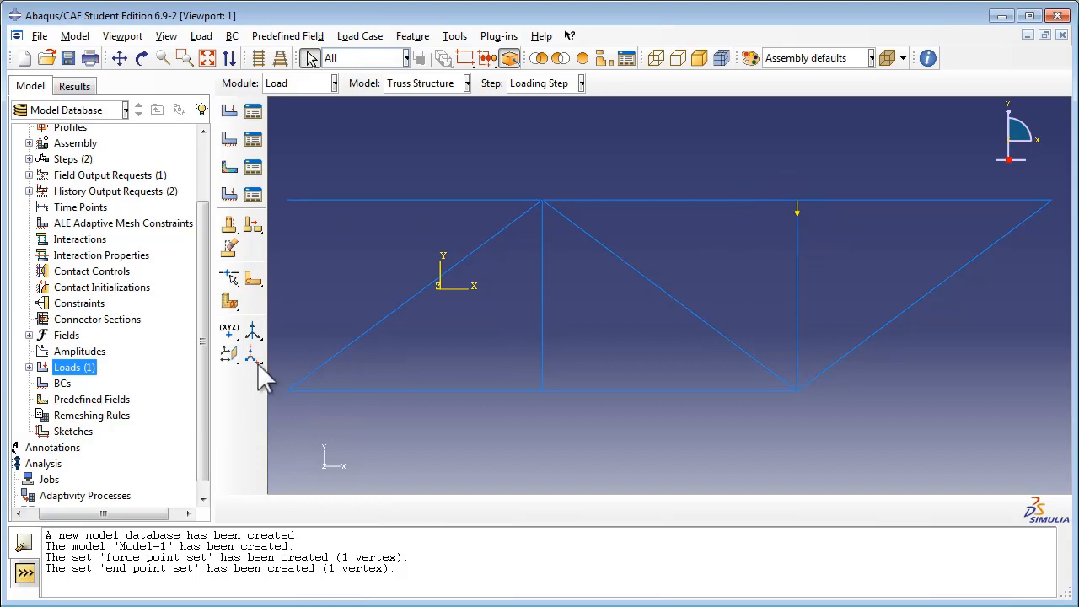
pyautogui.moveTo(71, 401)
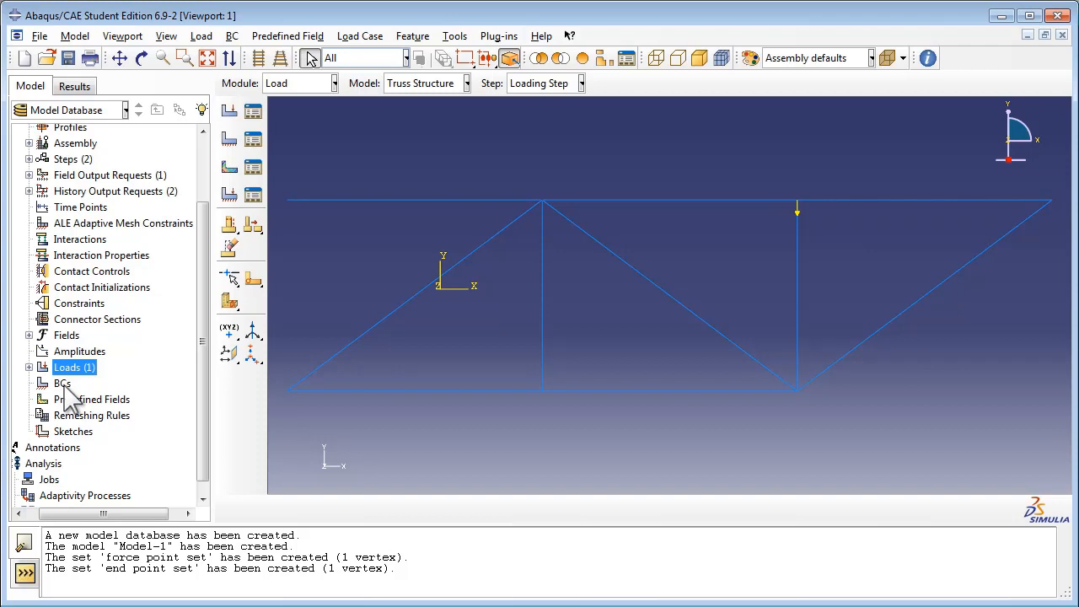
# Start a Displacement/Rotation boundary condition named Pin in the Initial step and proceed to region picking.
pyautogui.click(60, 382)
pyautogui.write('Pin')
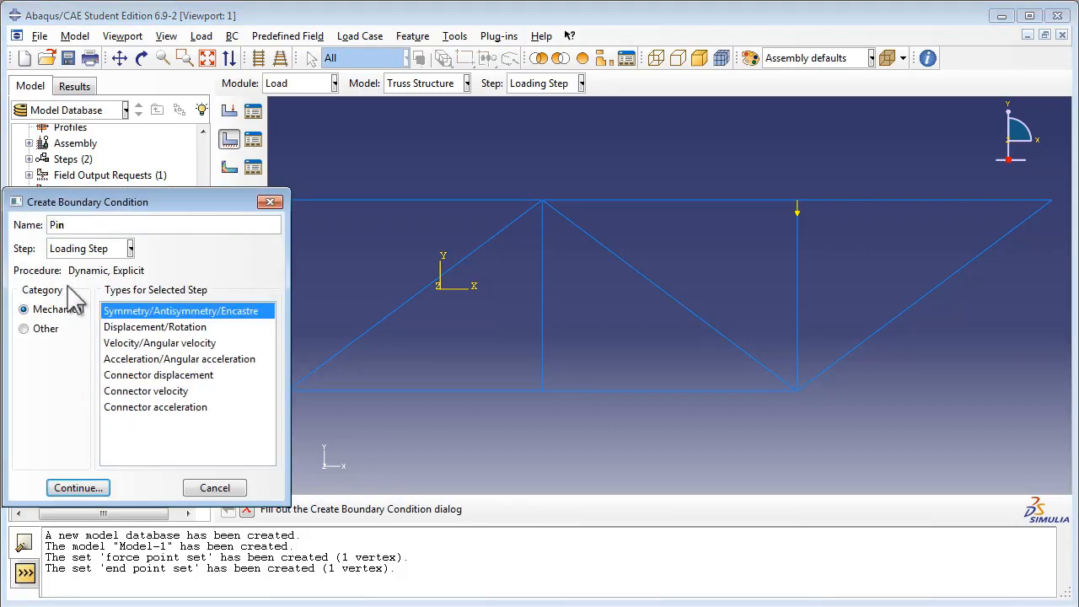
pyautogui.click(91, 248)
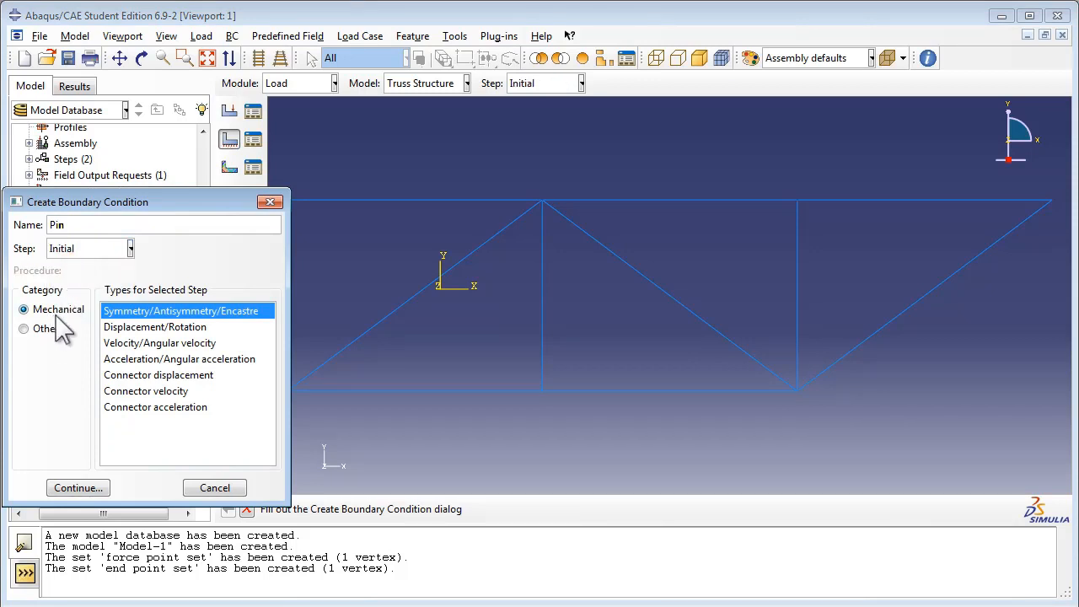
pyautogui.click(155, 327)
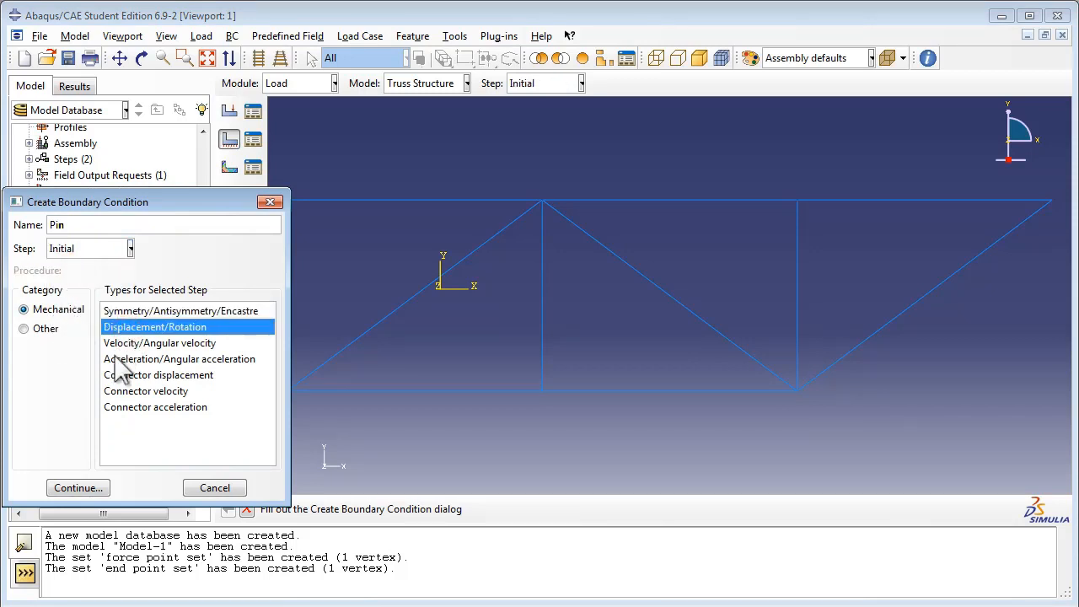
pyautogui.click(78, 487)
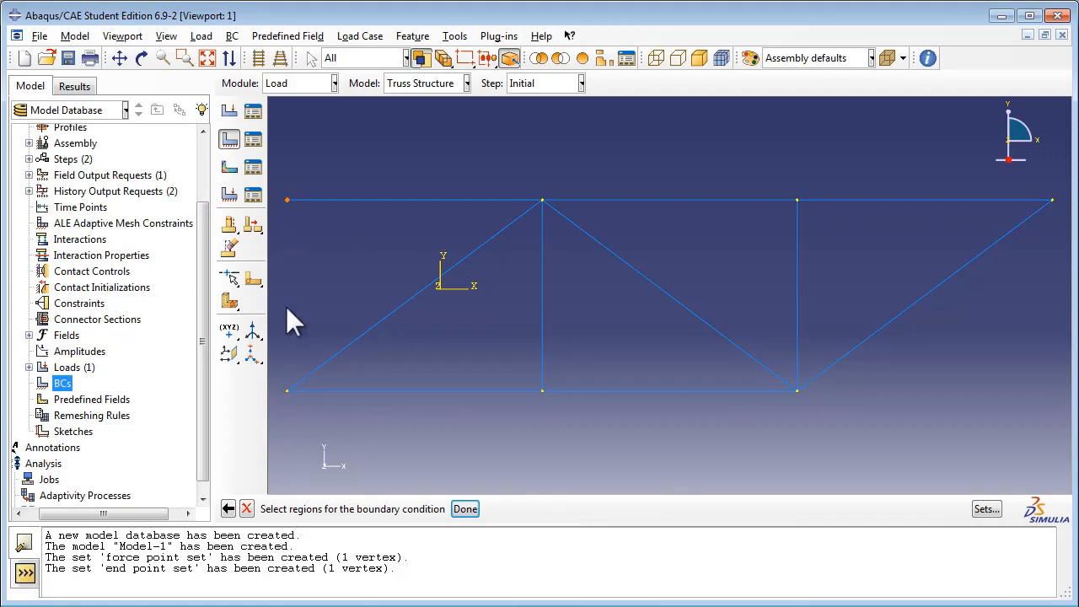
# Apply Pin to the left end of the top chord with U1 and U2 fixed.
pyautogui.click(290, 391)
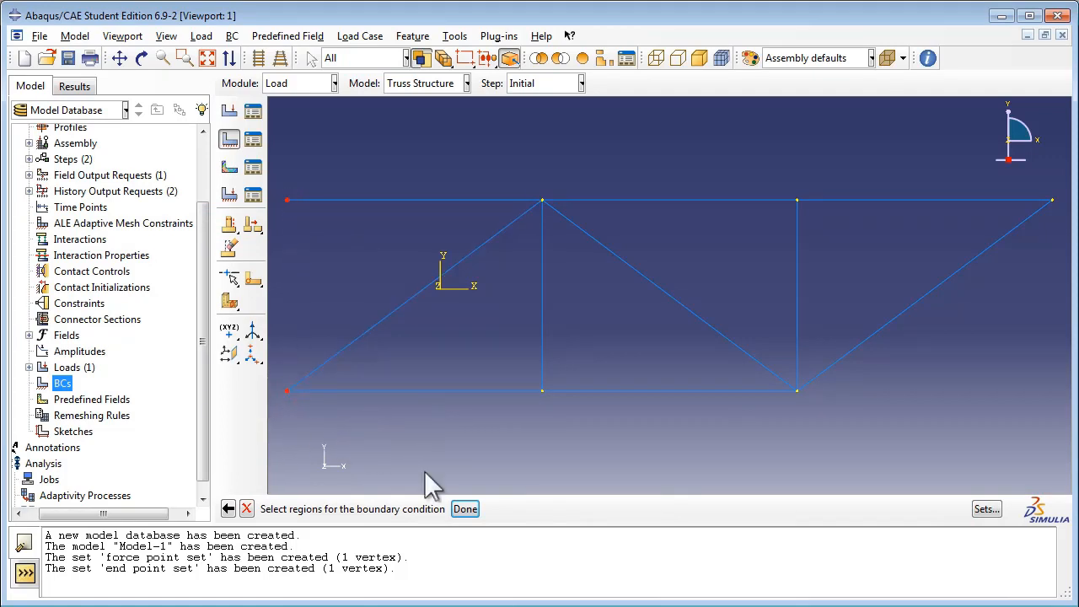
pyautogui.click(465, 509)
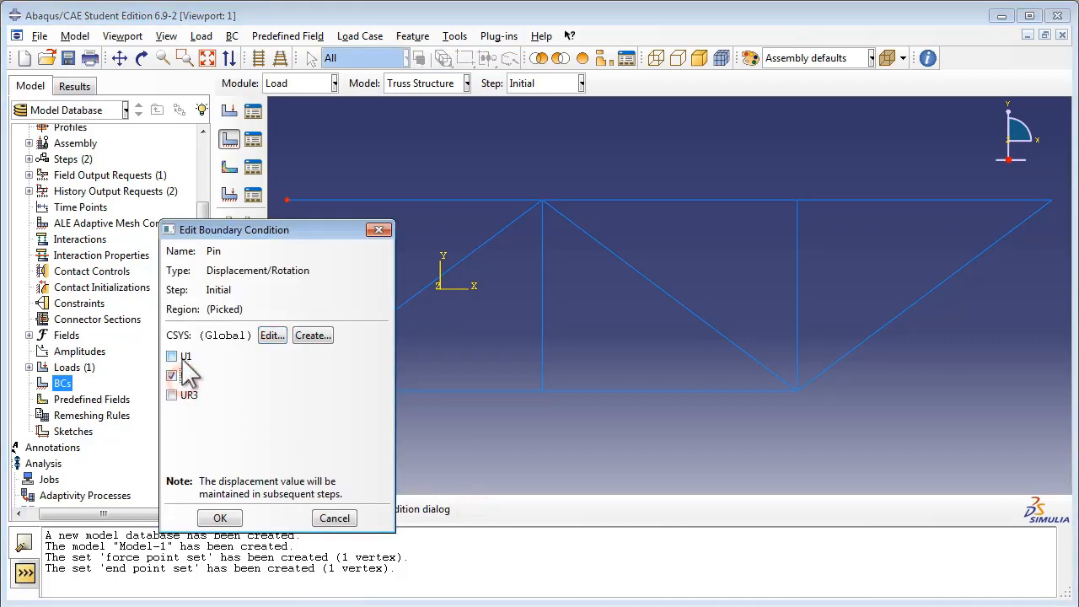
pyautogui.click(172, 355)
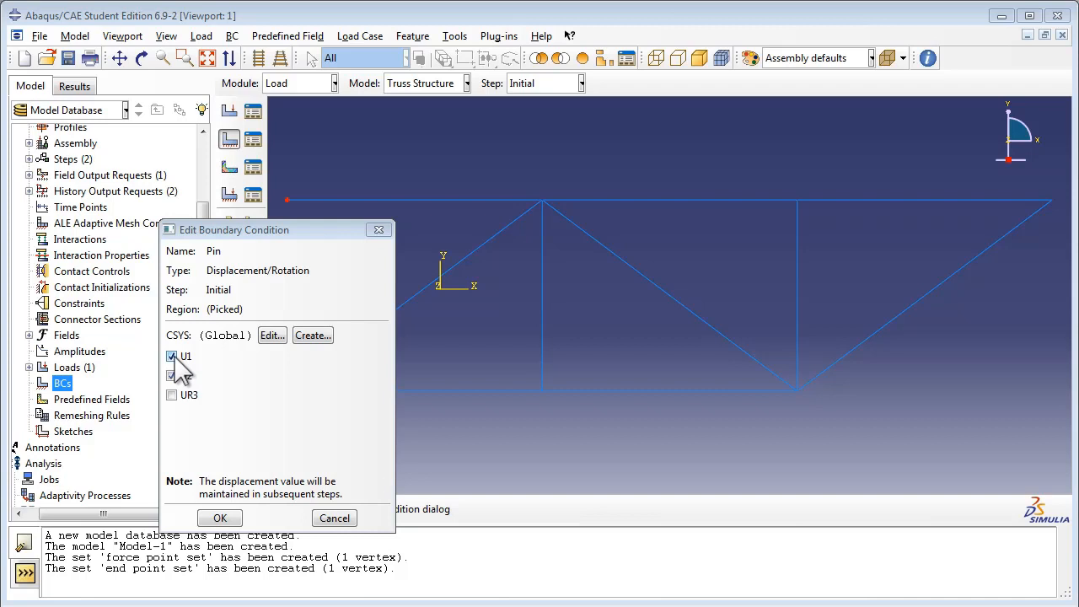
pyautogui.click(172, 374)
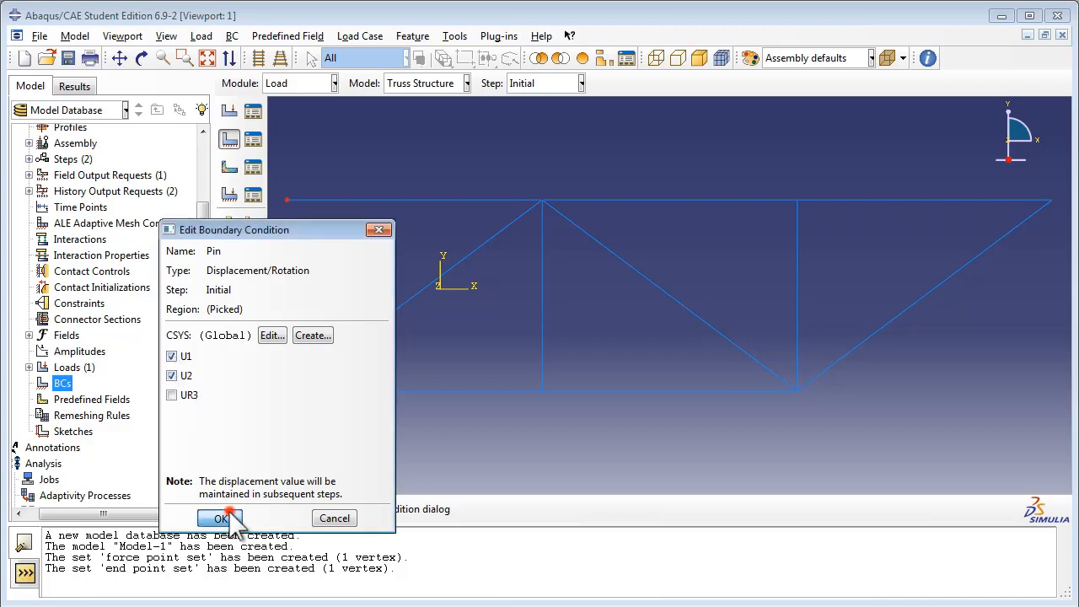
pyautogui.click(219, 517)
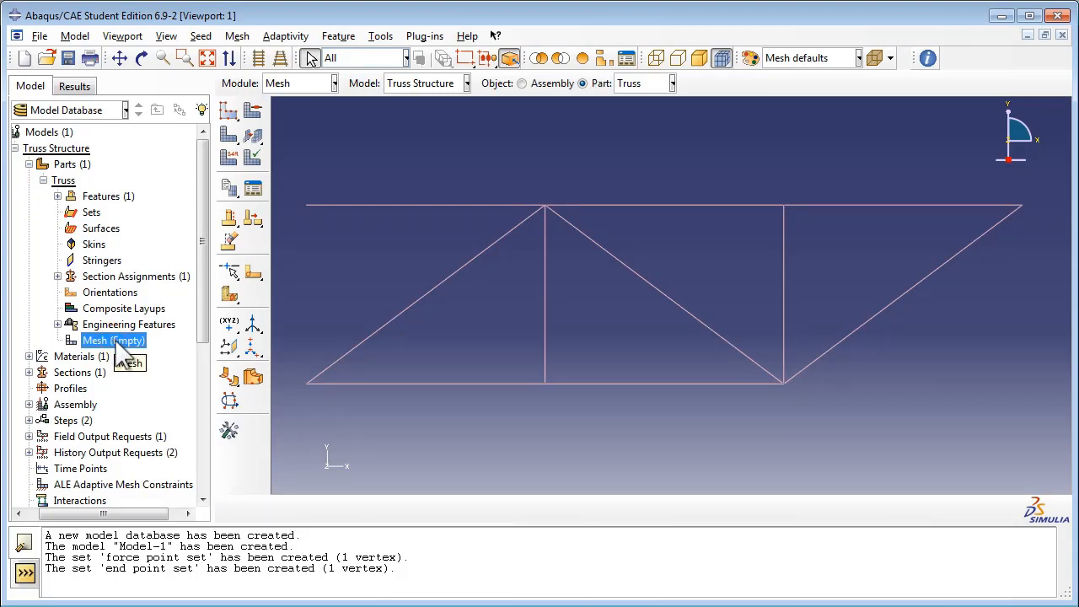
# Assign Truss-family elements to the whole truss part via Mesh > Element Type.
pyautogui.click(236, 35)
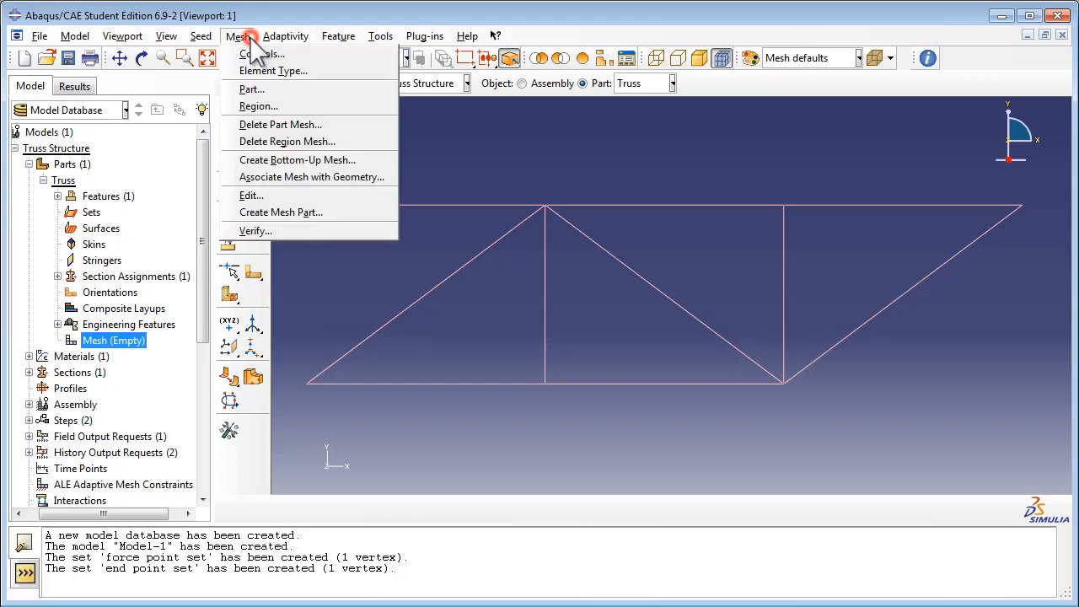
pyautogui.click(278, 52)
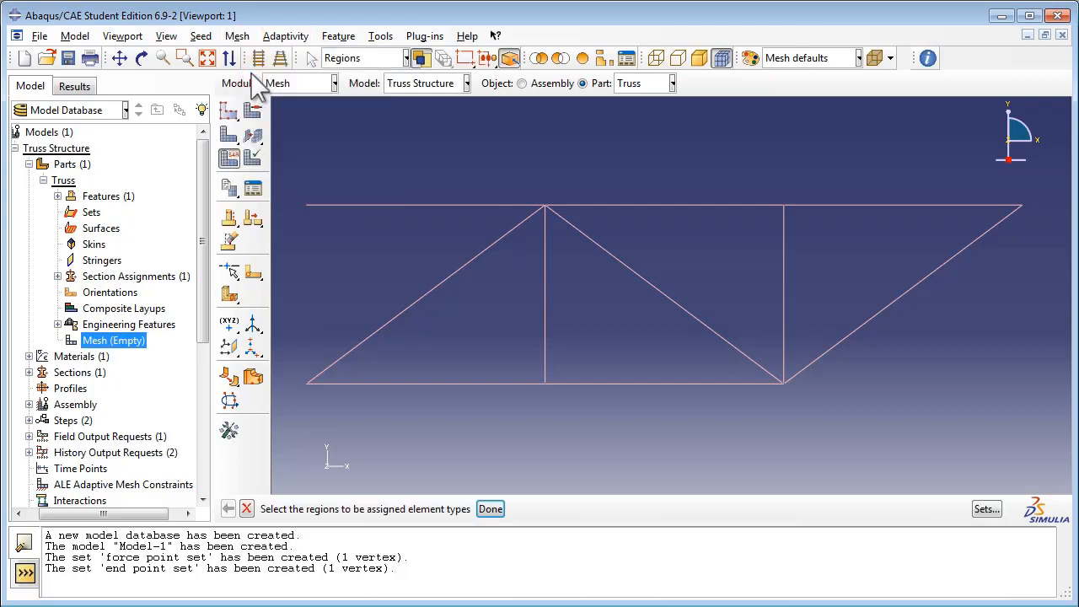
pyautogui.moveTo(329, 271)
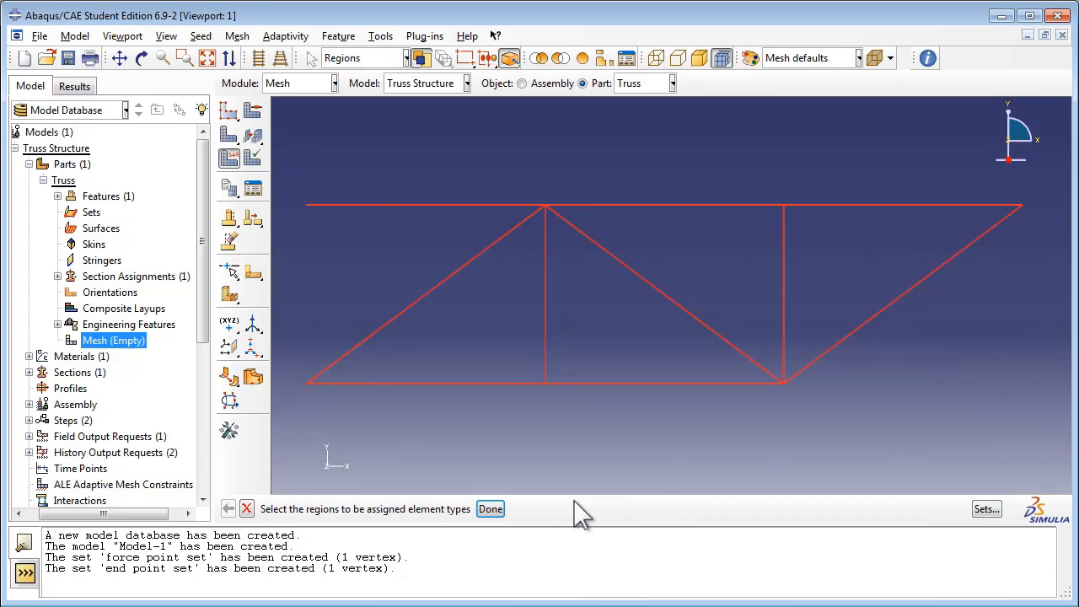
pyautogui.click(489, 509)
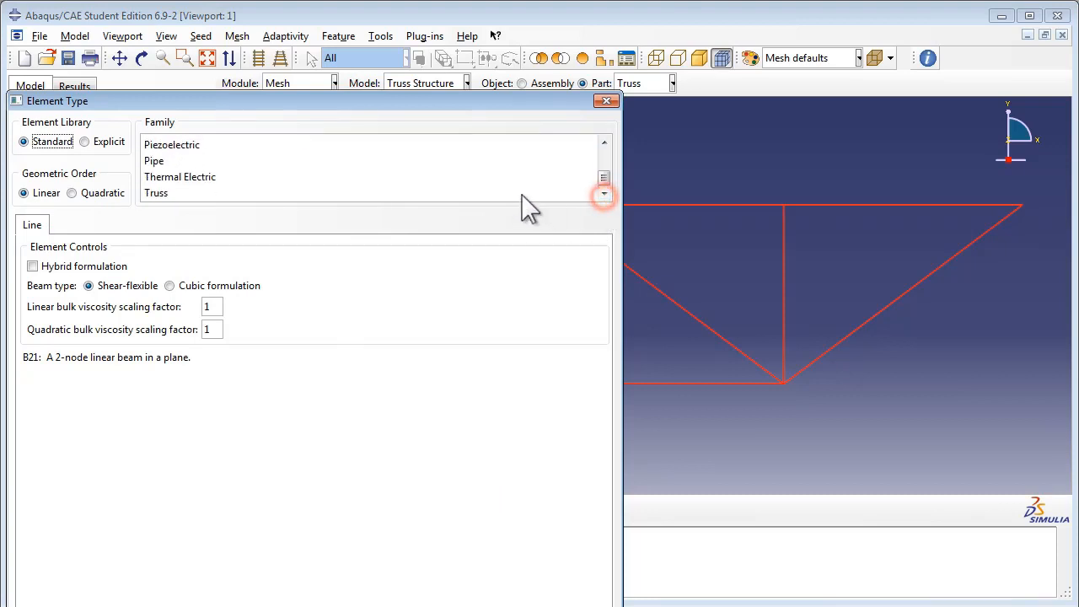
pyautogui.click(155, 192)
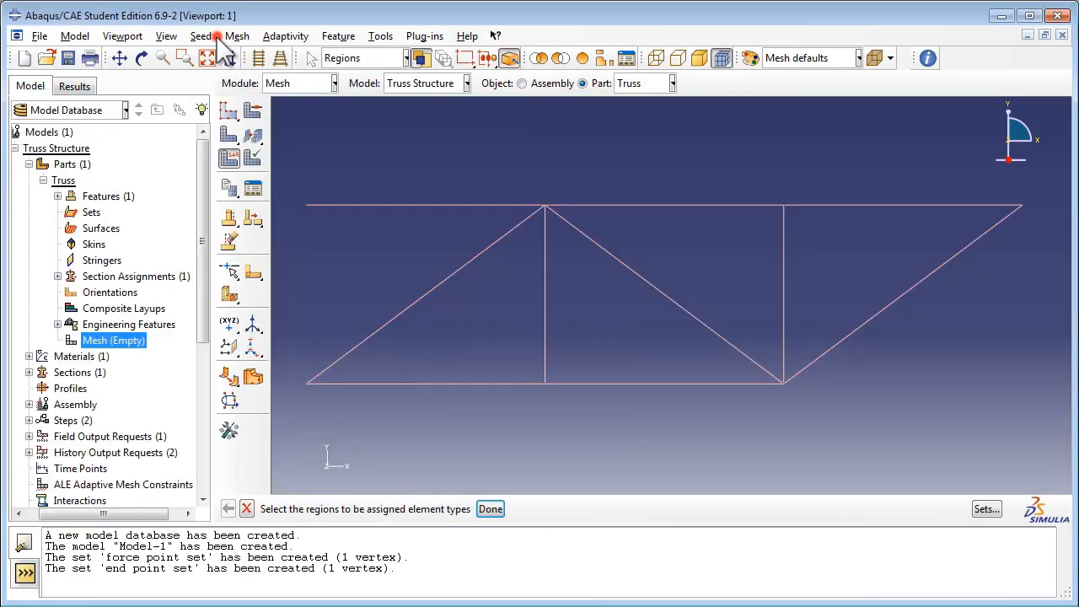
# Seed all edges by number with one element per member and mesh the part into 10 elements.
pyautogui.click(201, 35)
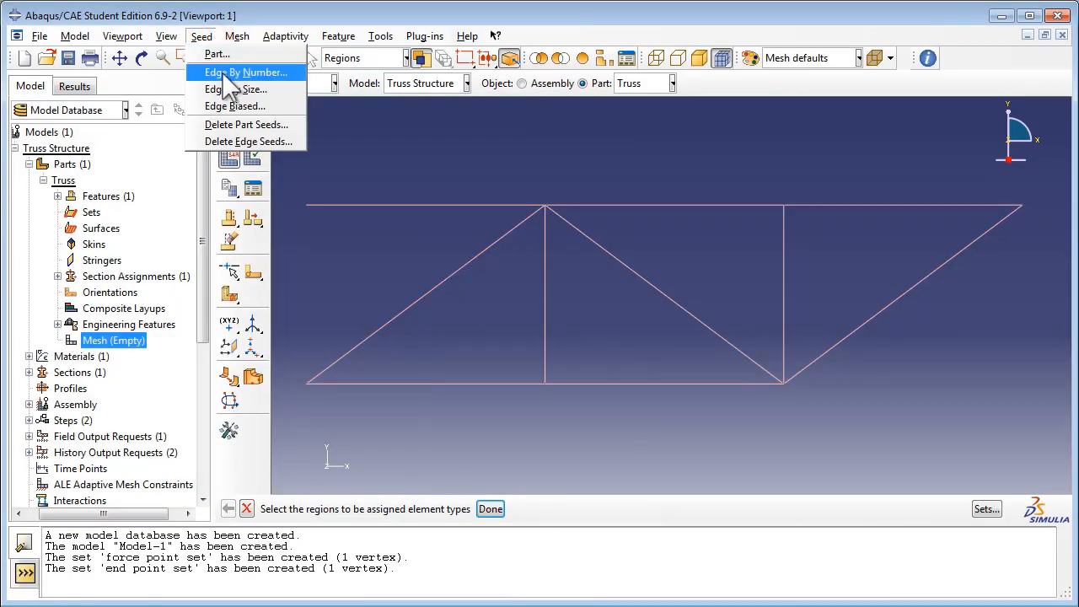
pyautogui.click(218, 89)
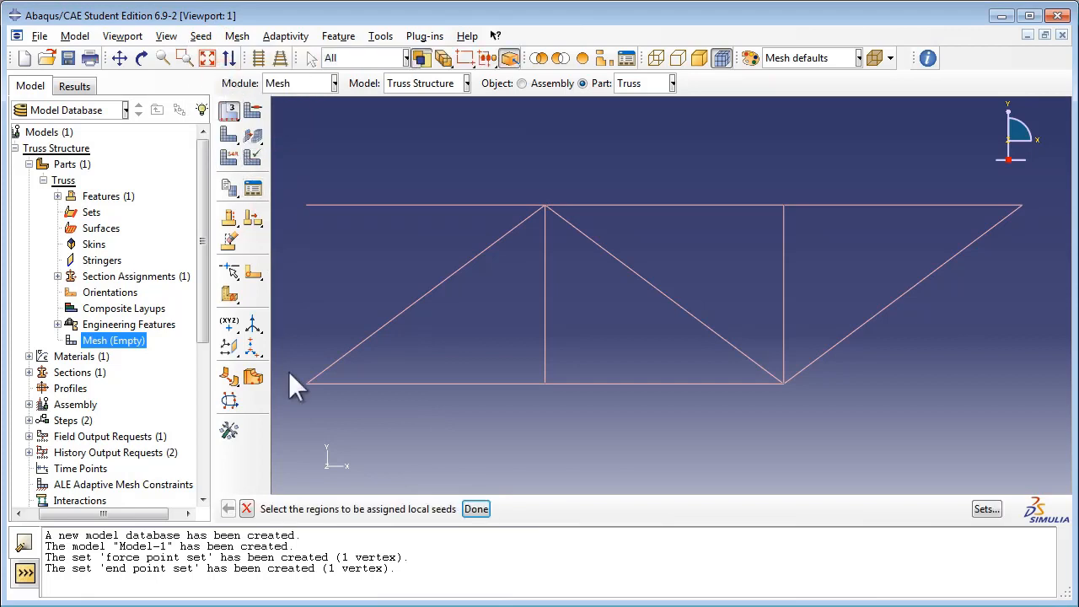
pyautogui.moveTo(290, 189)
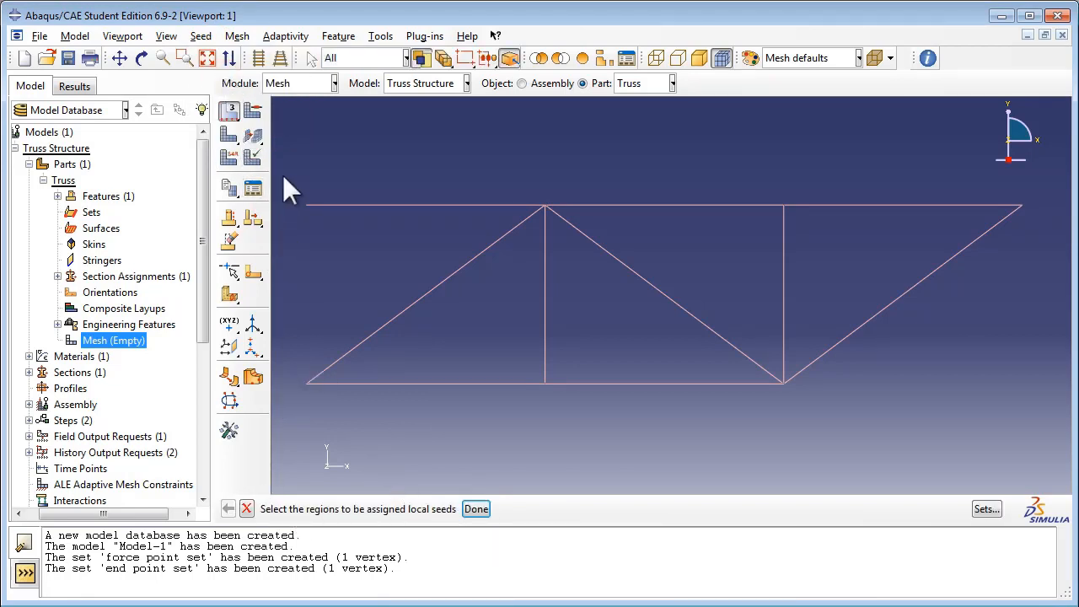
pyautogui.moveTo(290, 171); pyautogui.dragTo(1048, 430)
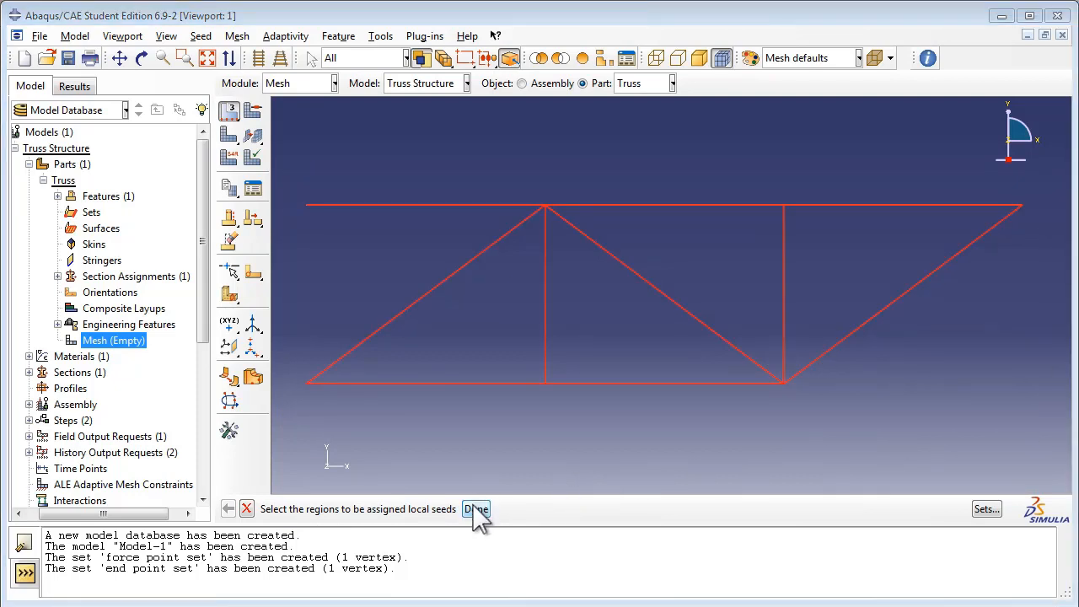
pyautogui.click(476, 509)
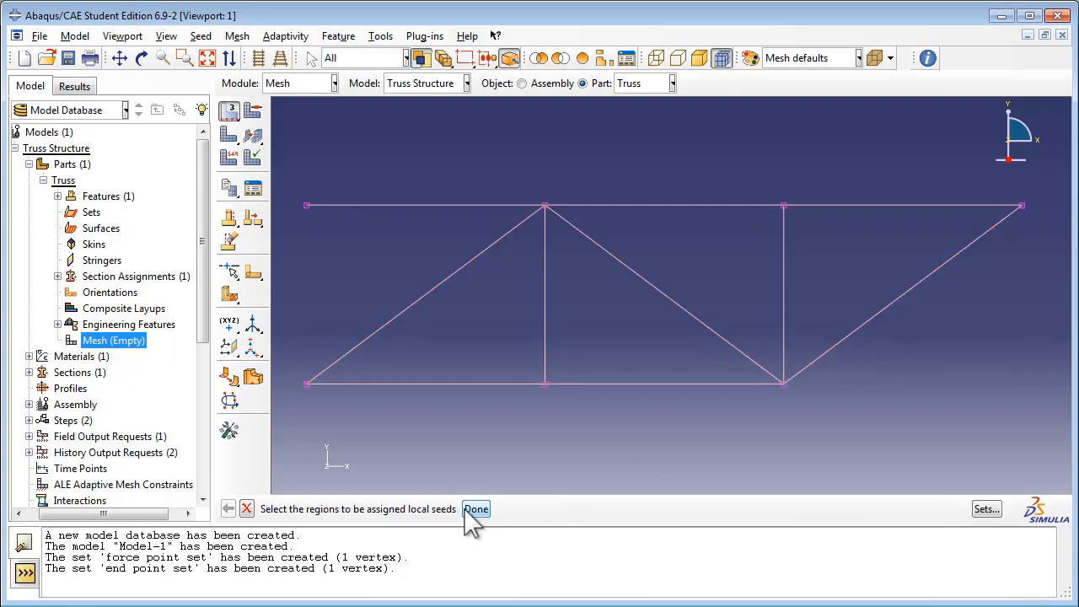
pyautogui.click(236, 36)
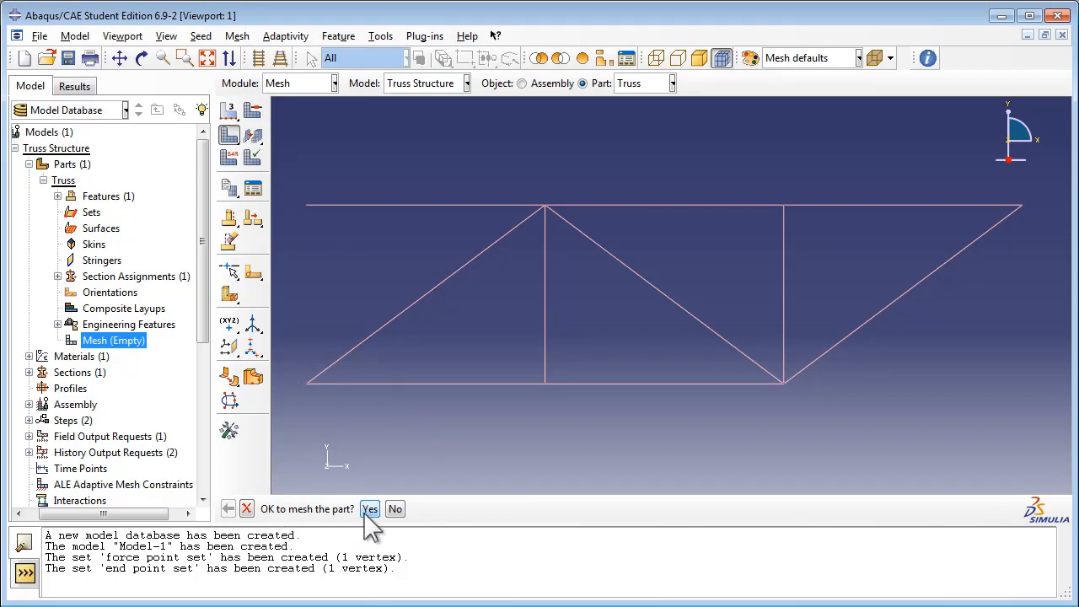
pyautogui.click(369, 509)
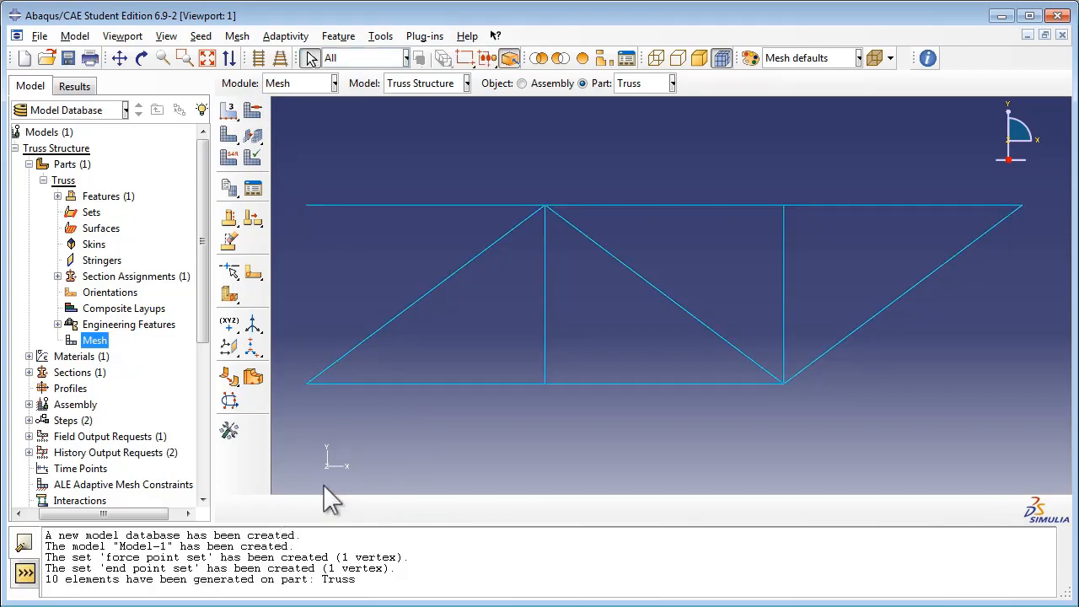
pyautogui.scroll(-3)
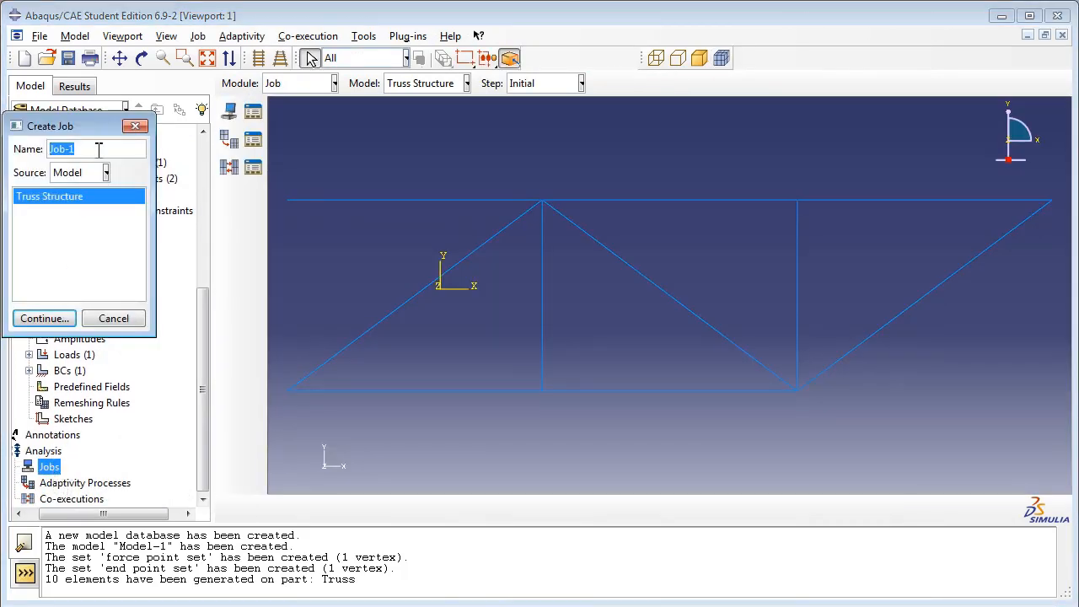
# Name the job TrussExplicitAnalysisJob and describe it as 'Analysis of truss under a pulse load'.
pyautogui.write('TrussExplicit')
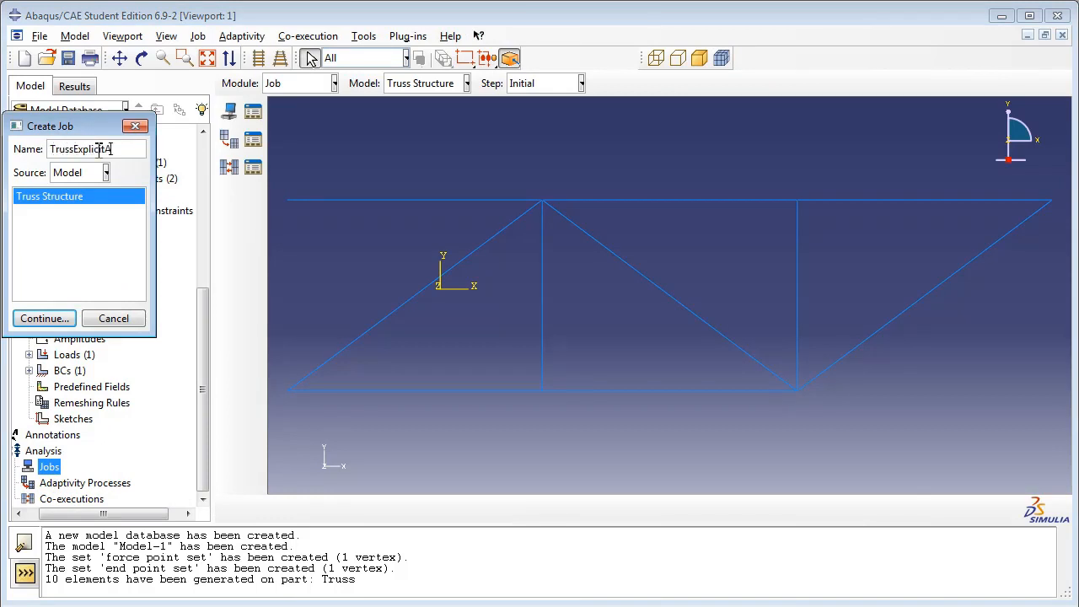
pyautogui.write('AnalysisJob')
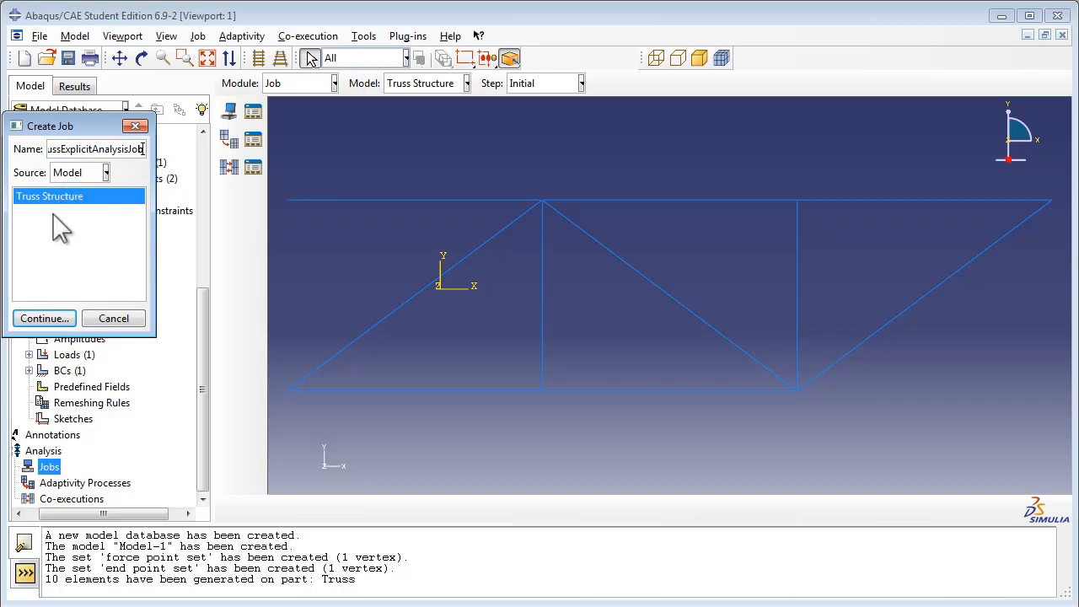
pyautogui.click(44, 317)
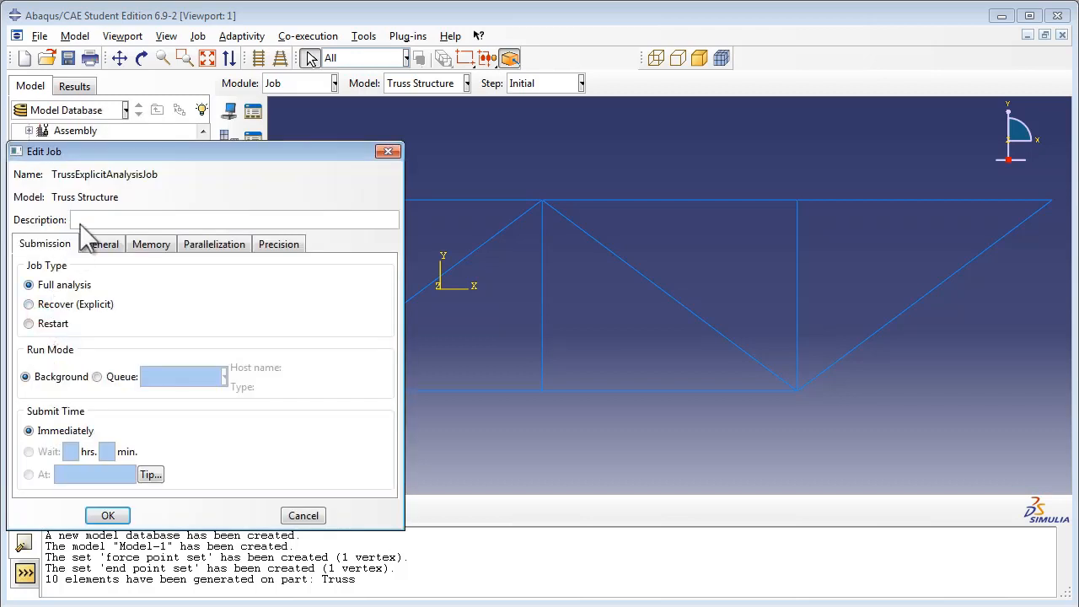
pyautogui.write('Analysis')
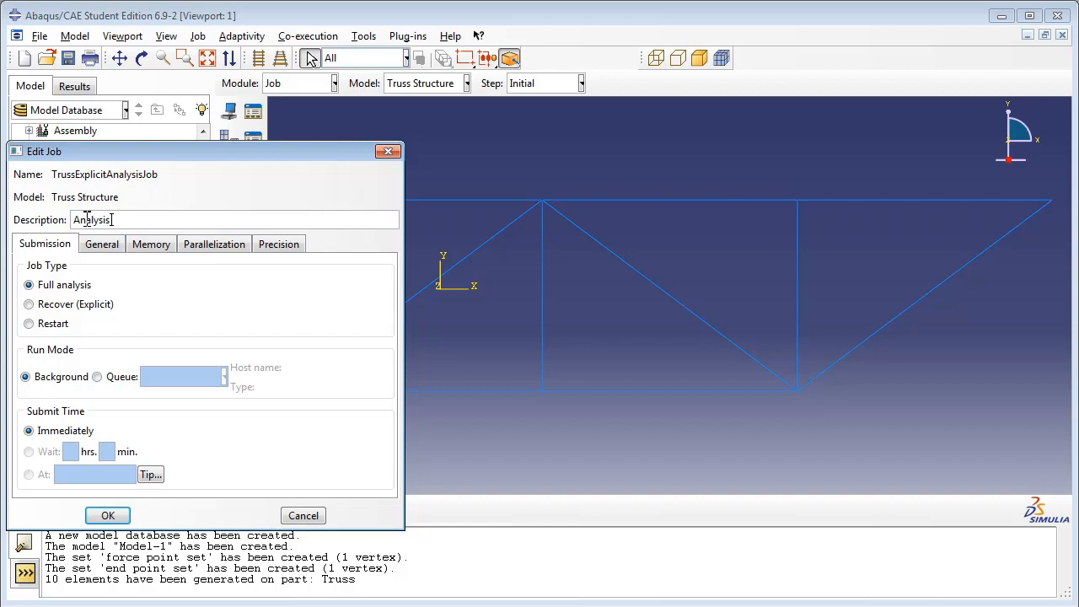
pyautogui.write('of truss under a')
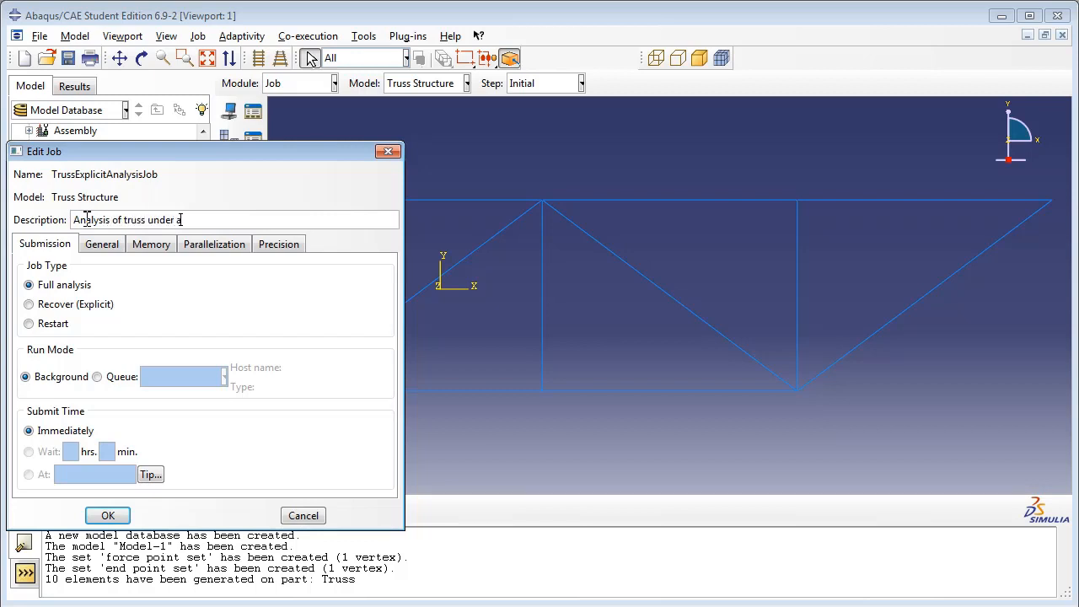
pyautogui.write('pulse load')
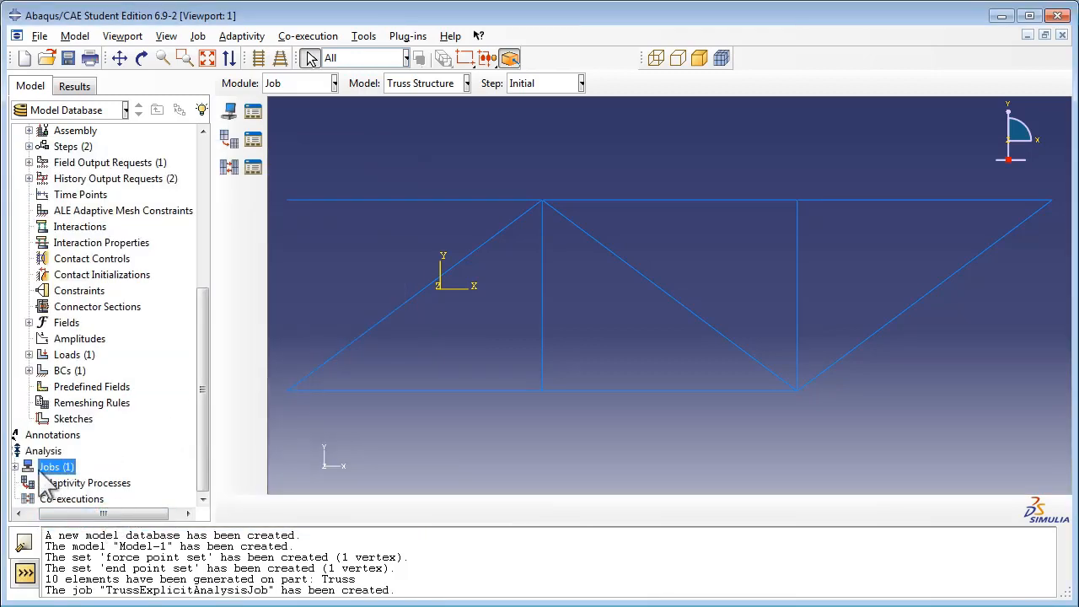
# Submit TrussExplicitAnalysisJob, allowing its existing job files to be overwritten.
pyautogui.click(28, 465)
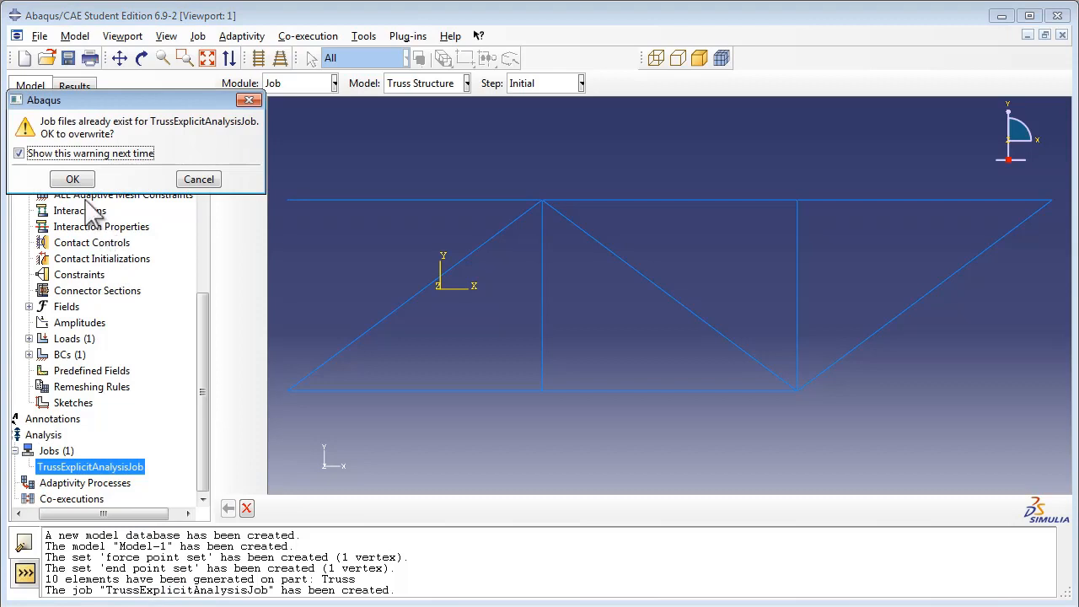
pyautogui.click(71, 179)
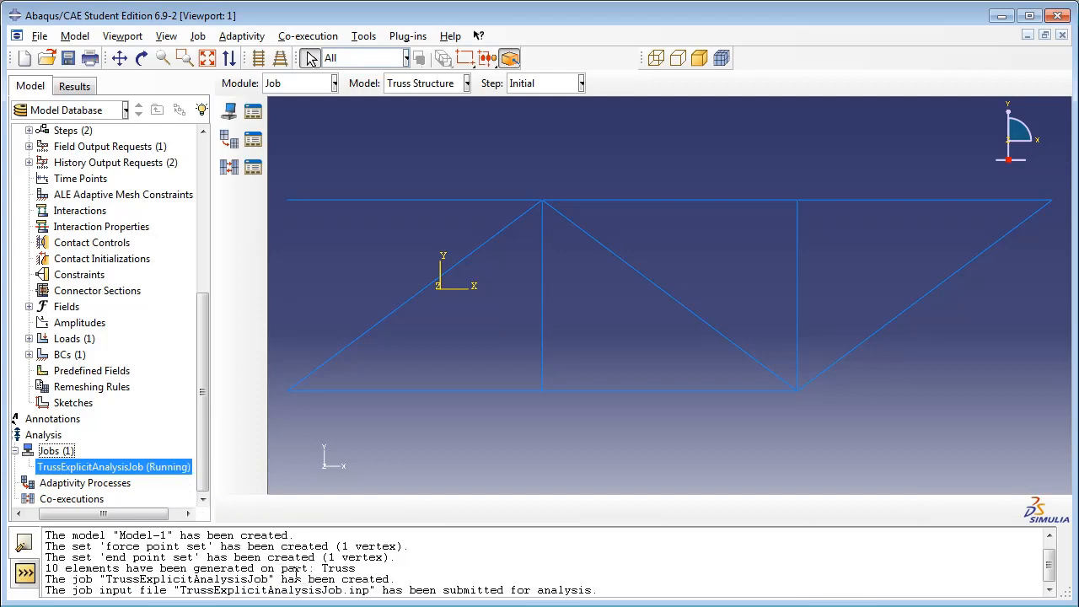
pyautogui.moveTo(148, 472)
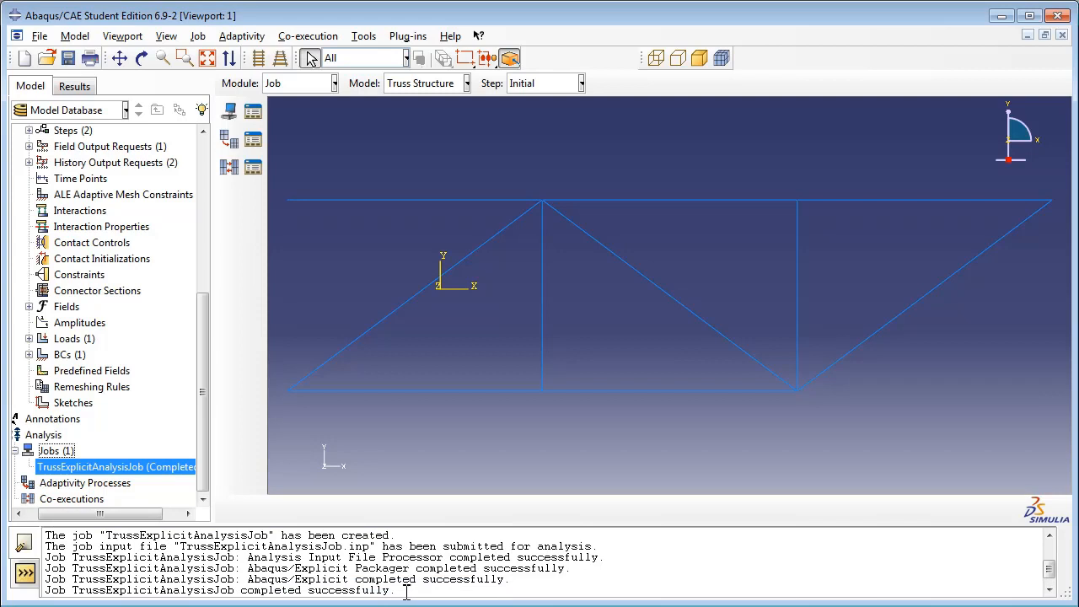
pyautogui.moveTo(169, 480)
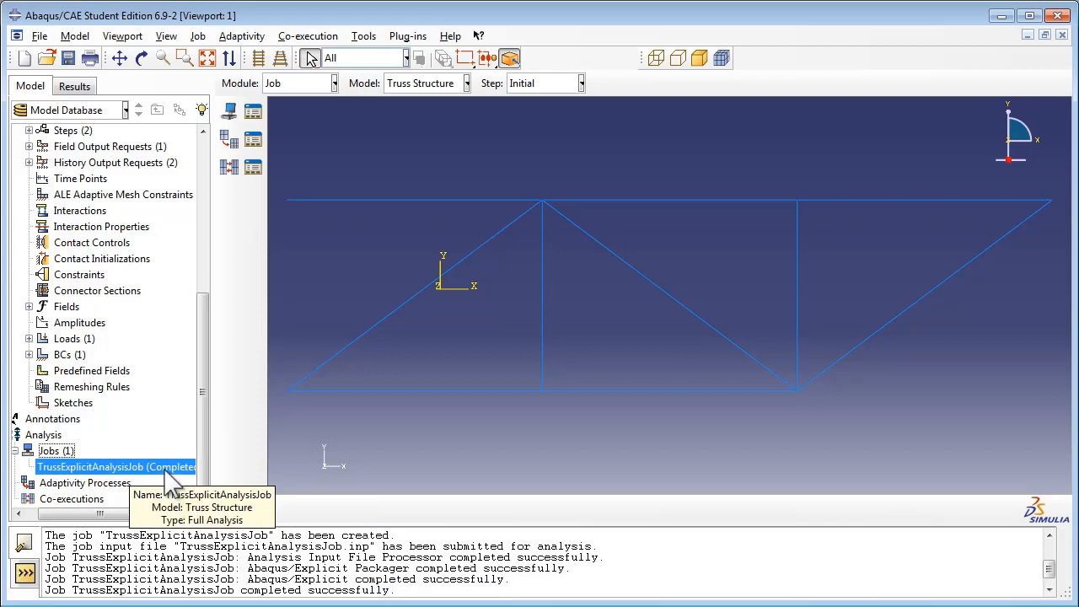
# Open the completed job's results in Visualization and list the history output variables.
pyautogui.rightClick(115, 465)
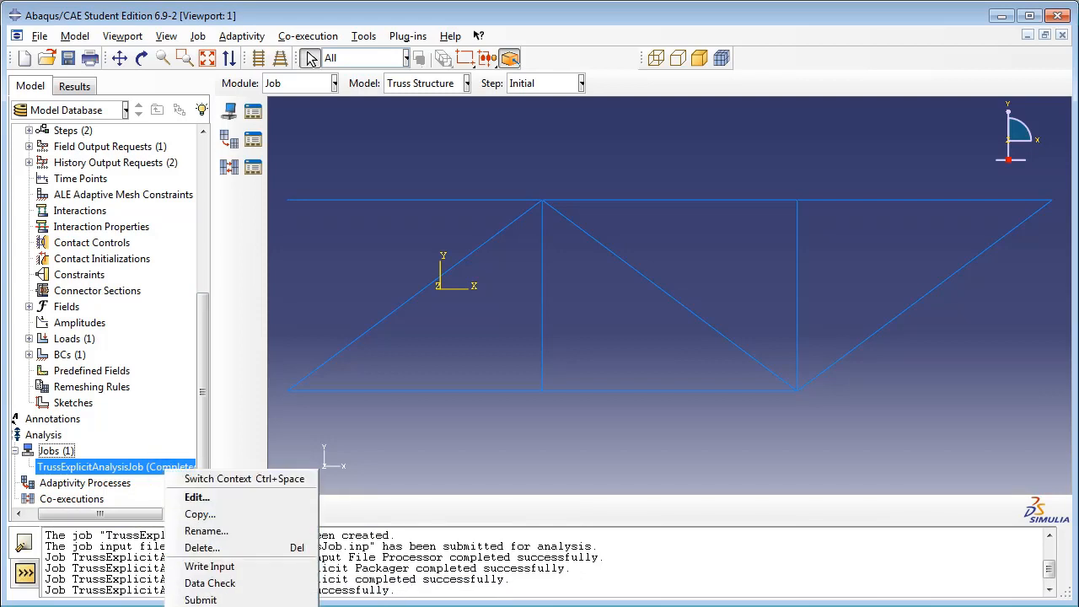
pyautogui.click(218, 479)
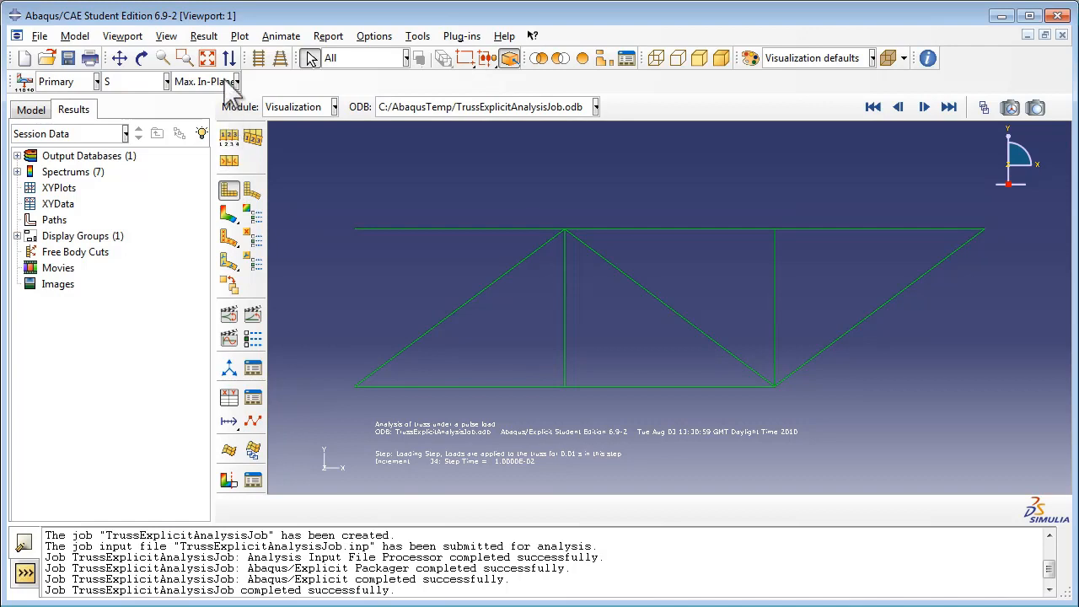
pyautogui.click(204, 35)
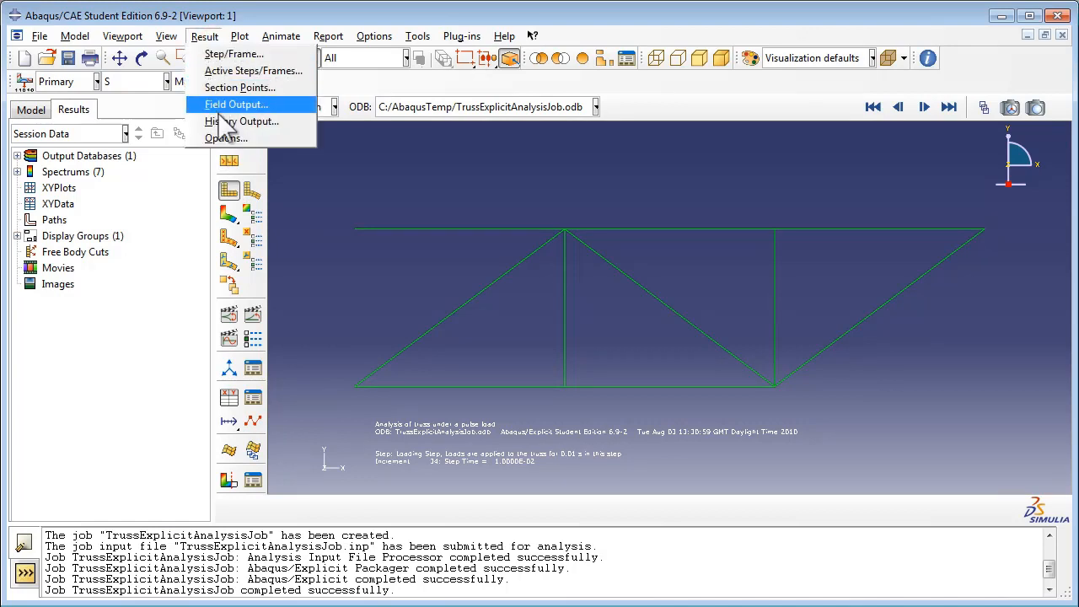
pyautogui.click(243, 121)
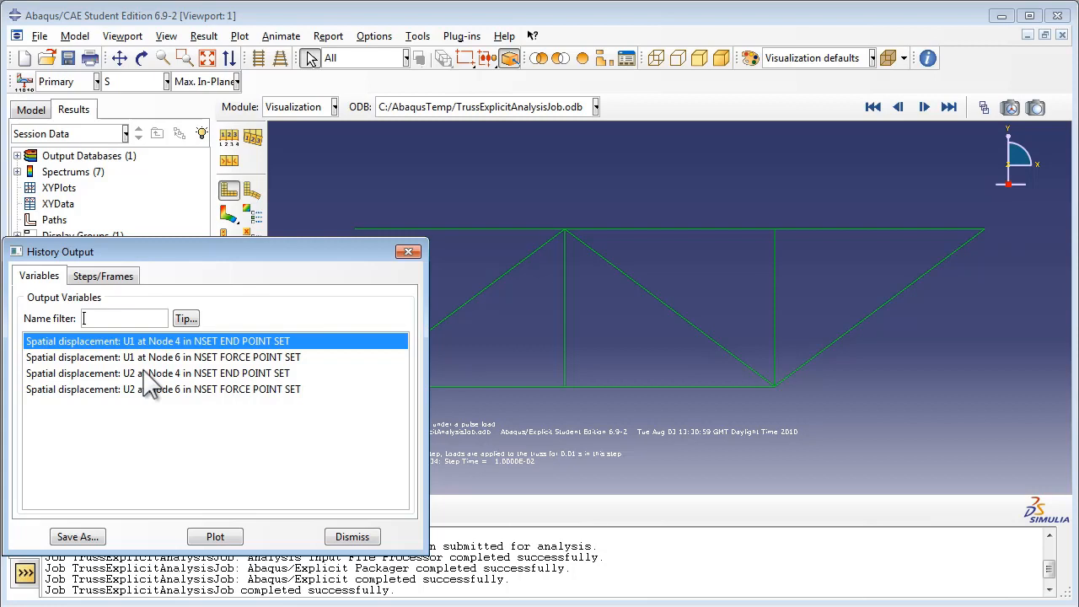
pyautogui.moveTo(287, 394)
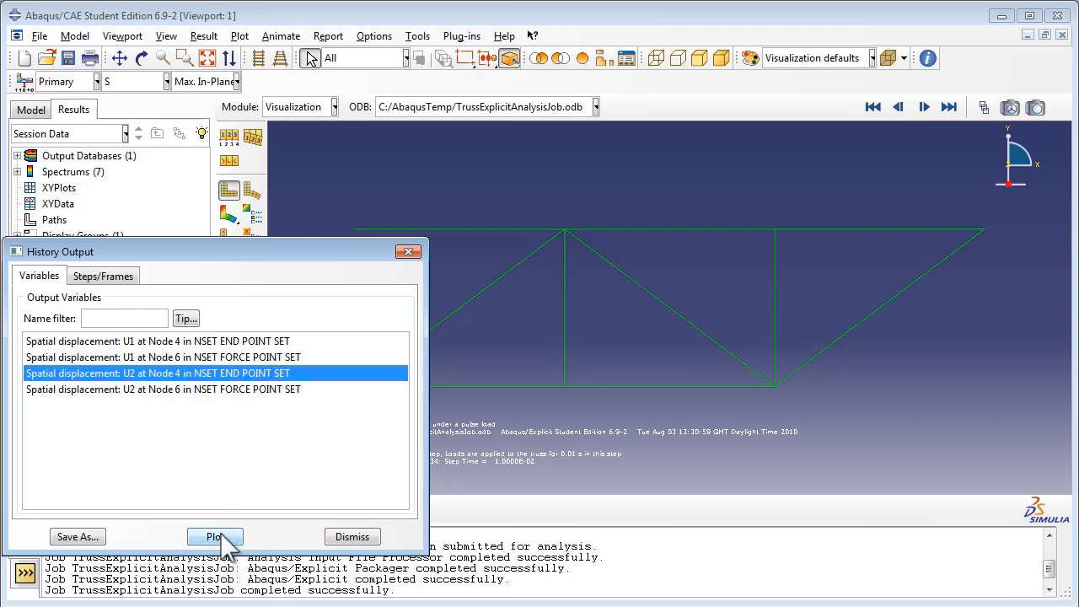
# Plot end-point U2 history, save it as 'Data for end point', and select U2 at Node 6.
pyautogui.click(216, 536)
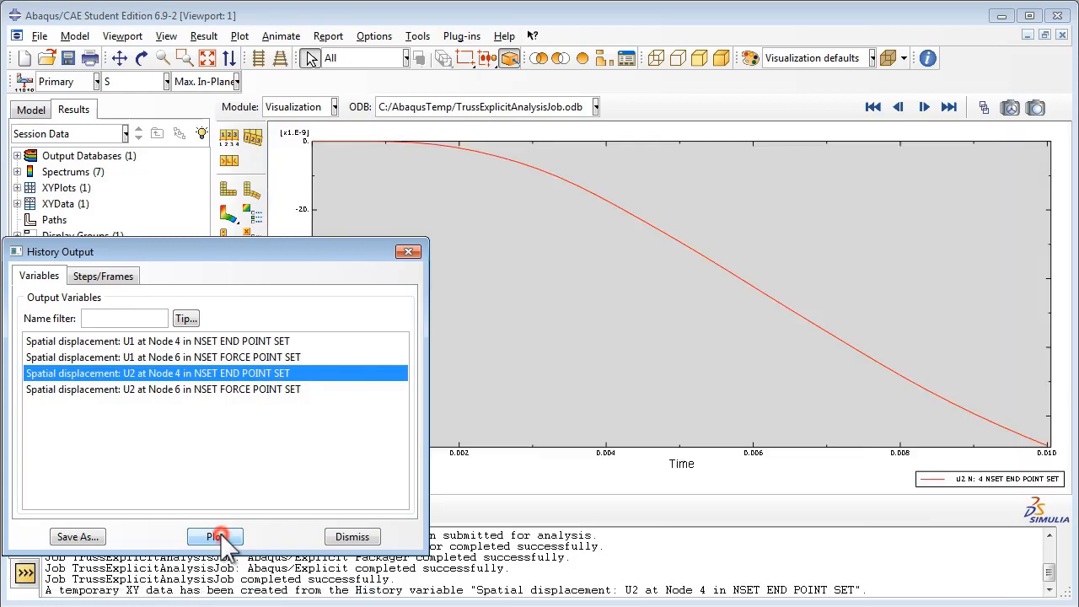
pyautogui.moveTo(440, 310)
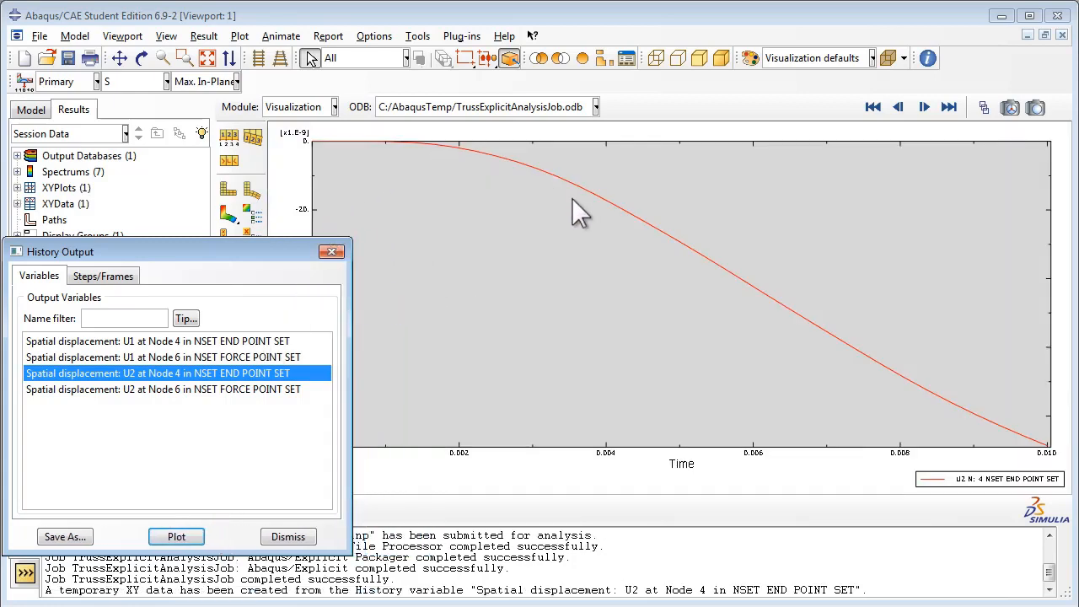
pyautogui.moveTo(1028, 438)
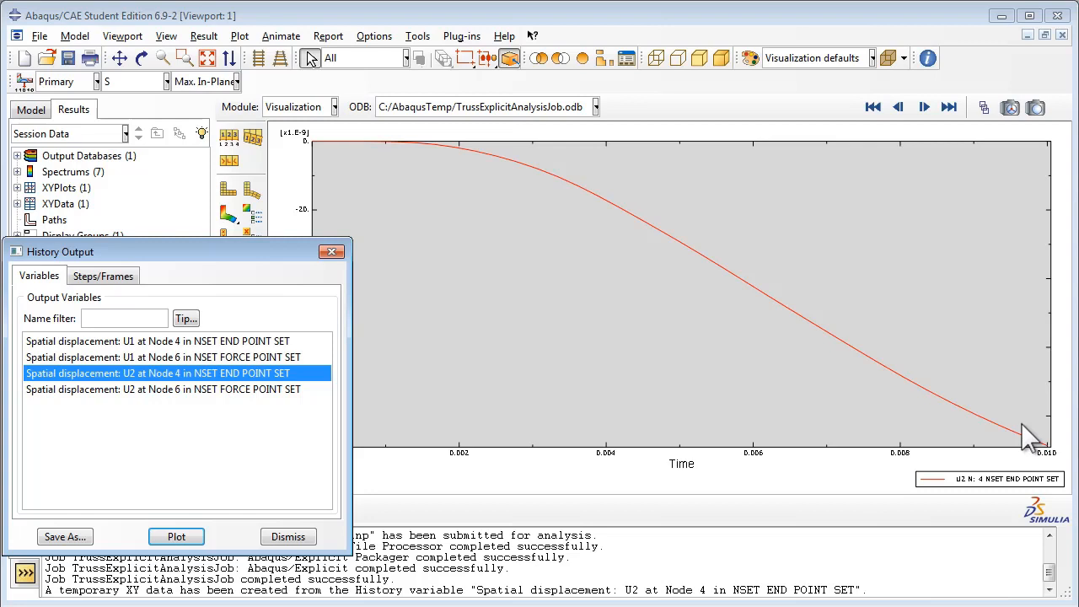
pyautogui.moveTo(613, 364)
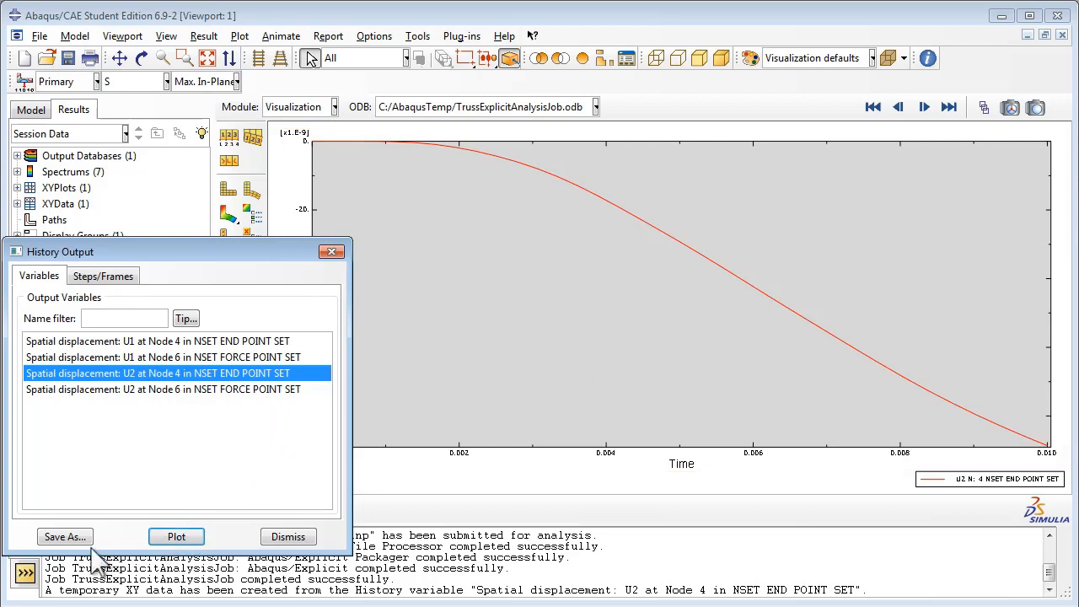
pyautogui.click(64, 536)
pyautogui.write('Data for end point')
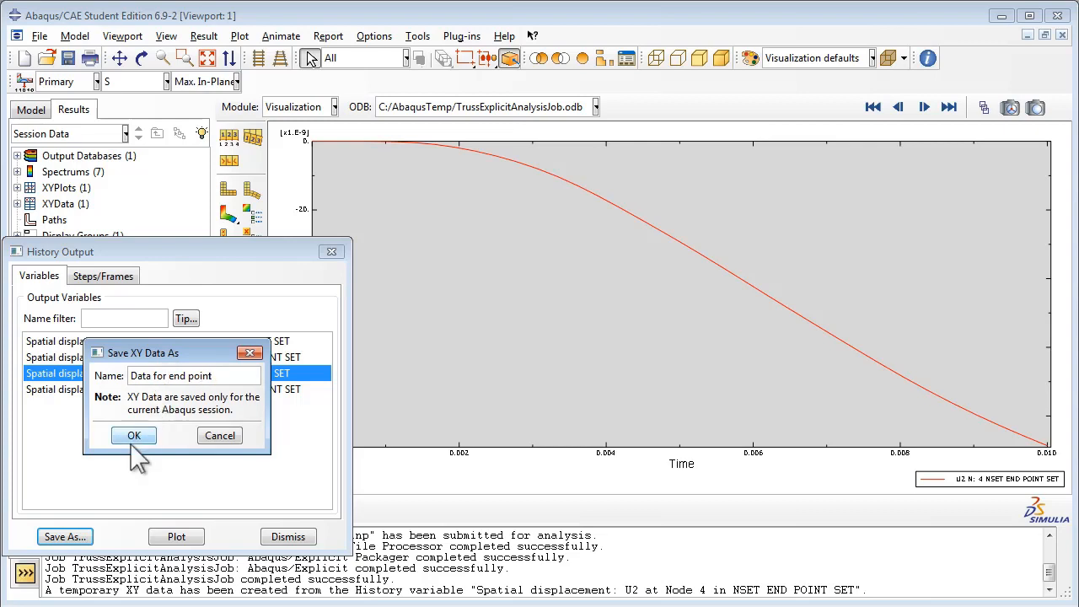
pyautogui.click(134, 435)
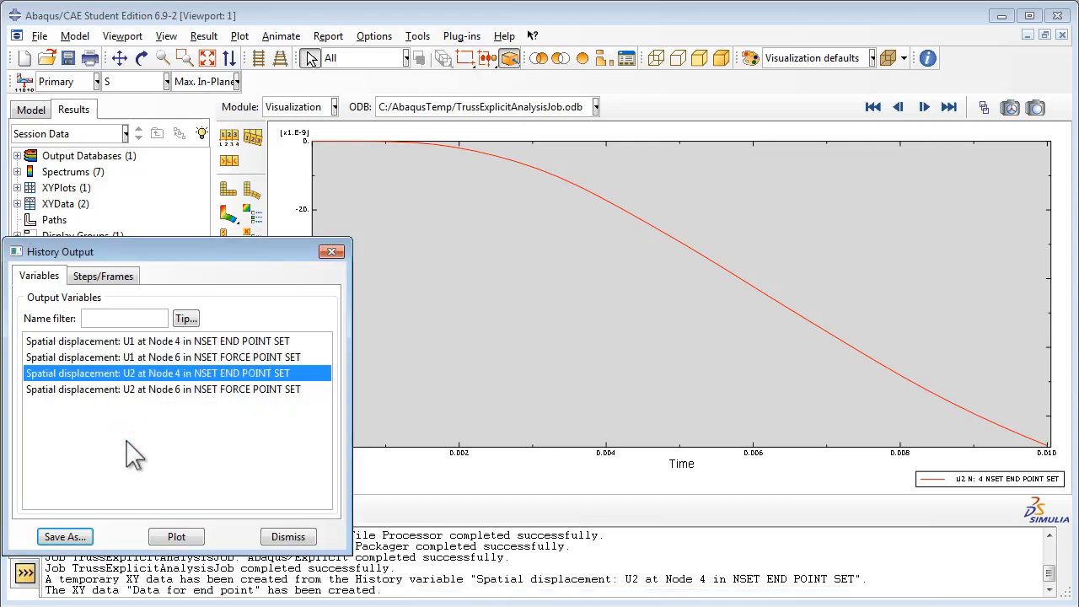
pyautogui.moveTo(139, 403)
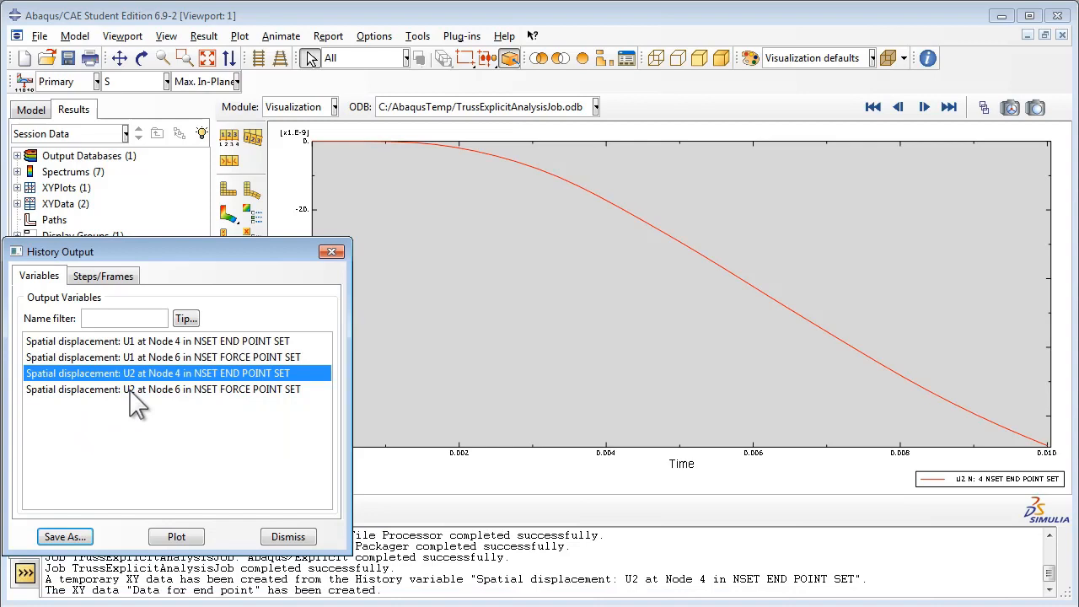
pyautogui.click(164, 388)
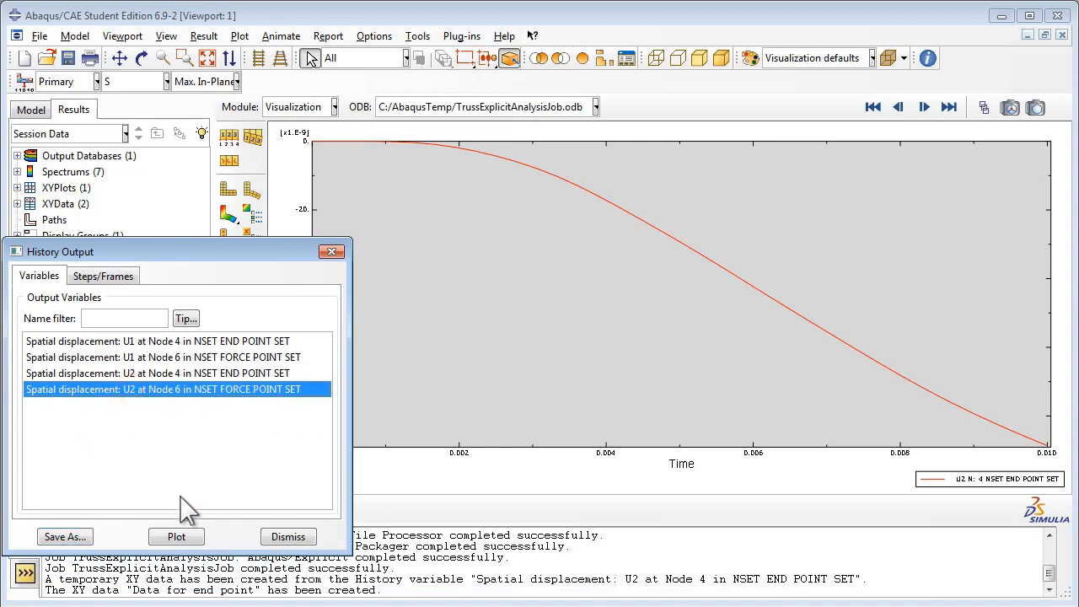
# Plot force-point U2 history and save it as XY data 'Data for force point', then dismiss History Output.
pyautogui.click(176, 536)
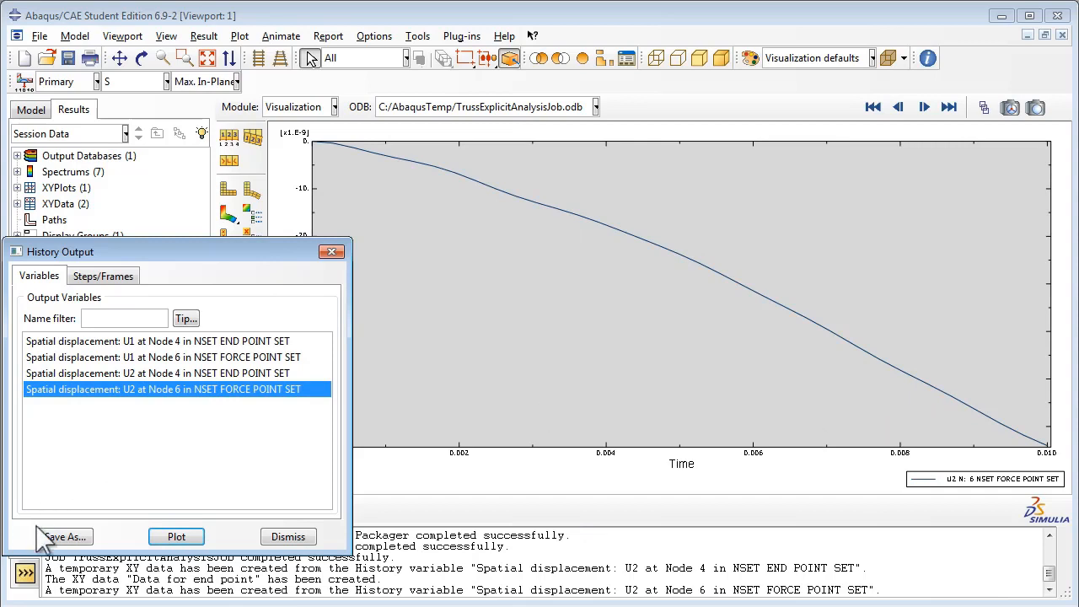
pyautogui.click(64, 536)
pyautogui.write('Data for force p')
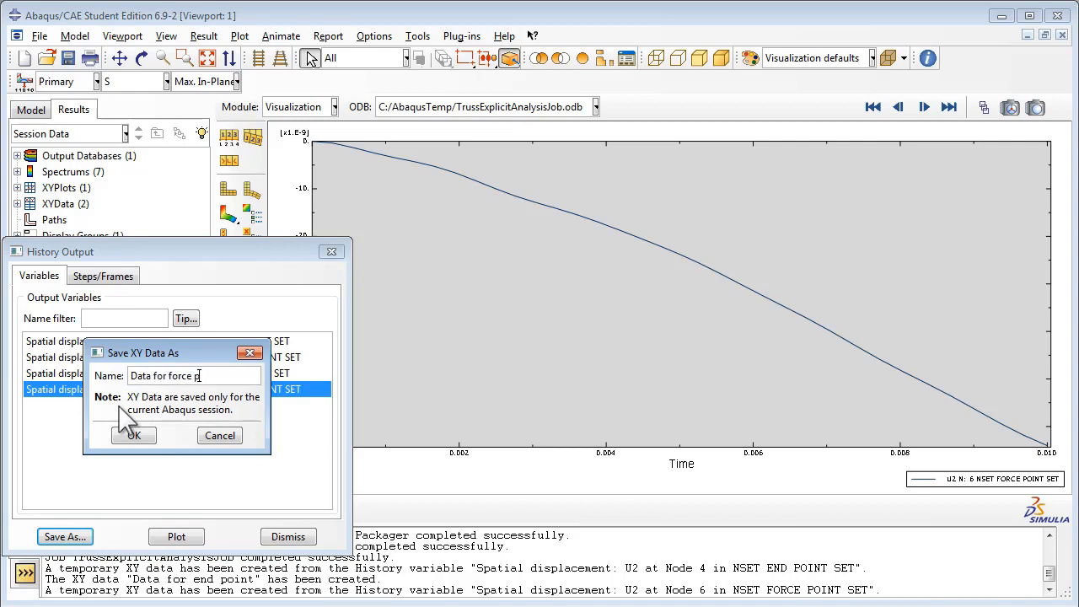
pyautogui.write('oint')
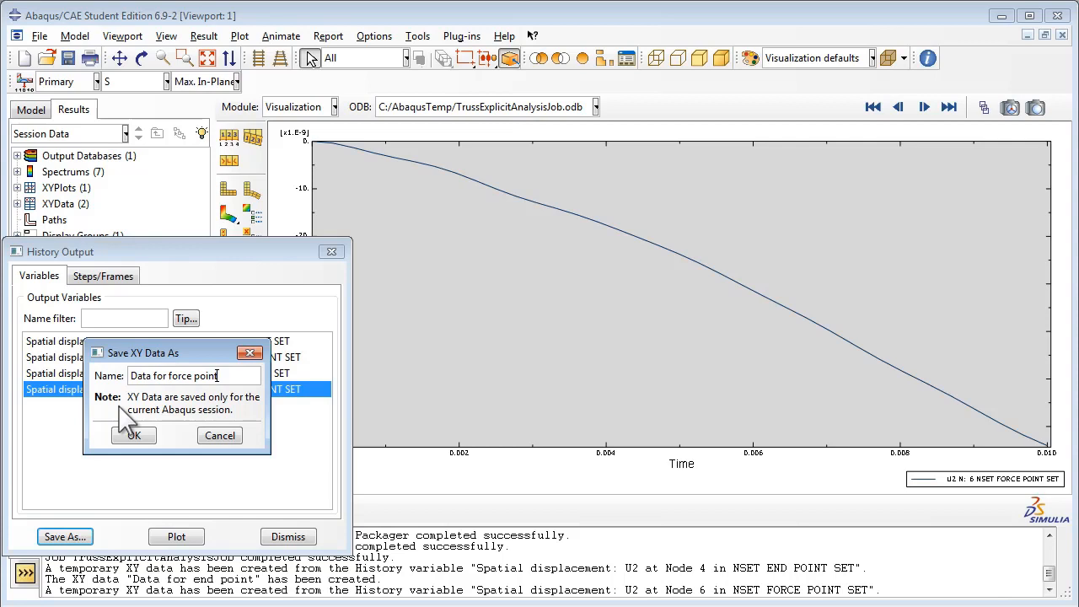
pyautogui.click(133, 435)
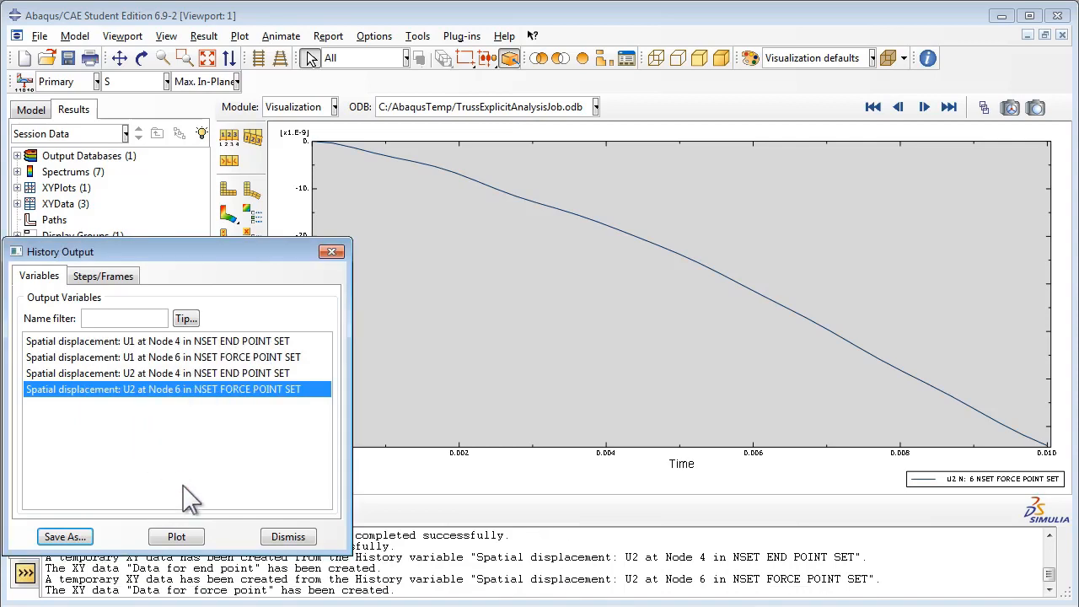
pyautogui.click(287, 536)
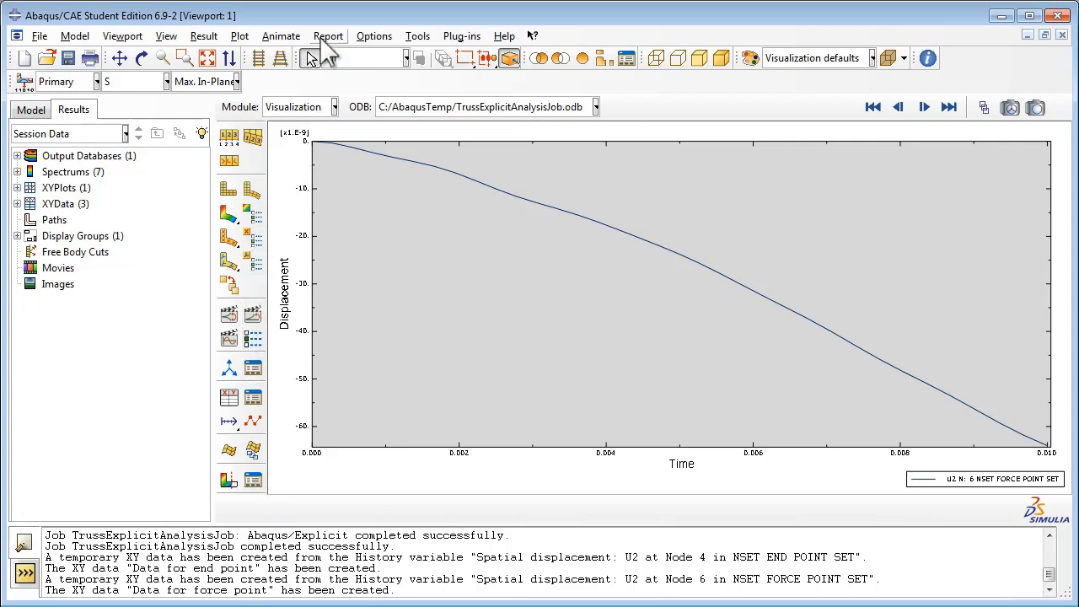
# Start an XY report and choose Data for end point as the data to report.
pyautogui.click(328, 35)
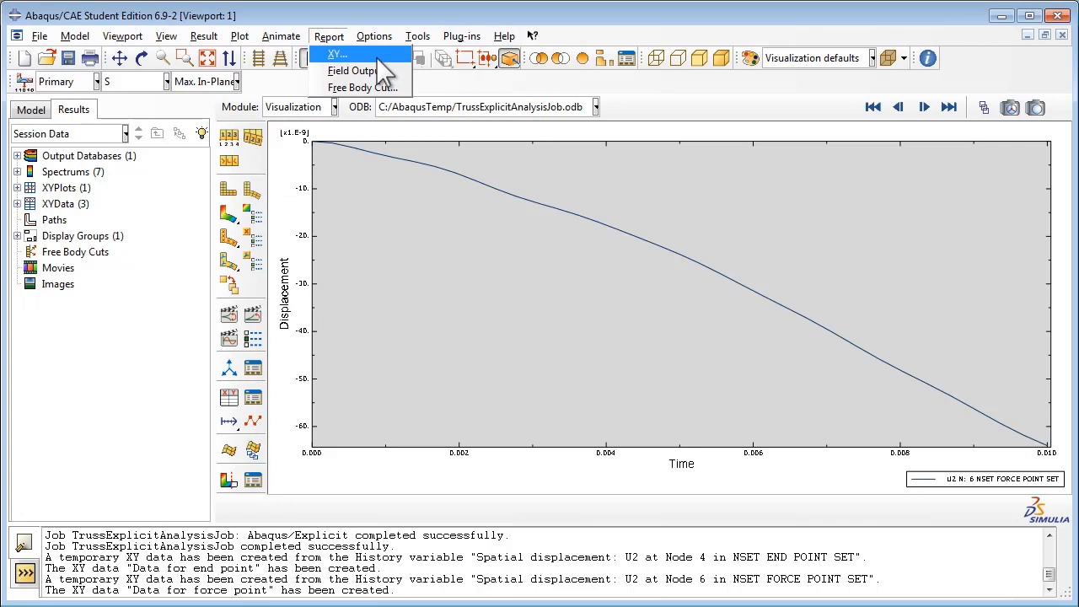
pyautogui.click(338, 54)
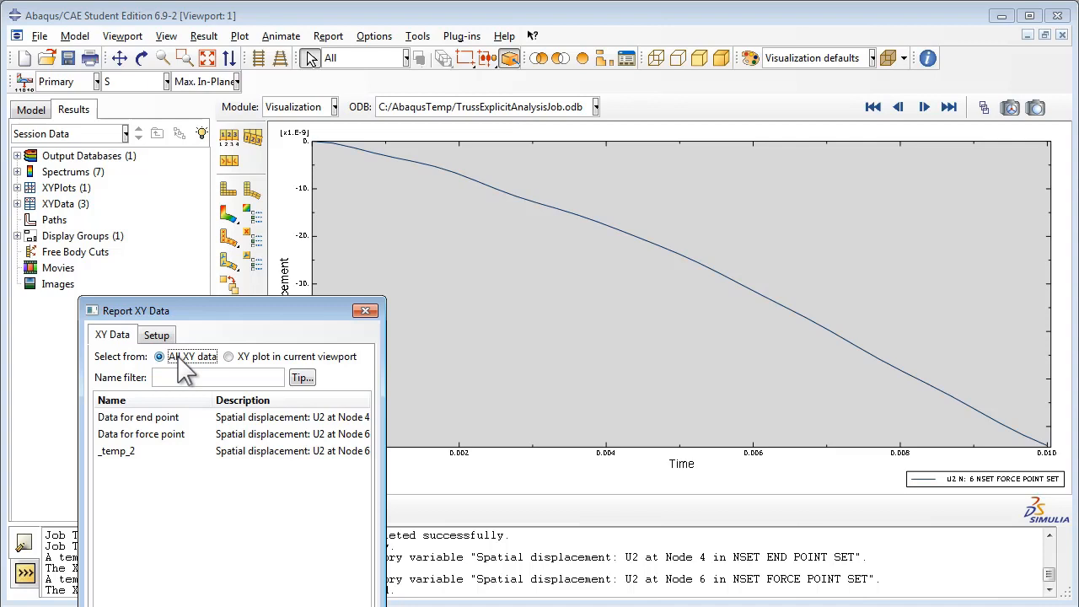
pyautogui.moveTo(199, 367)
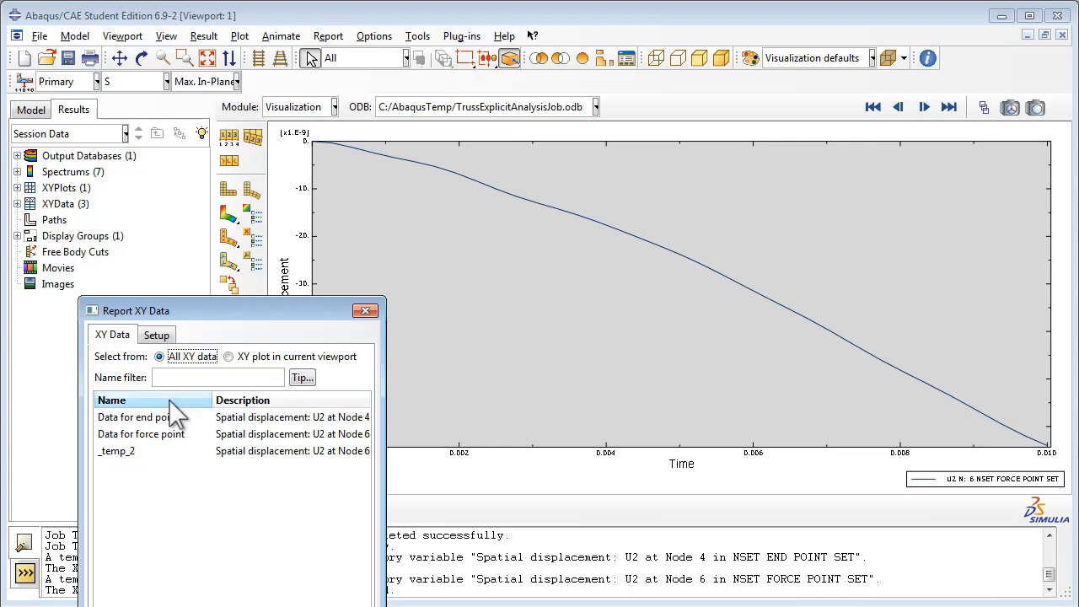
pyautogui.click(155, 334)
pyautogui.write('end_poin')
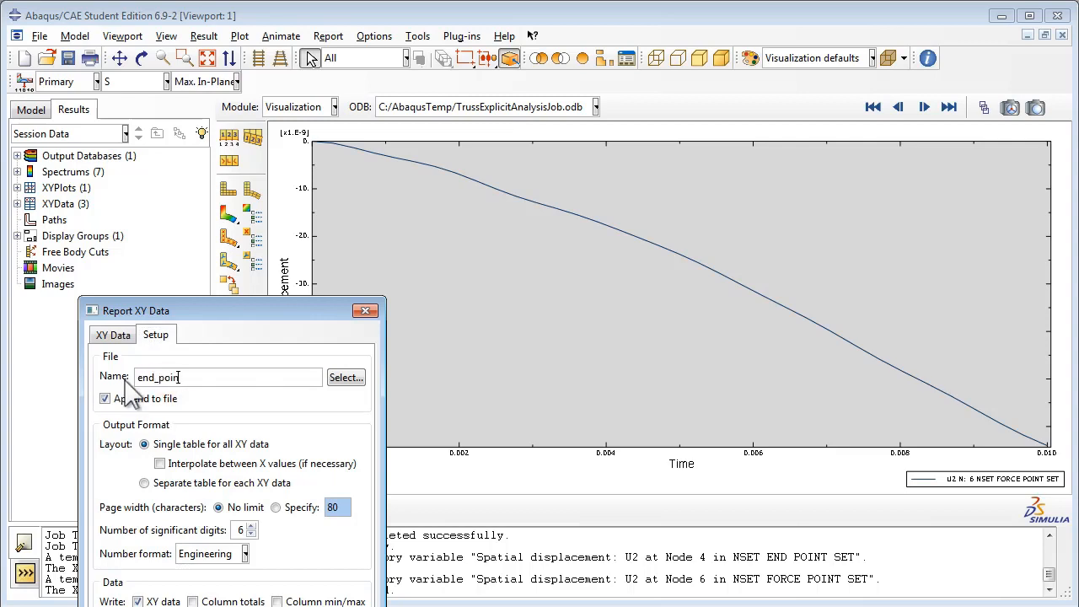
# Name the report file end_point_xydata_output.txt.
pyautogui.write('_xy')
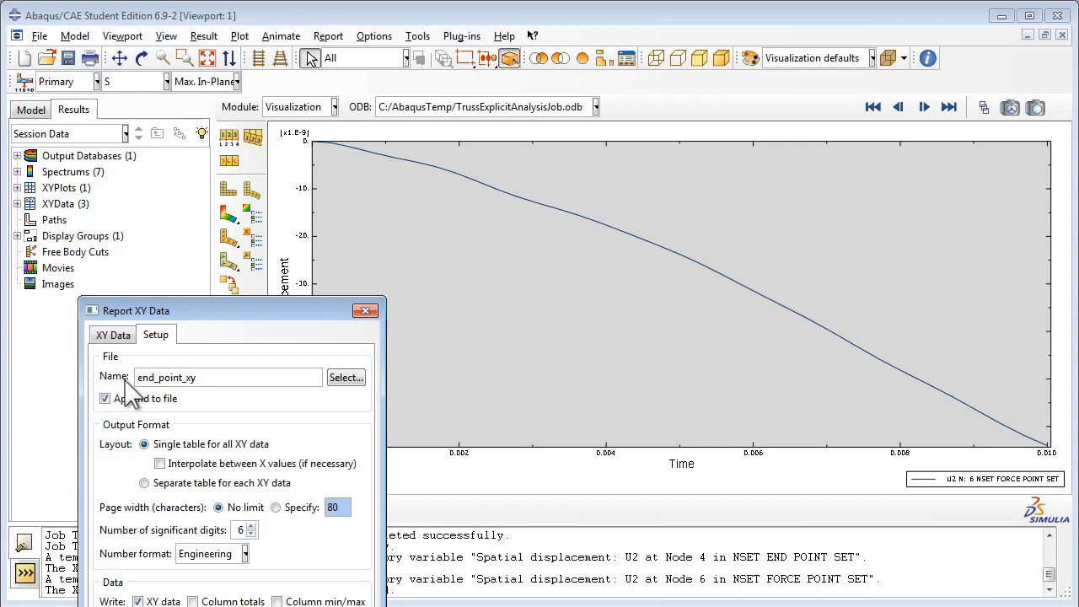
pyautogui.write('data')
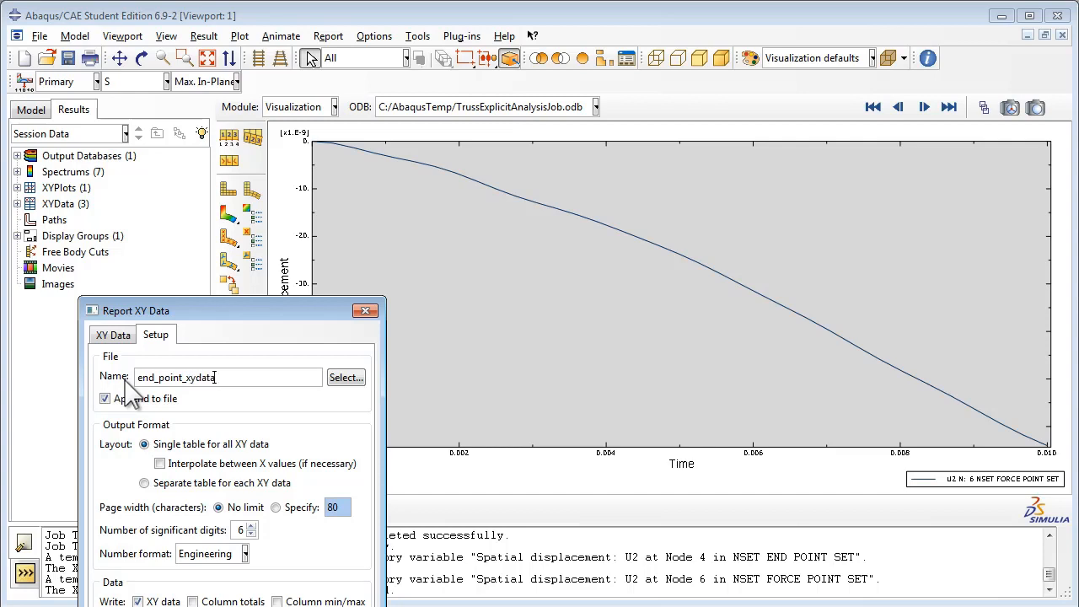
pyautogui.write('_output')
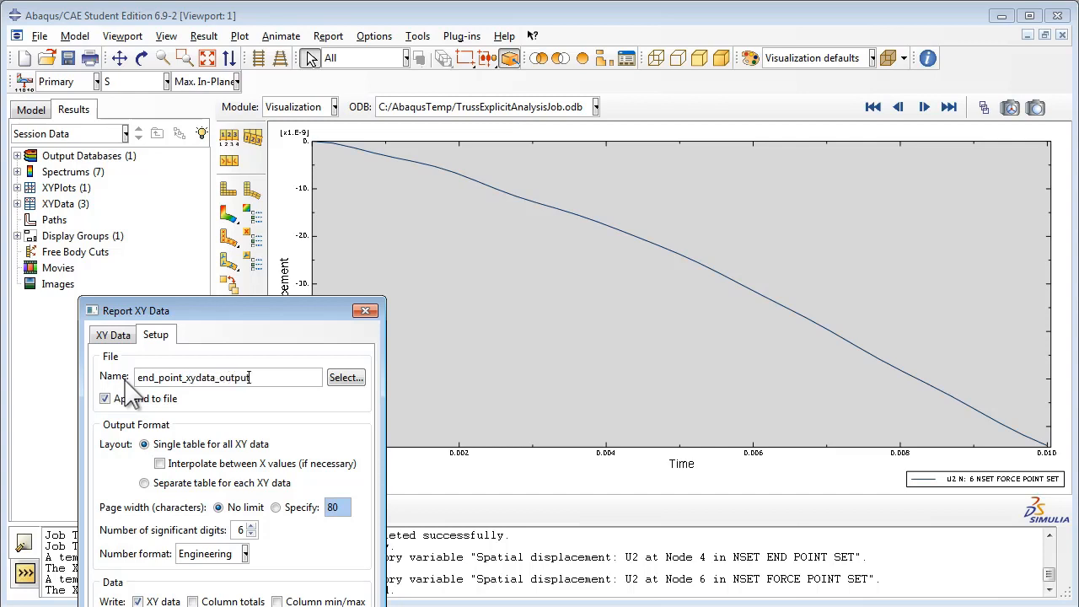
pyautogui.write('.txt')
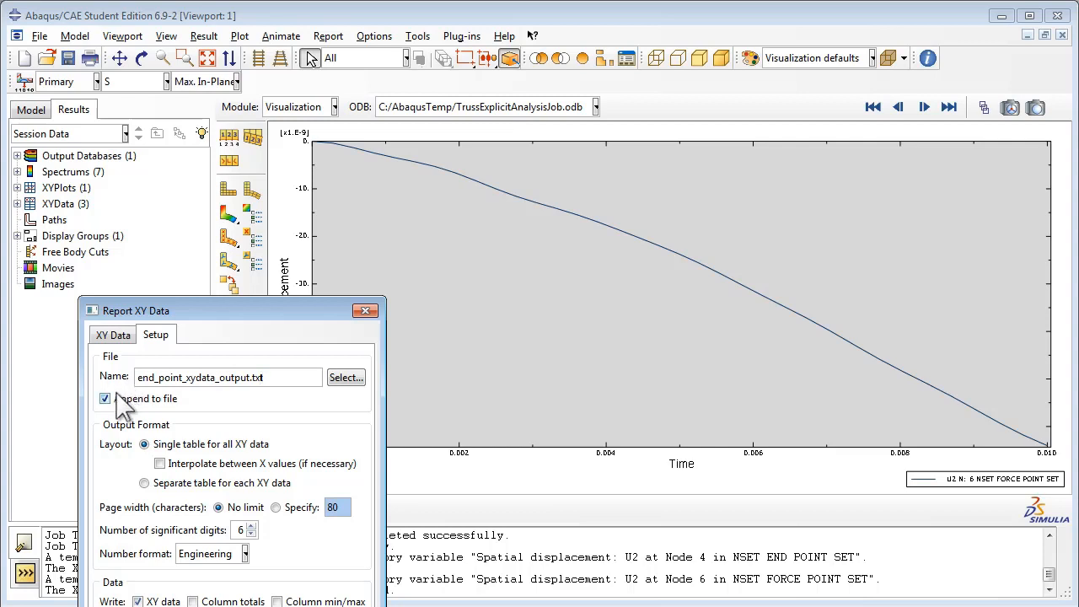
# Turn off Append to file, include column totals and min/max, and write the report overwriting the old file.
pyautogui.click(105, 398)
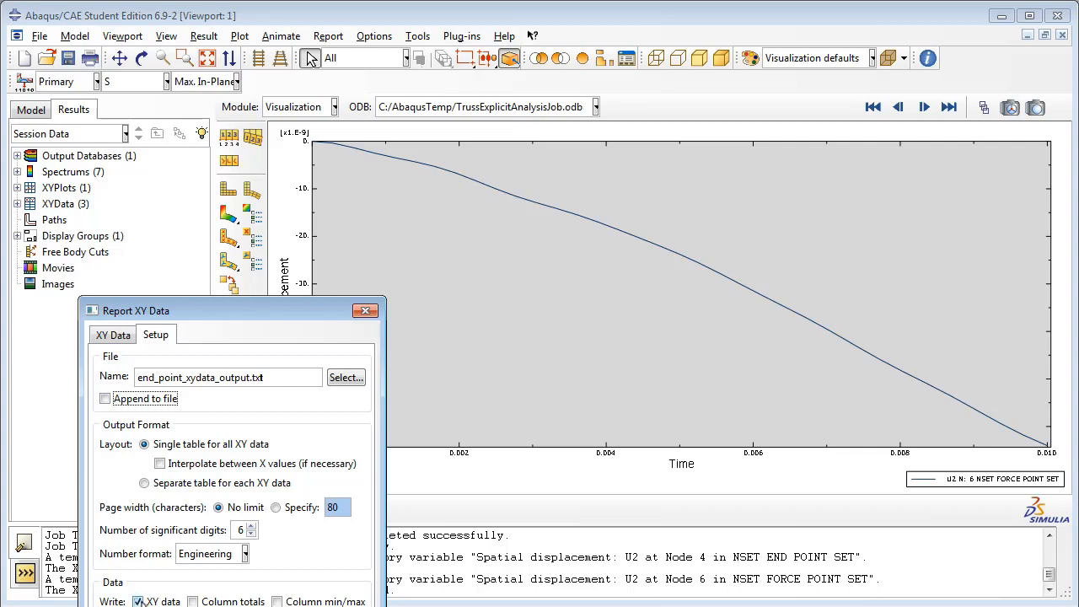
pyautogui.click(192, 600)
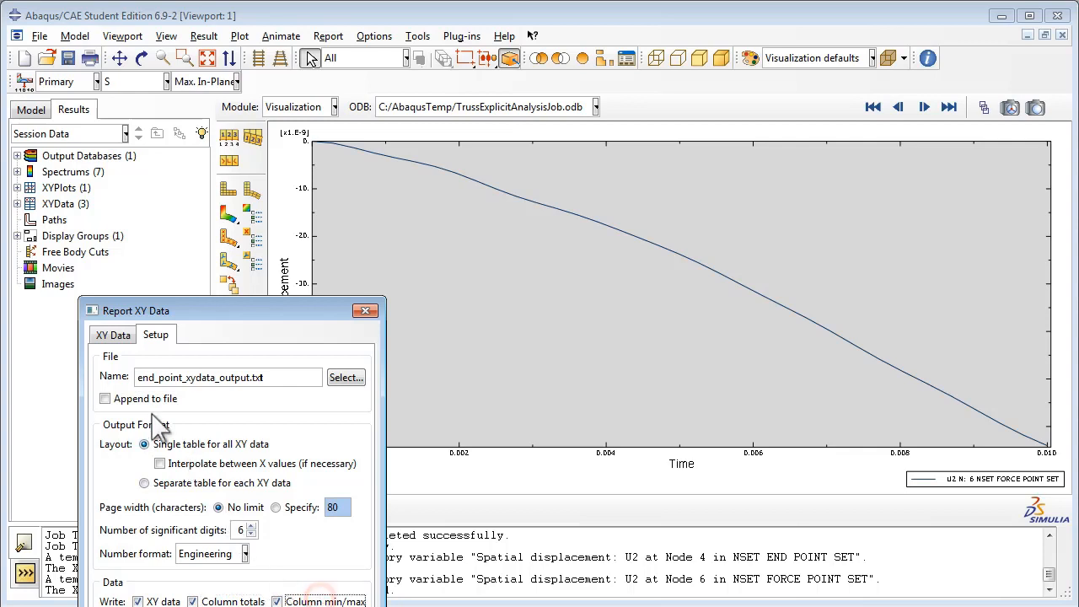
pyautogui.click(111, 334)
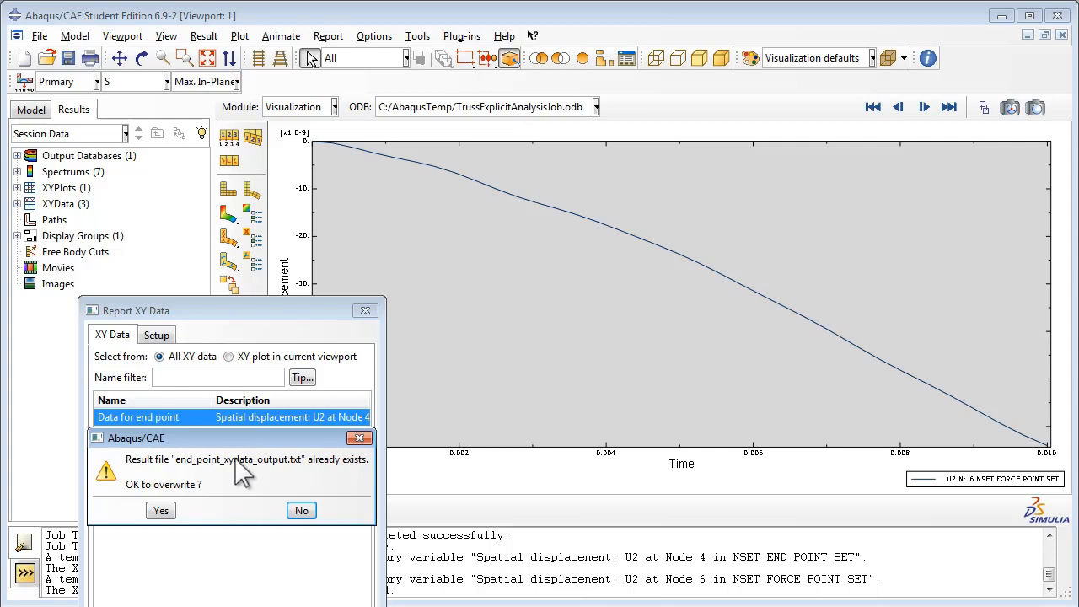
pyautogui.click(161, 509)
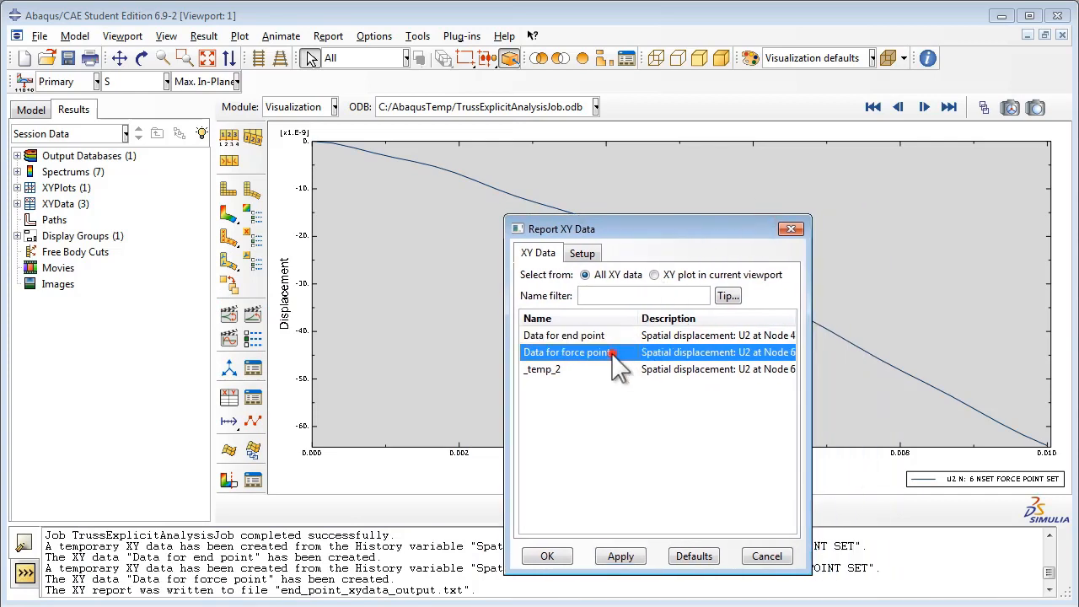
# Rename the report file to force_point_xydata_output.txt in the Setup settings.
pyautogui.click(582, 253)
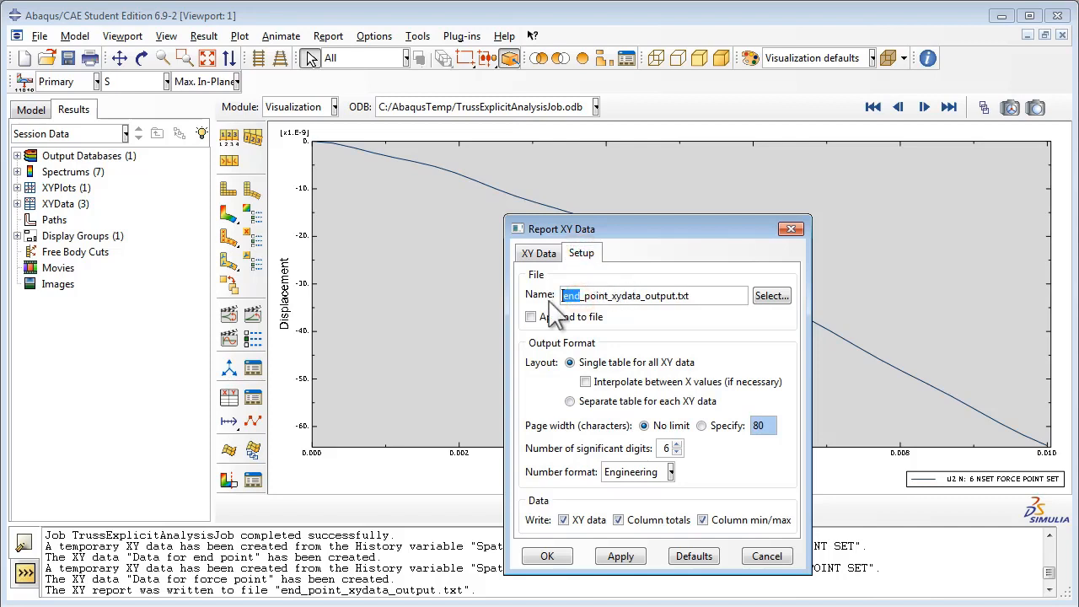
pyautogui.write('forc')
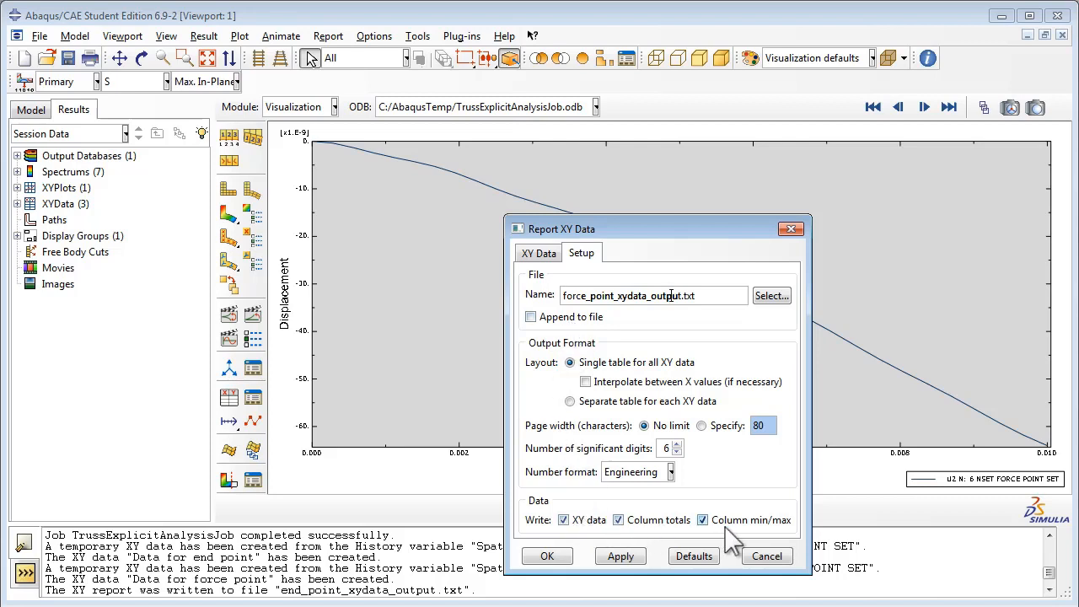
pyautogui.moveTo(666, 517)
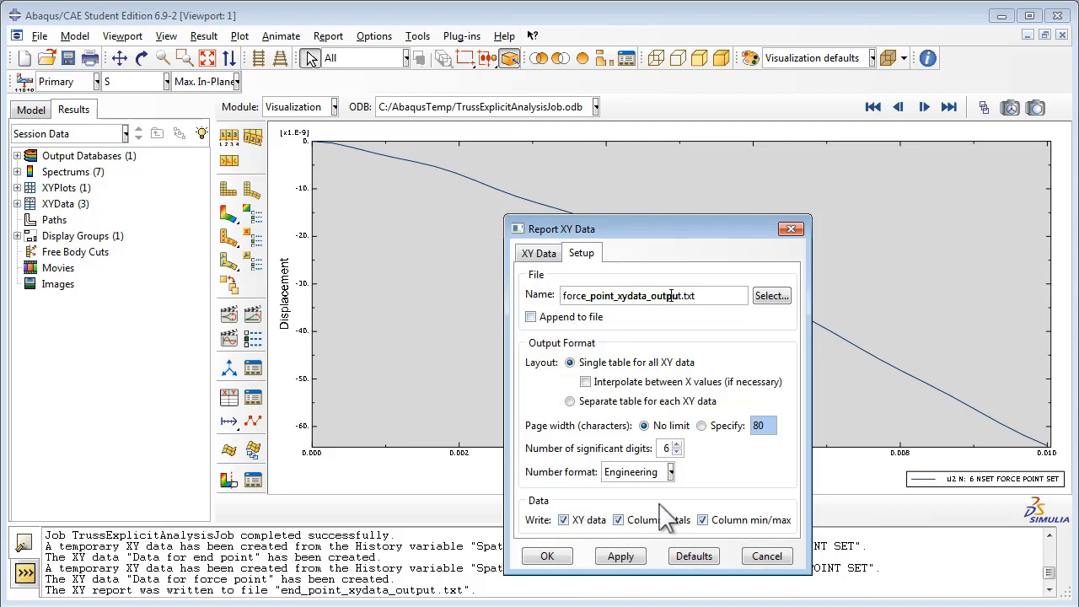
pyautogui.click(538, 253)
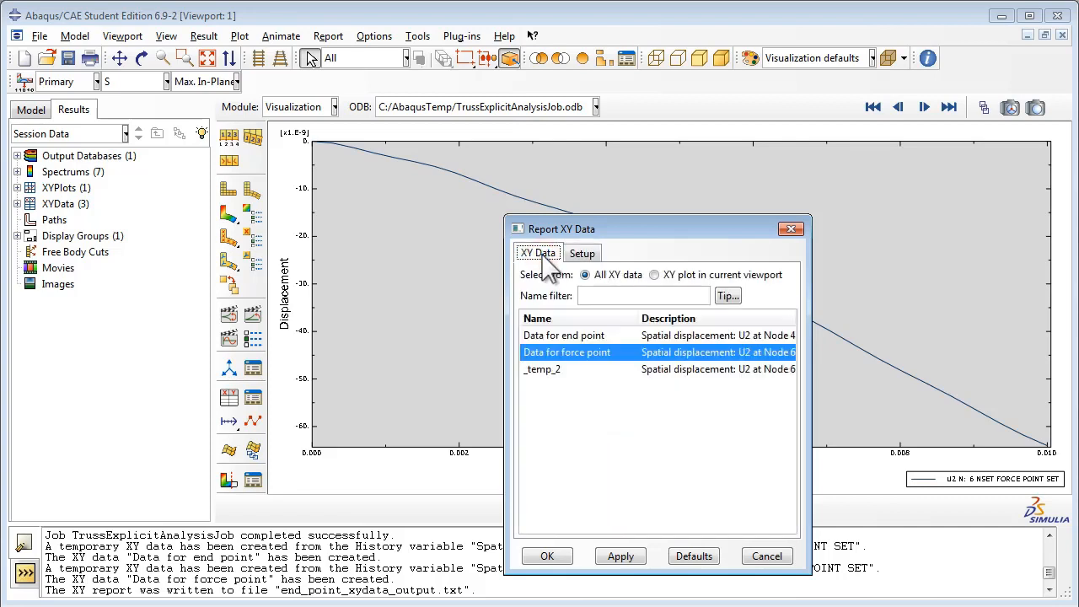
pyautogui.moveTo(620, 557)
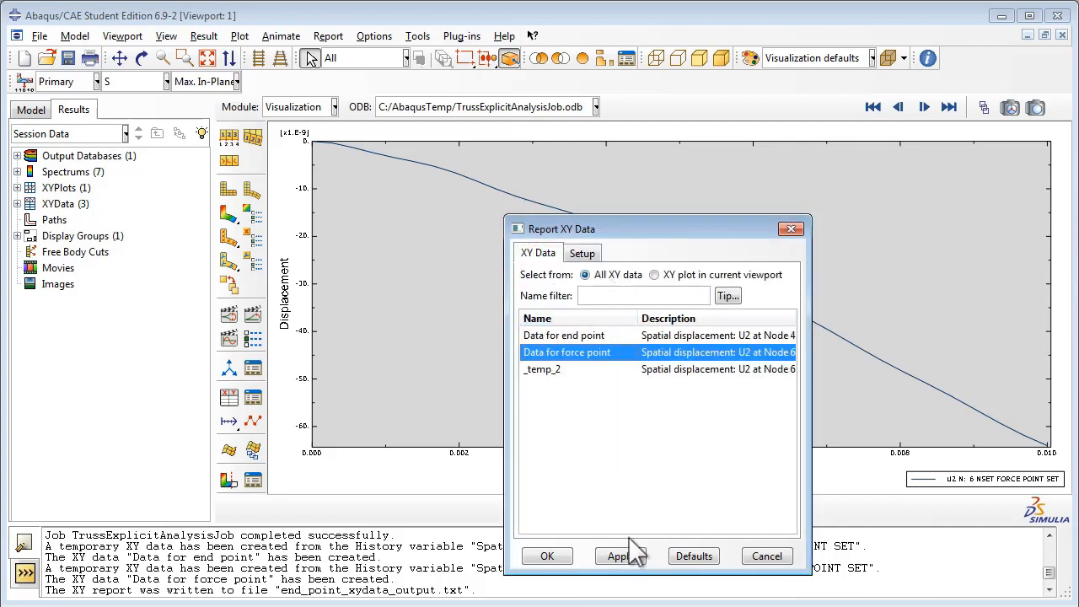
# Write the force point report, overwriting the existing file, and close the dialog.
pyautogui.click(620, 556)
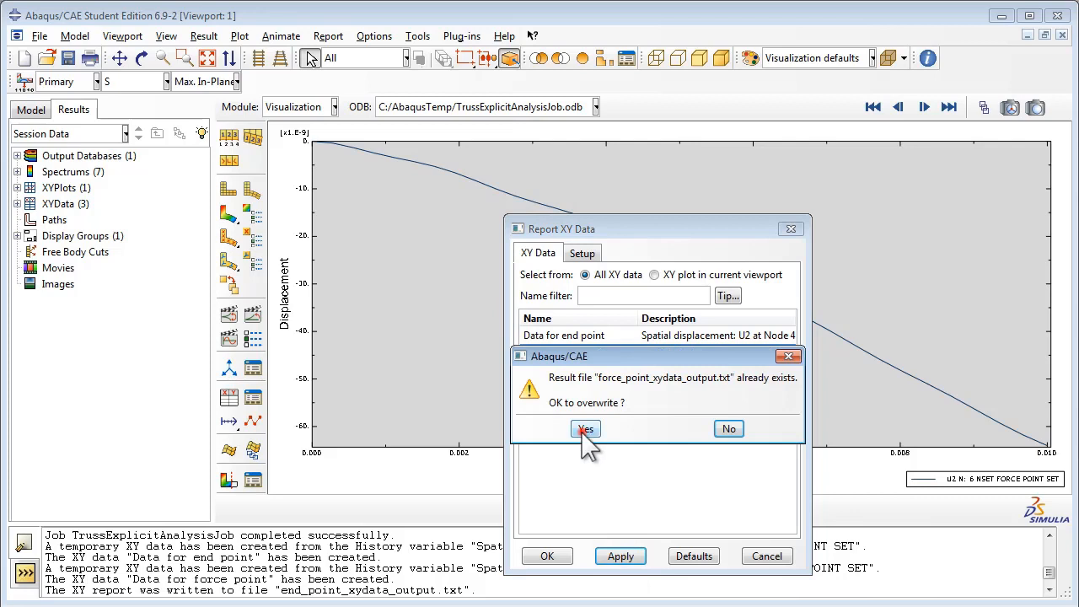
pyautogui.click(585, 429)
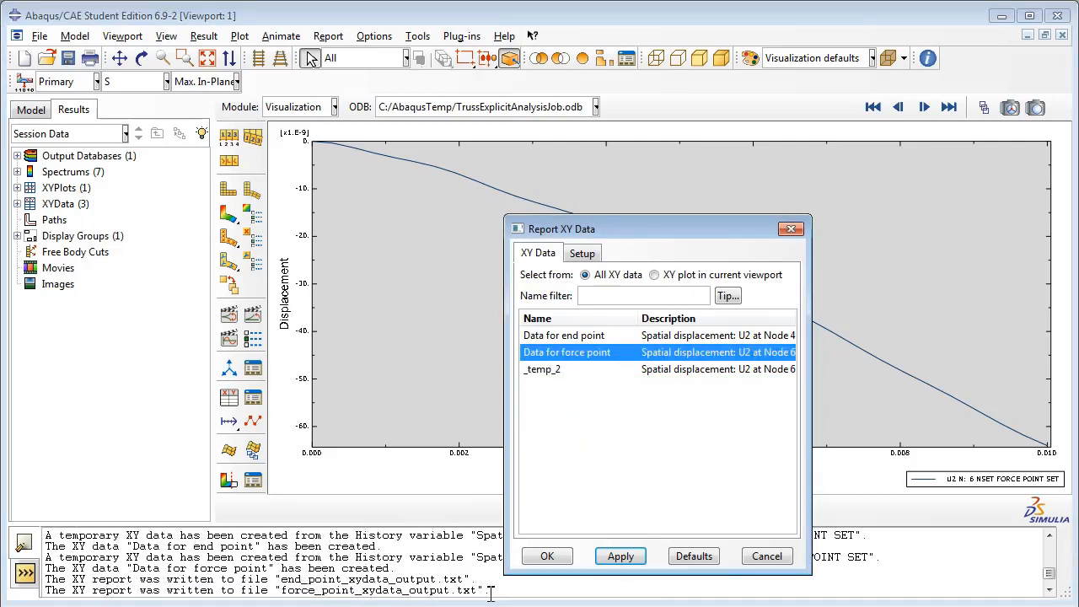
pyautogui.click(546, 556)
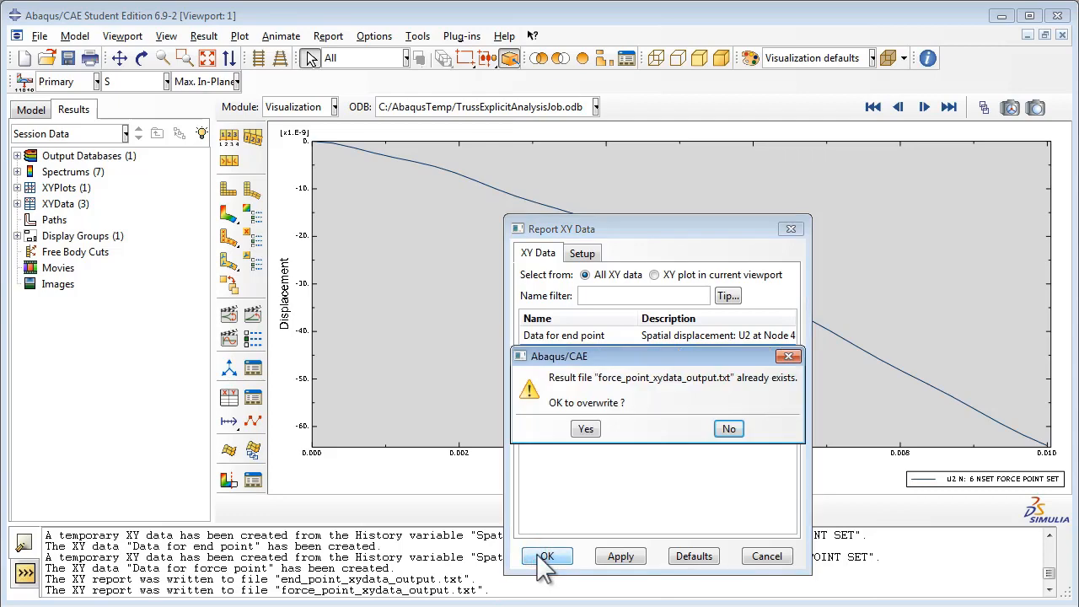